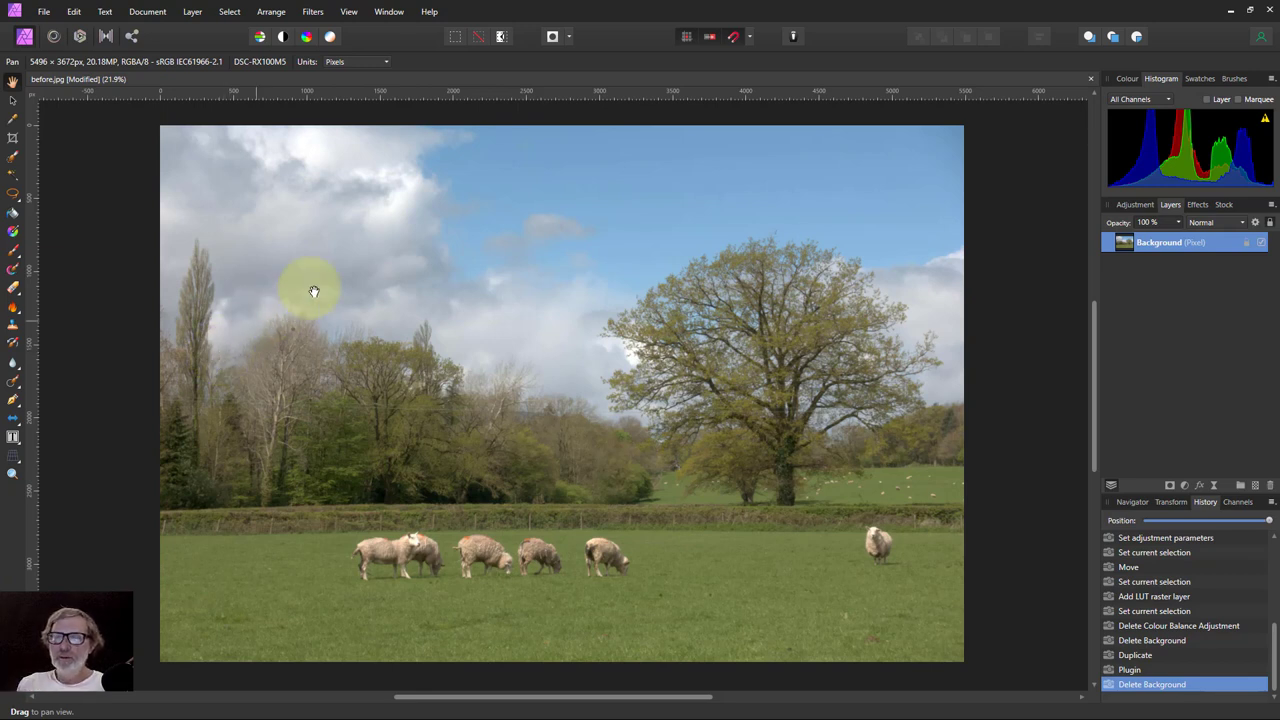
{"action": "mouse_move", "coordinate": [440, 260]}
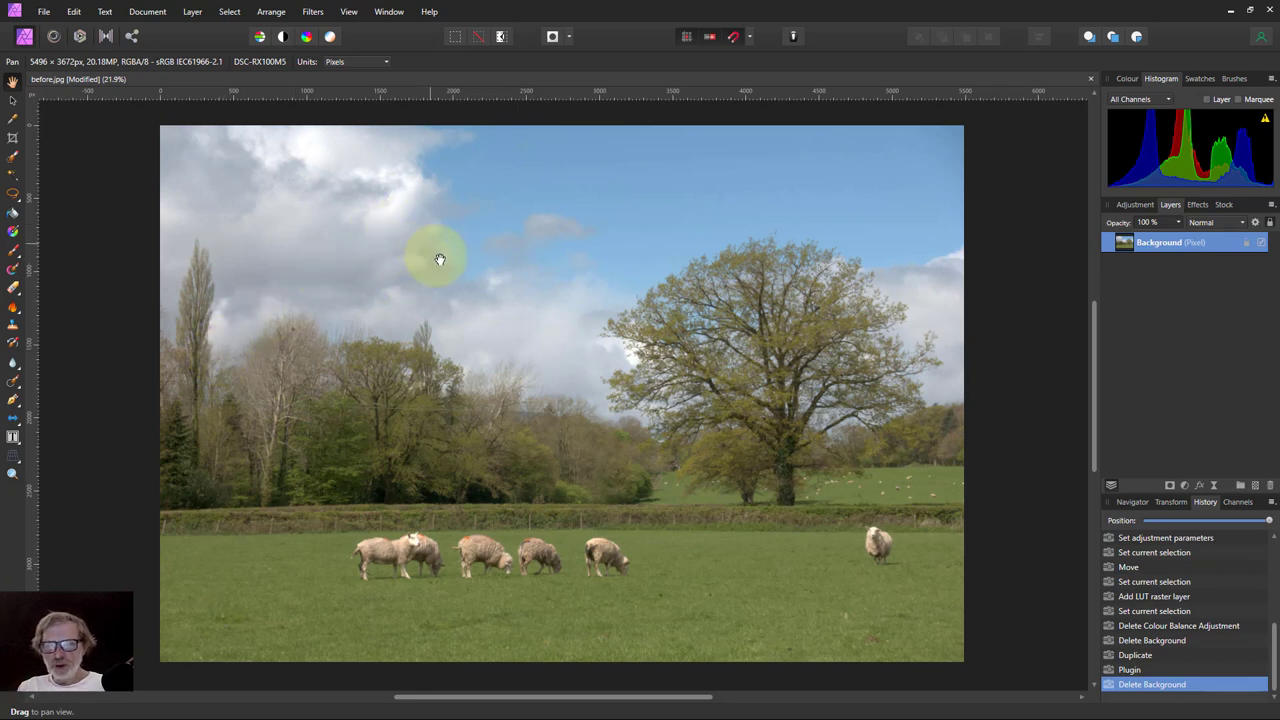
{"action": "mouse_move", "coordinate": [360, 138]}
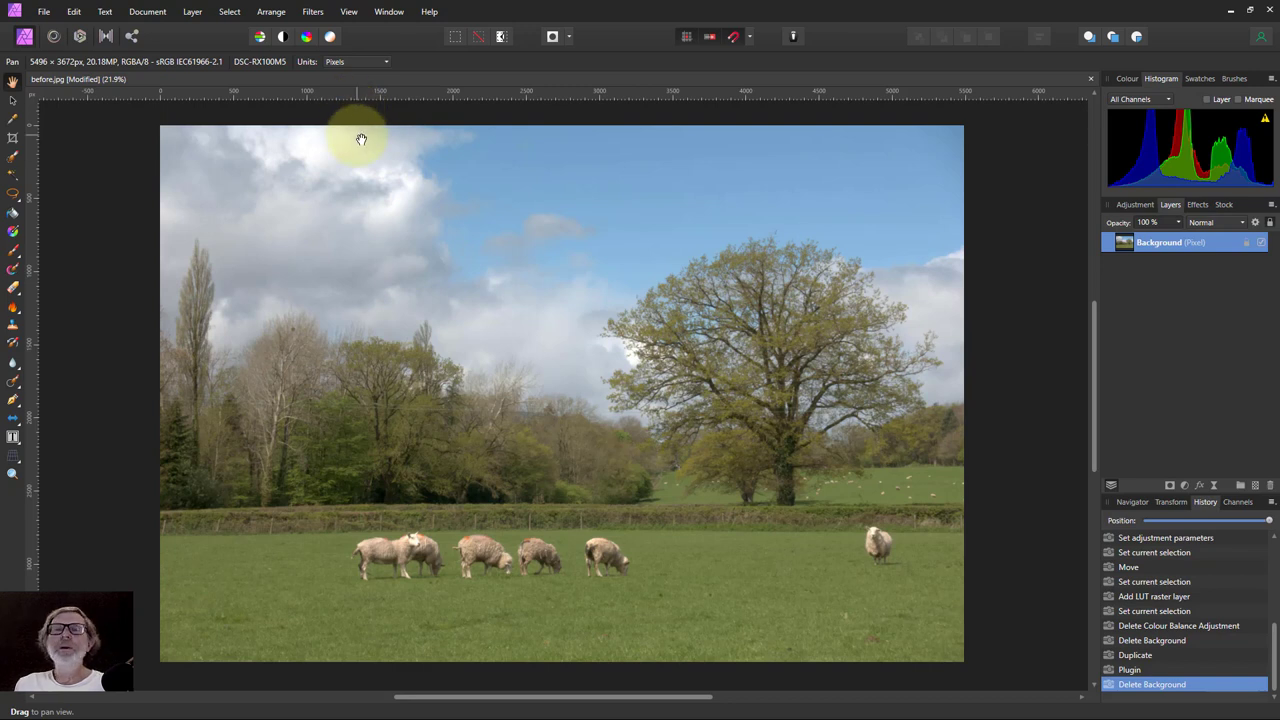
{"action": "mouse_move", "coordinate": [440, 84]}
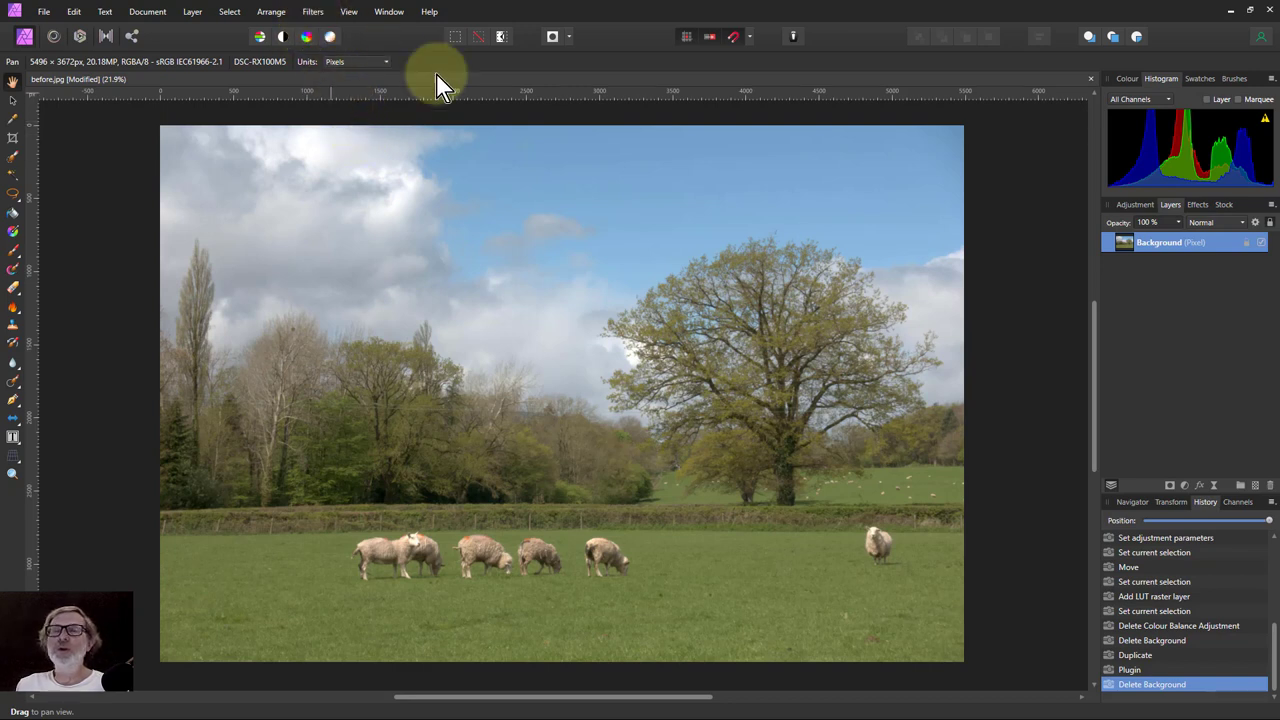
Duplicate the sheep photo's Background pixel layer.
{"action": "scroll", "scroll_direction": "down", "scroll_amount": 3}
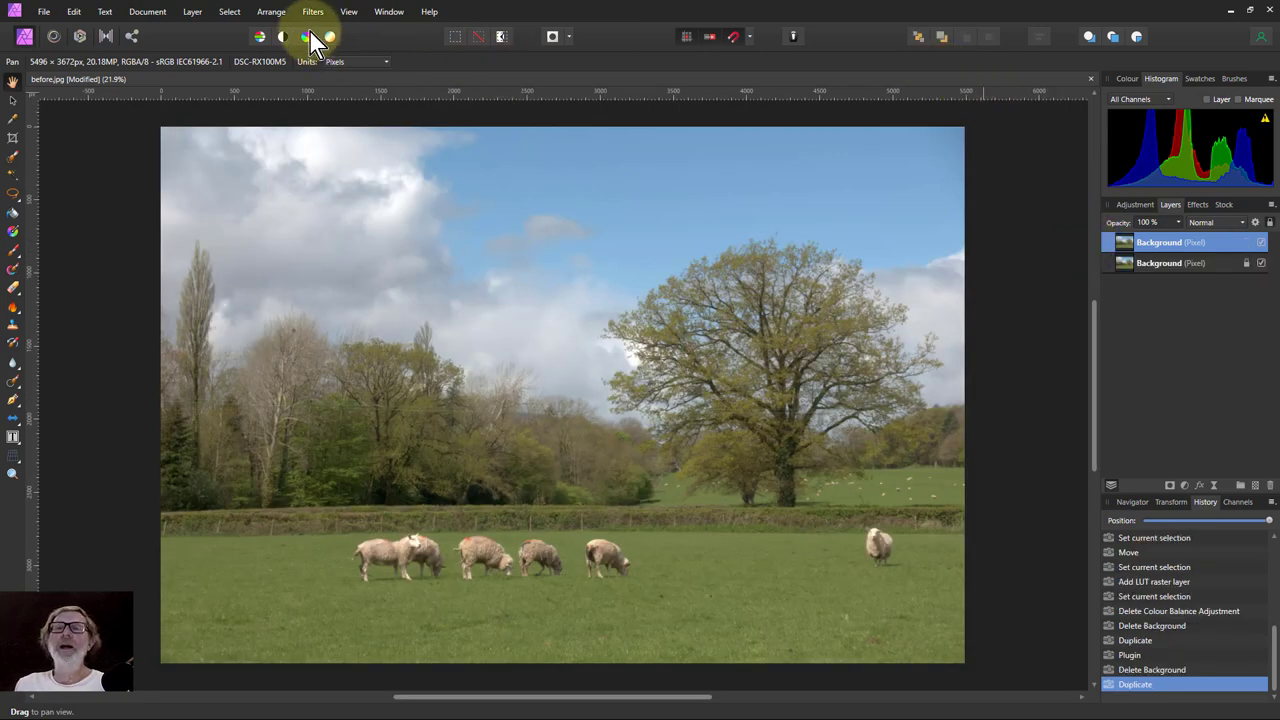
Launch the Nik Collection Color Efex Pro 4 plugin on the duplicated layer.
{"action": "left_click", "coordinate": [312, 12]}
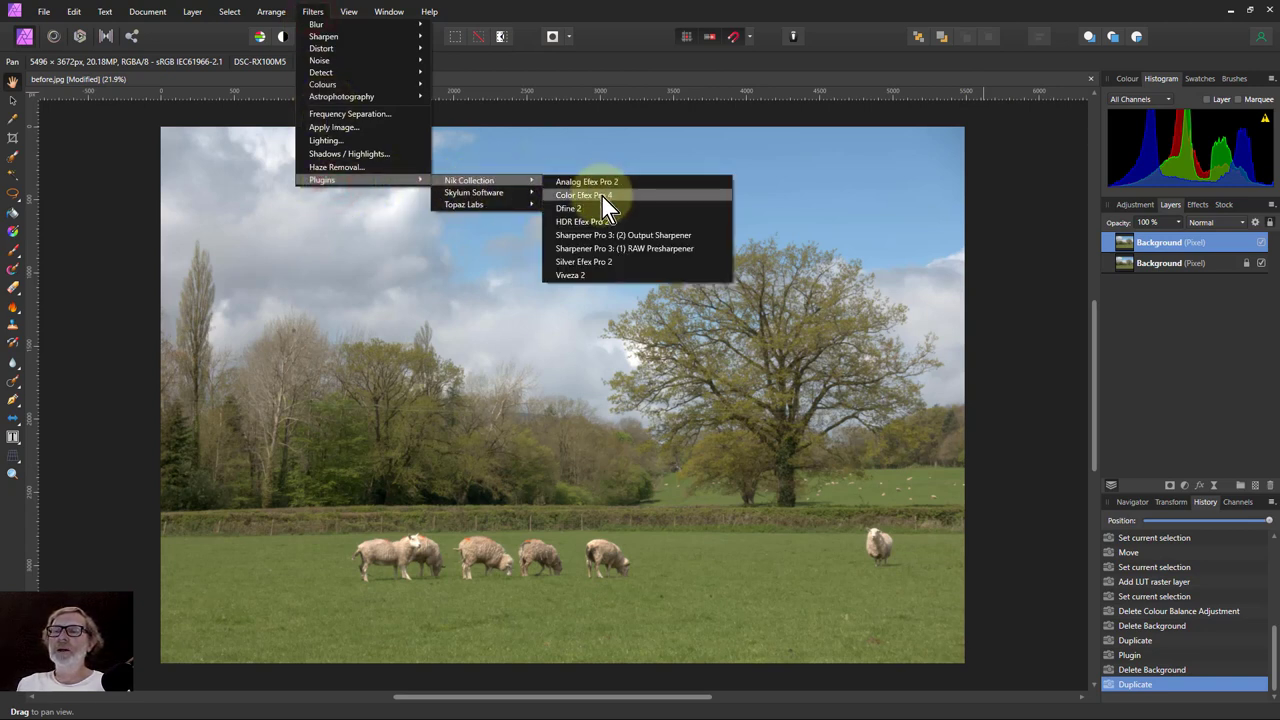
{"action": "left_click", "coordinate": [584, 196]}
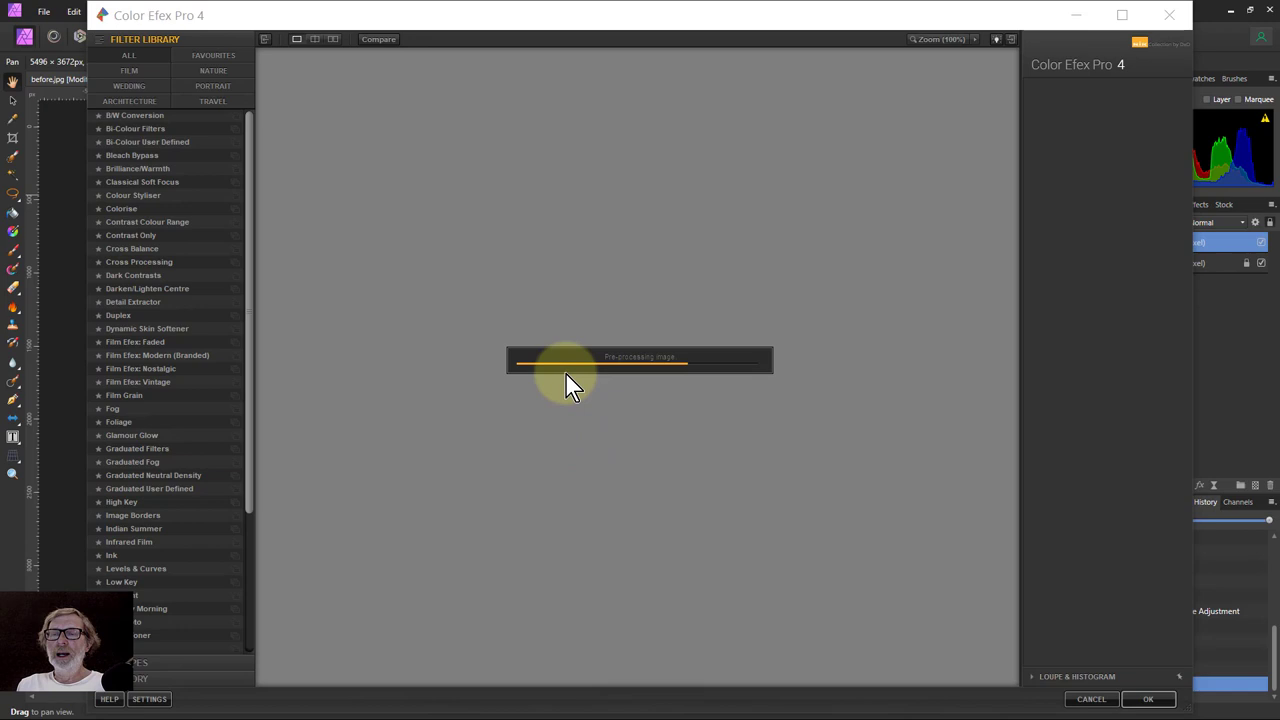
Choose the Film Efex: Faded filter and try a different Film Type.
{"action": "left_click", "coordinate": [134, 340]}
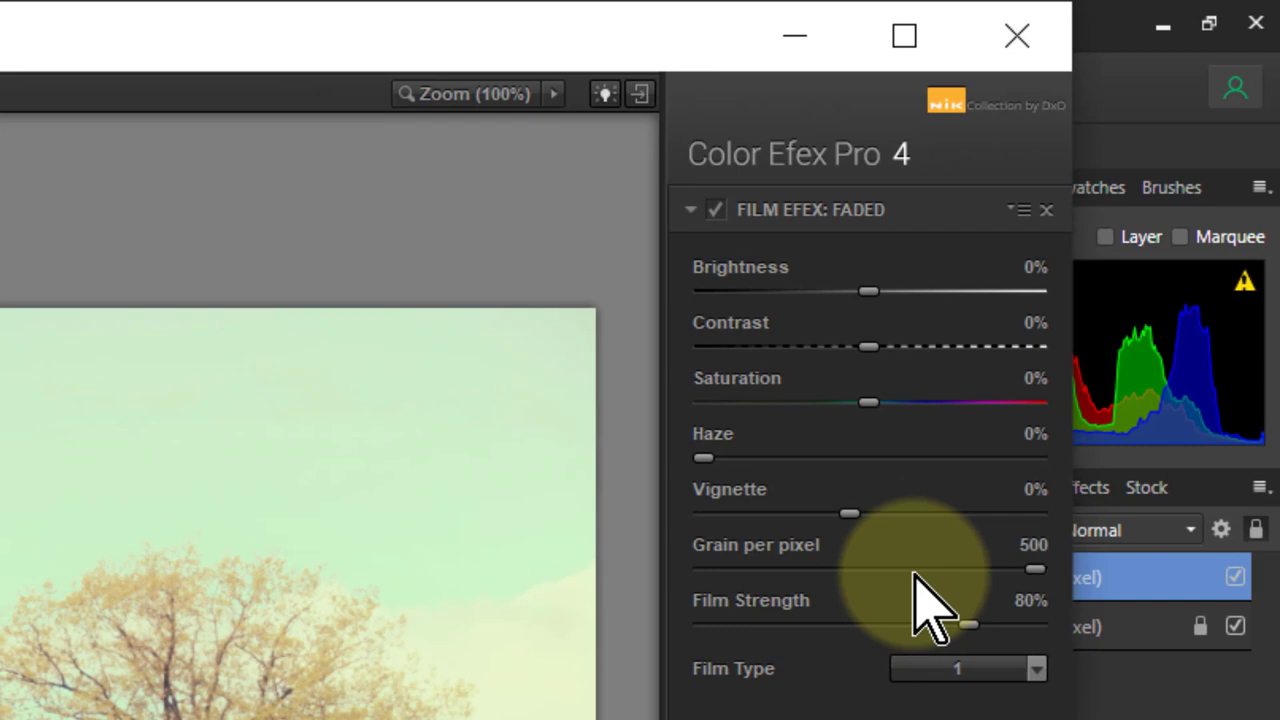
{"action": "mouse_move", "coordinate": [920, 480]}
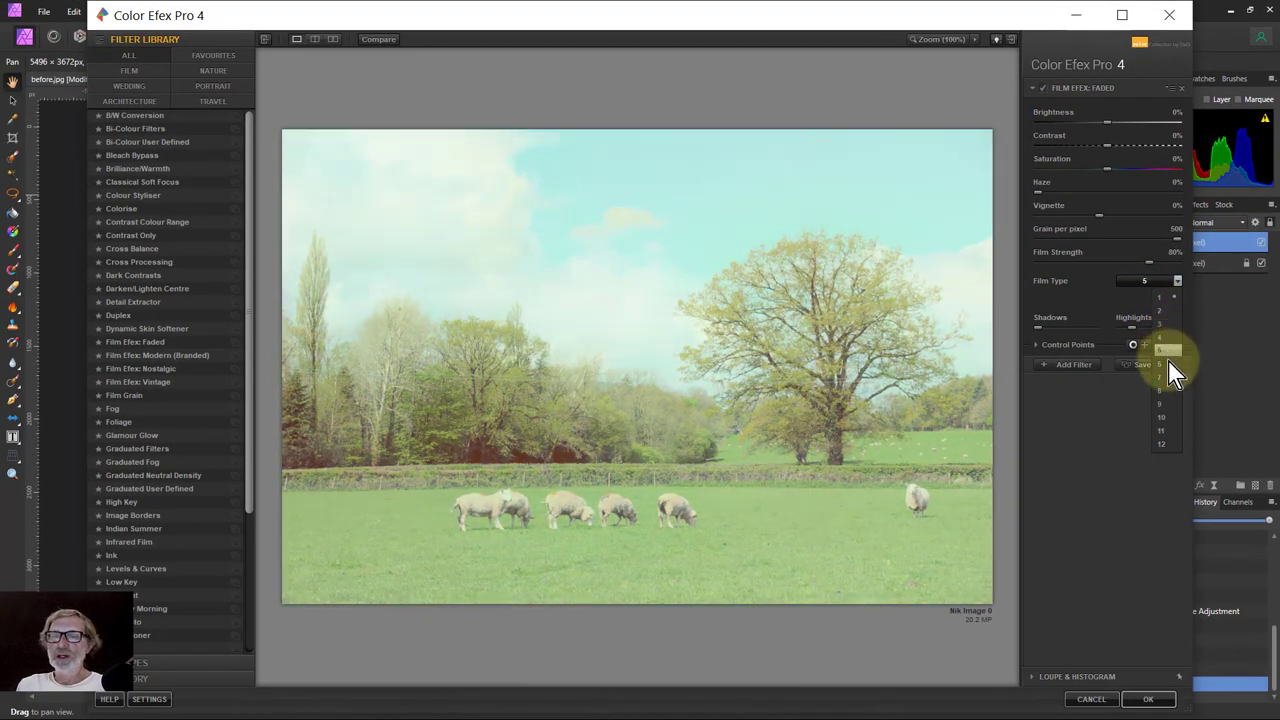
{"action": "left_click", "coordinate": [1160, 418]}
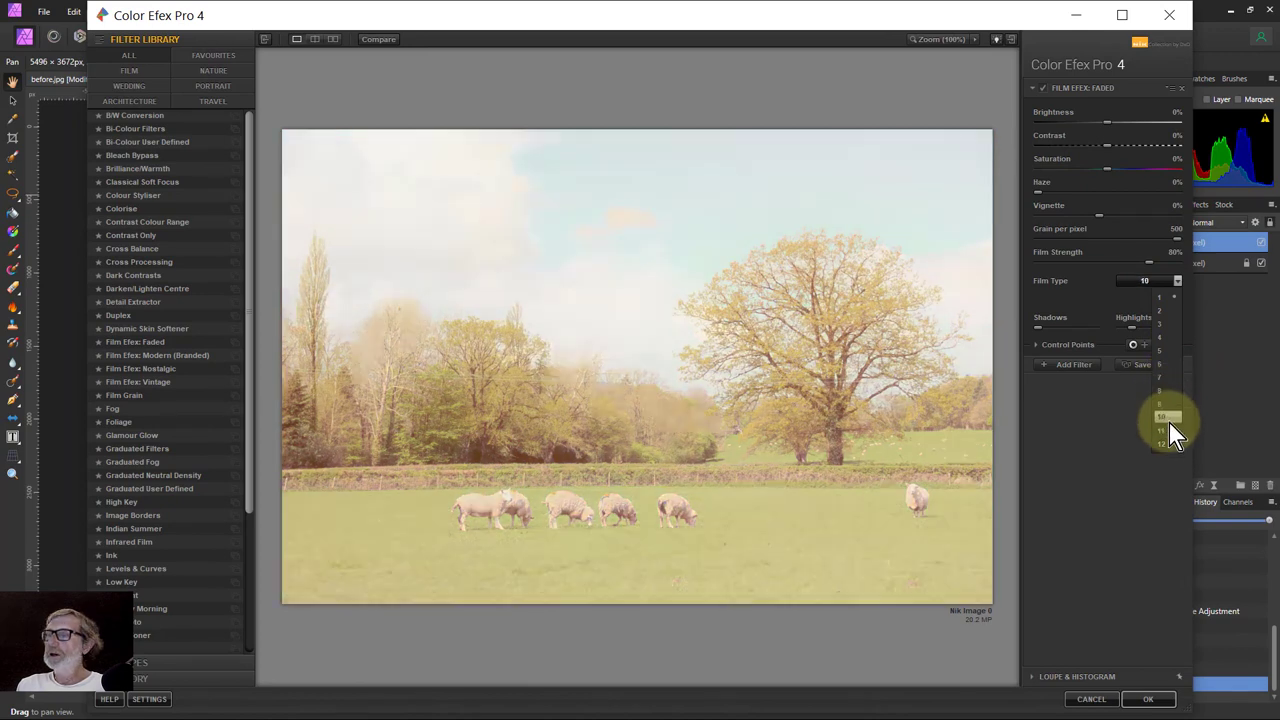
{"action": "left_click", "coordinate": [1160, 432]}
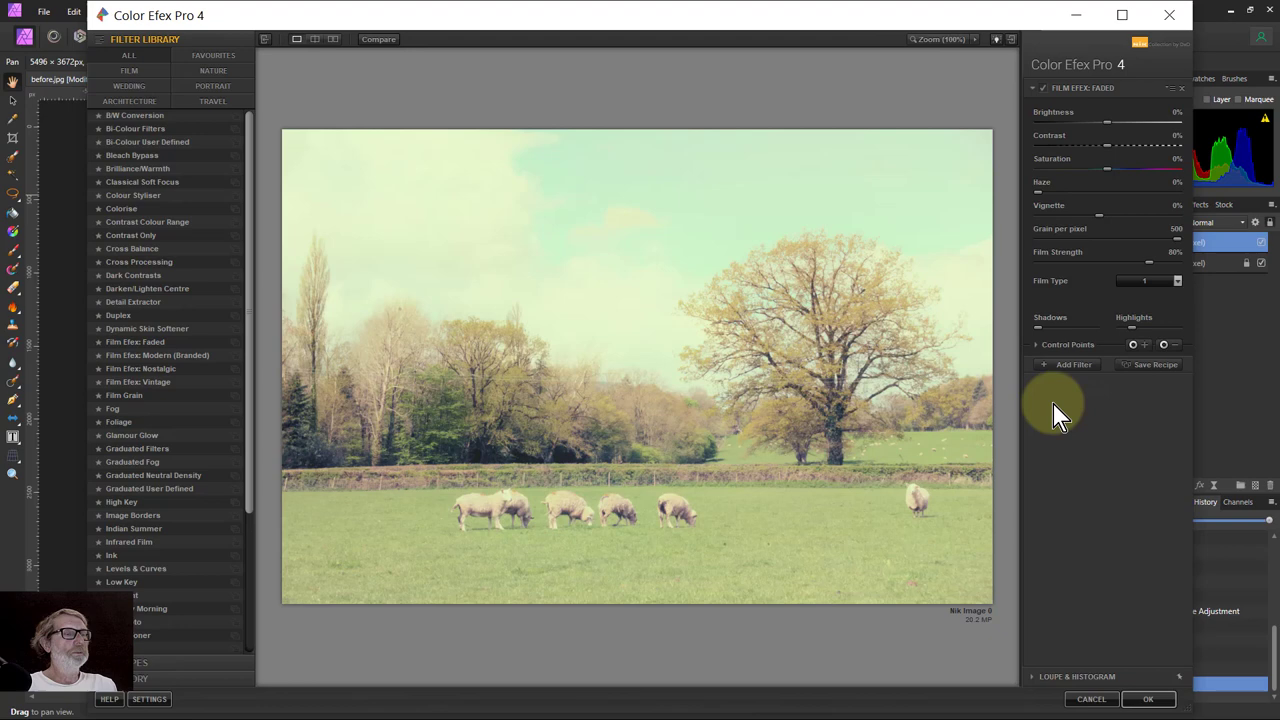
{"action": "left_click", "coordinate": [1132, 330]}
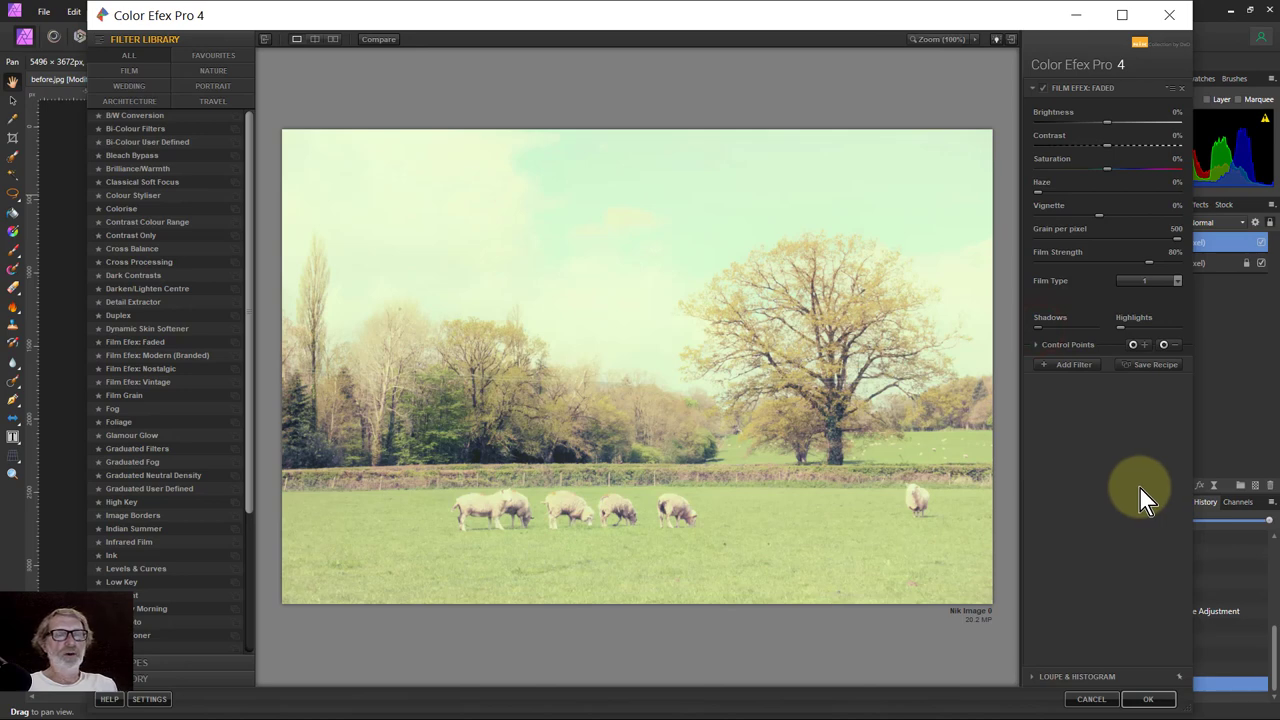
{"action": "mouse_move", "coordinate": [1088, 652]}
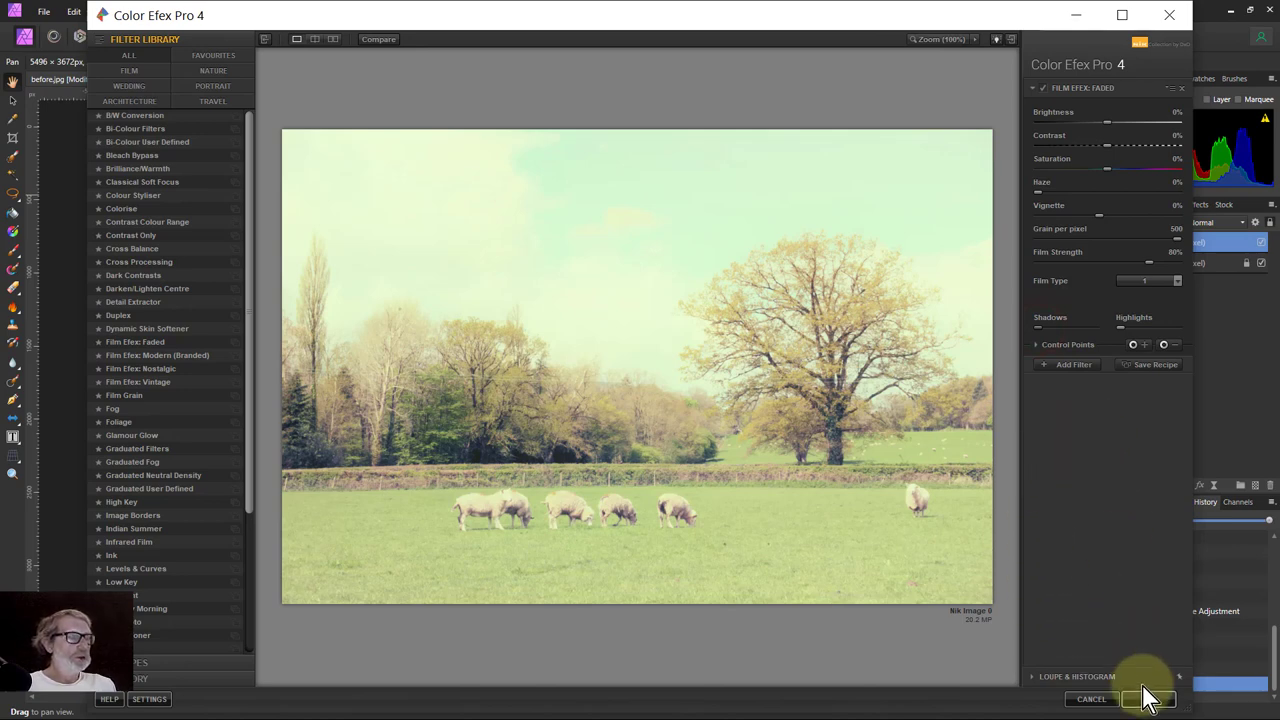
Confirm the faded film filter so it is applied back in Affinity Photo.
{"action": "left_click", "coordinate": [1148, 698]}
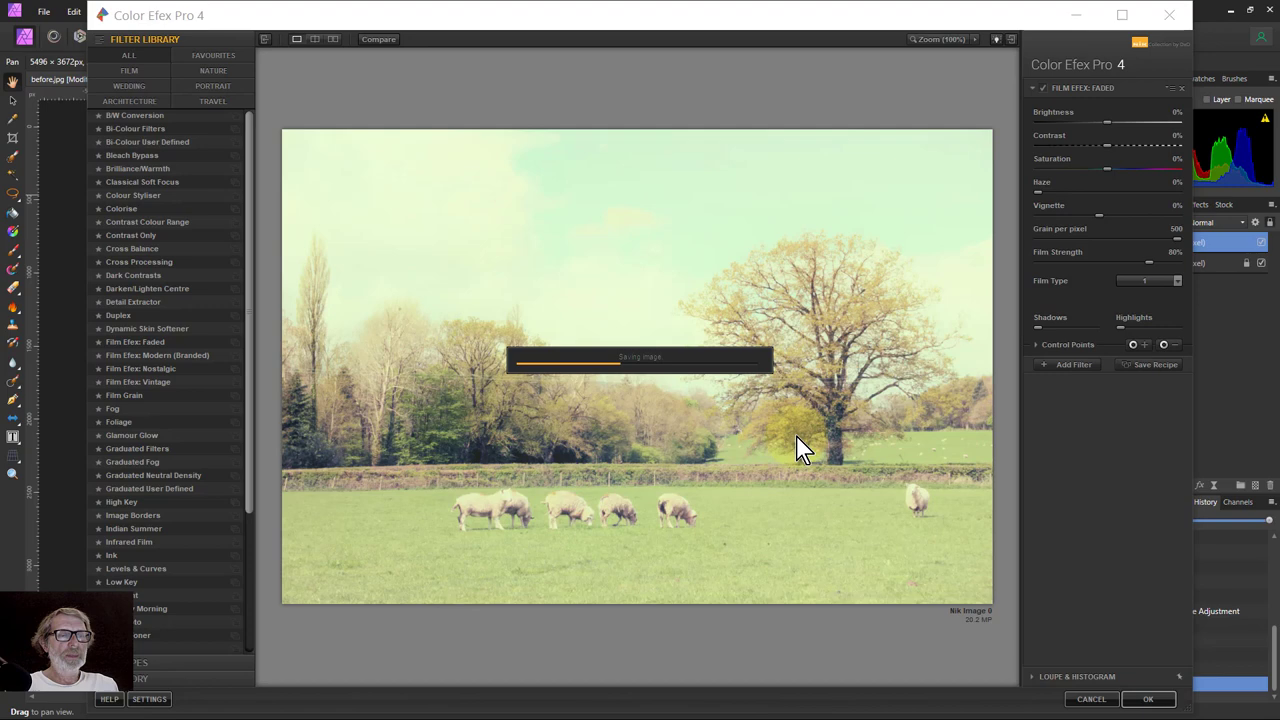
{"action": "mouse_move", "coordinate": [782, 444]}
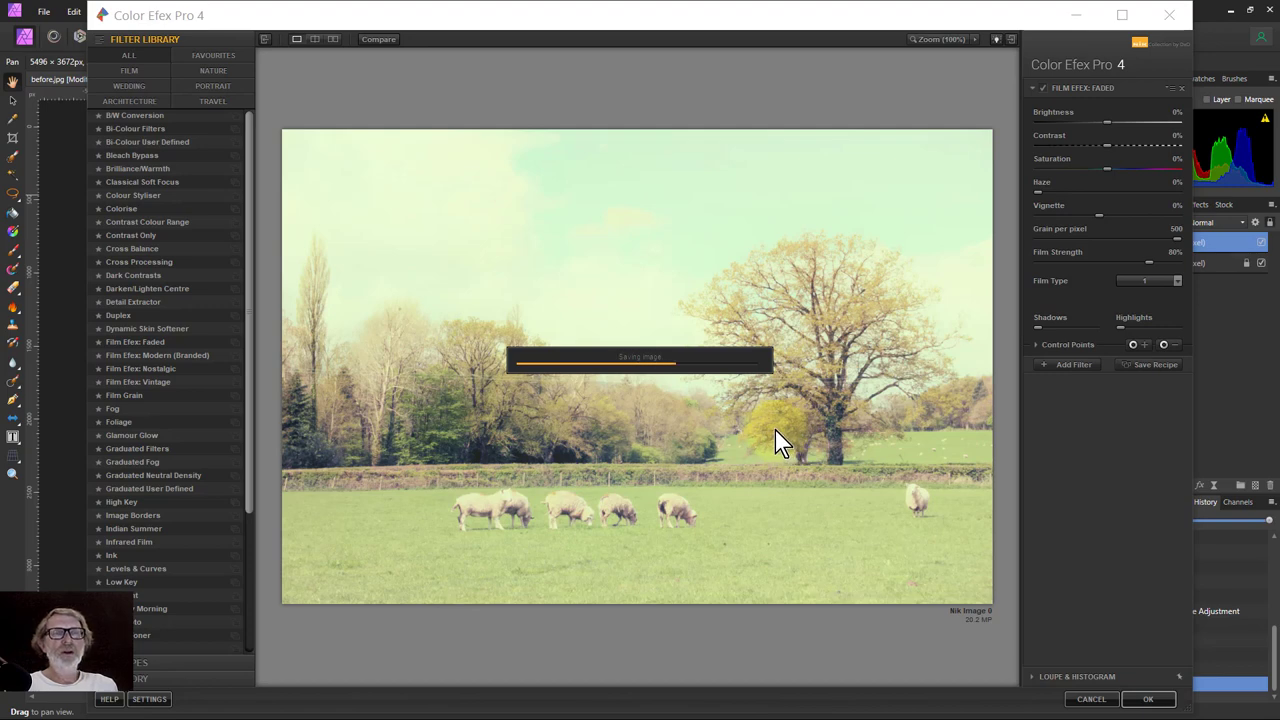
{"action": "mouse_move", "coordinate": [800, 450]}
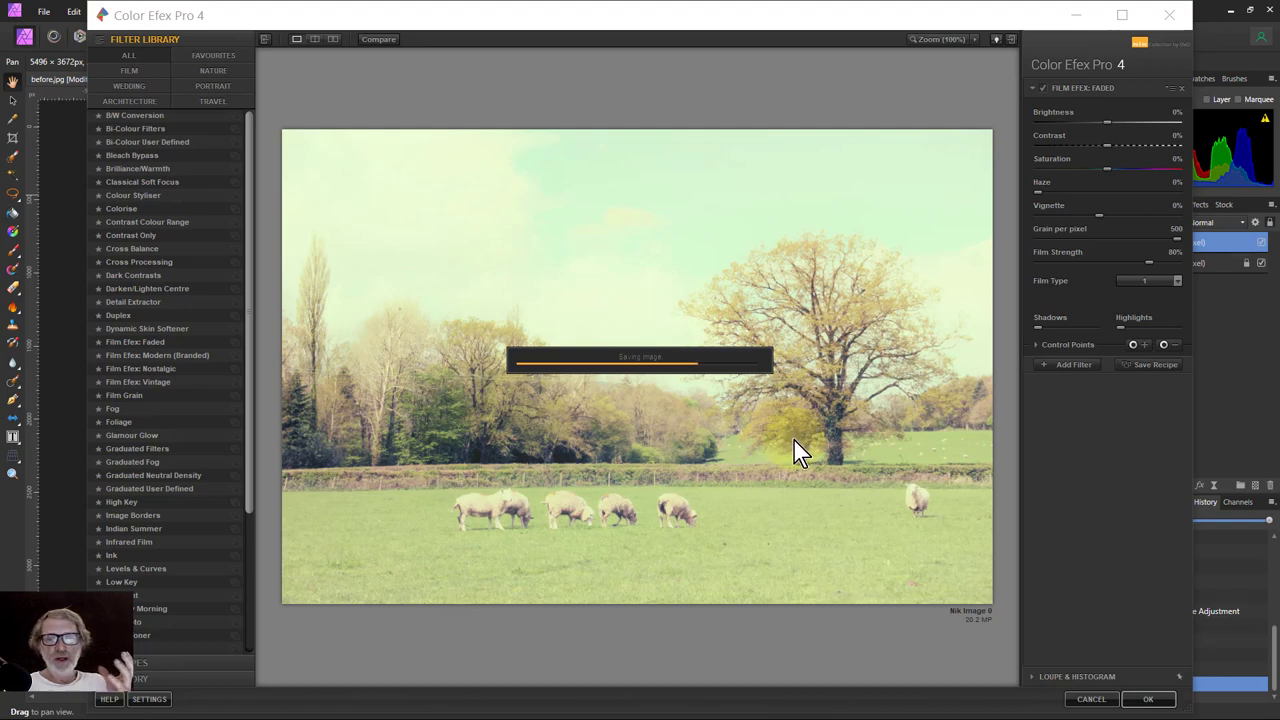
{"action": "mouse_move", "coordinate": [790, 440]}
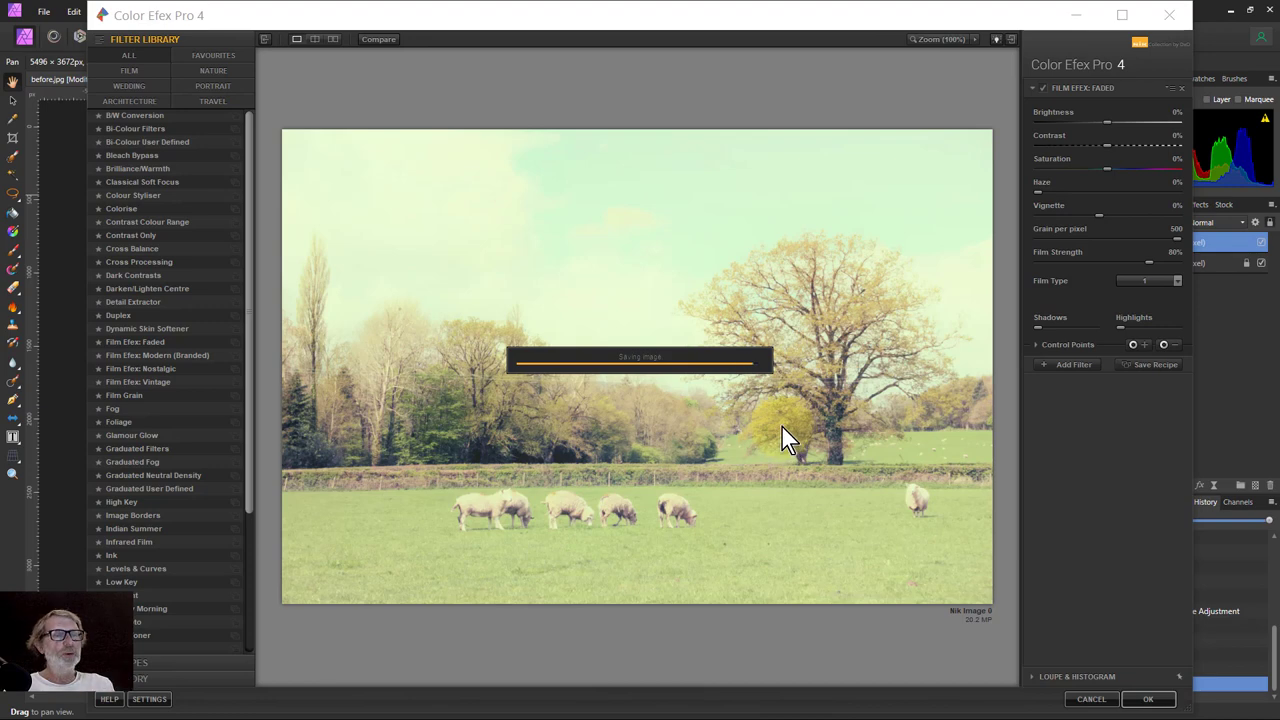
{"action": "left_click", "coordinate": [1148, 700]}
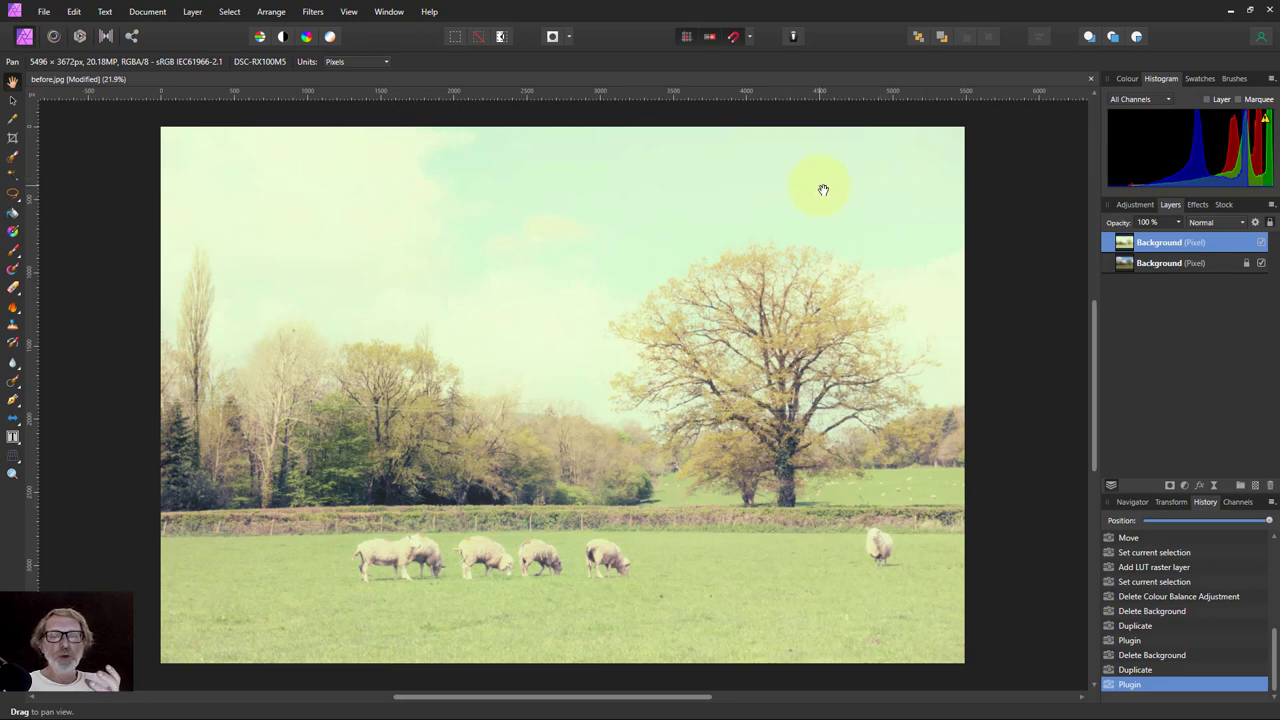
{"action": "mouse_move", "coordinate": [712, 136]}
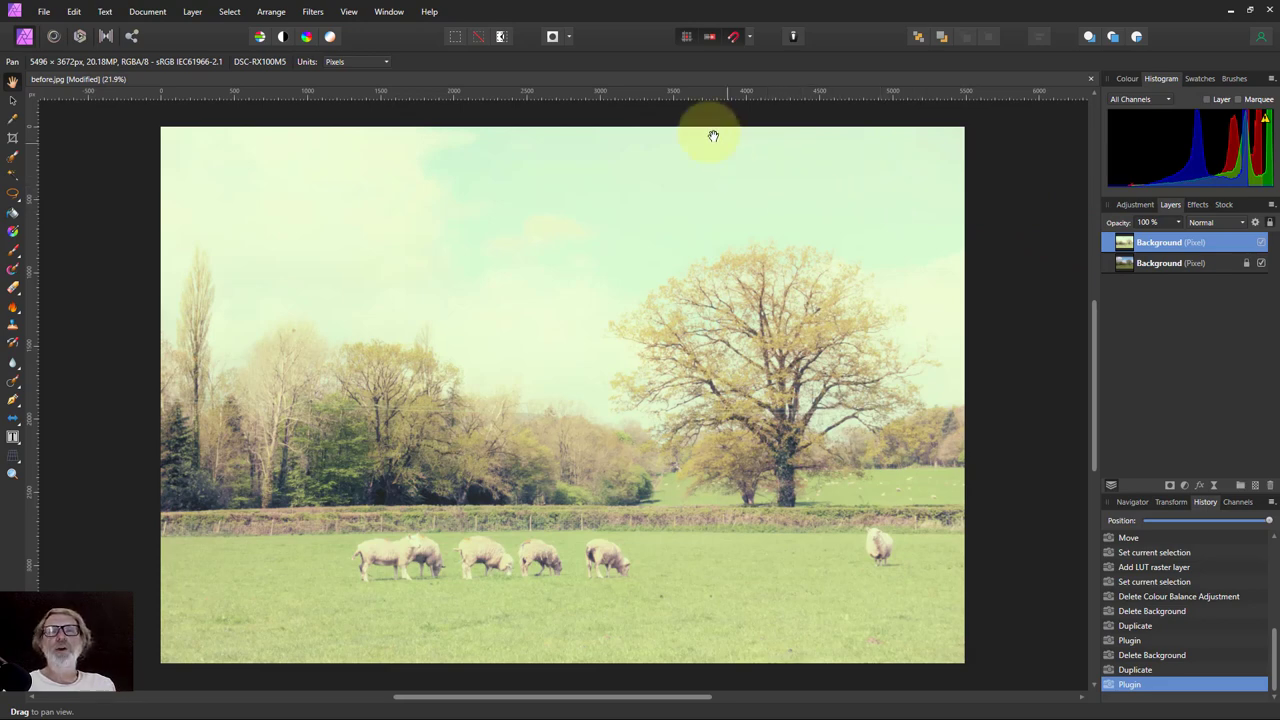
Create a new blank document with landscape orientation.
{"action": "left_click", "coordinate": [44, 12]}
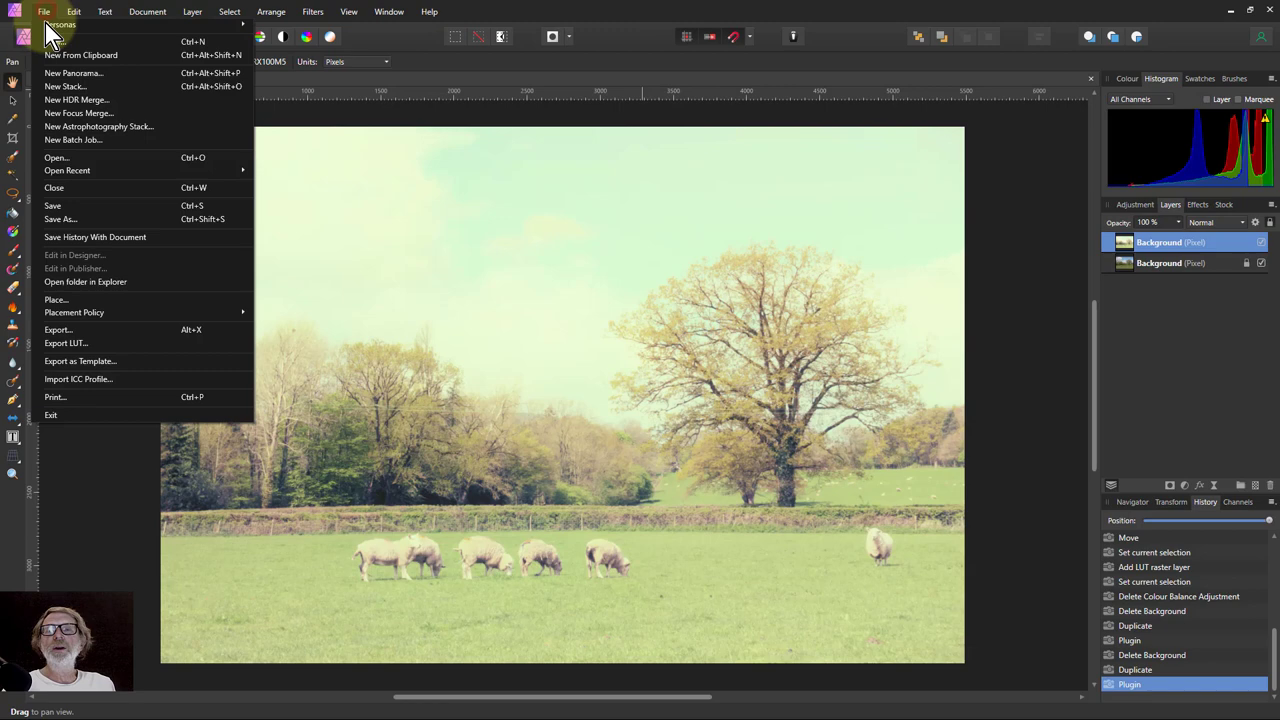
{"action": "left_click", "coordinate": [58, 40]}
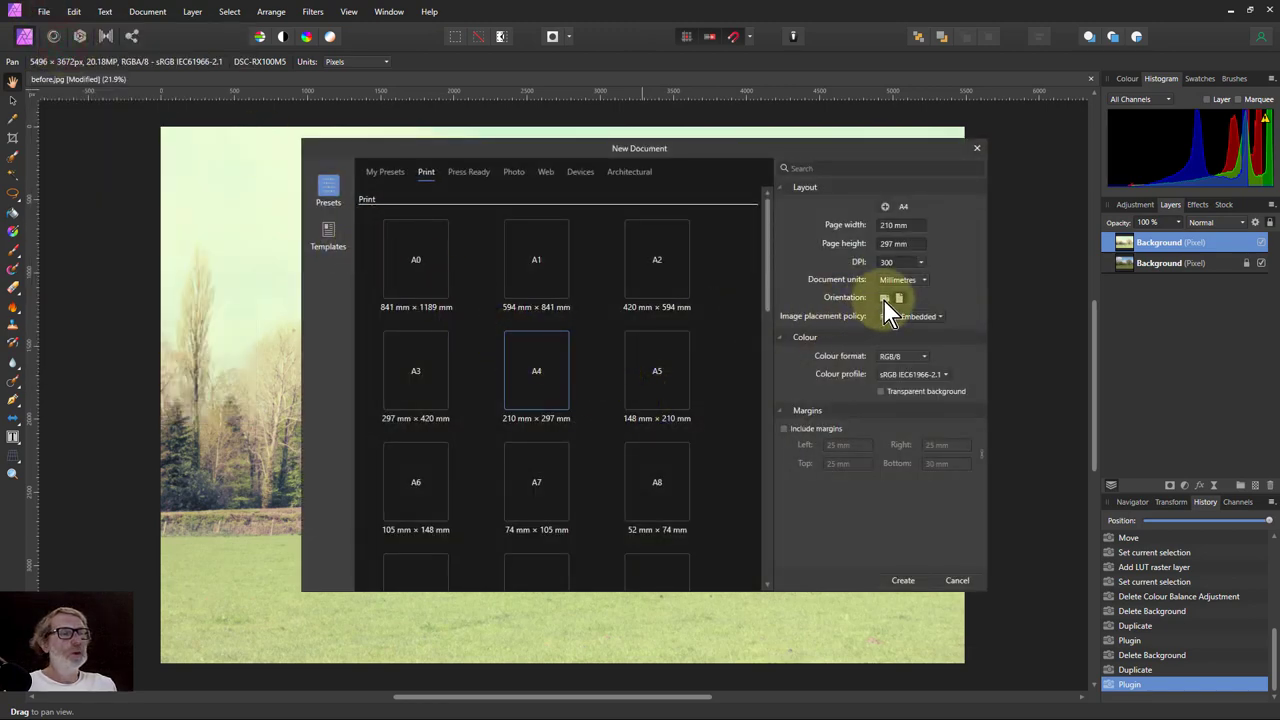
{"action": "left_click", "coordinate": [902, 580]}
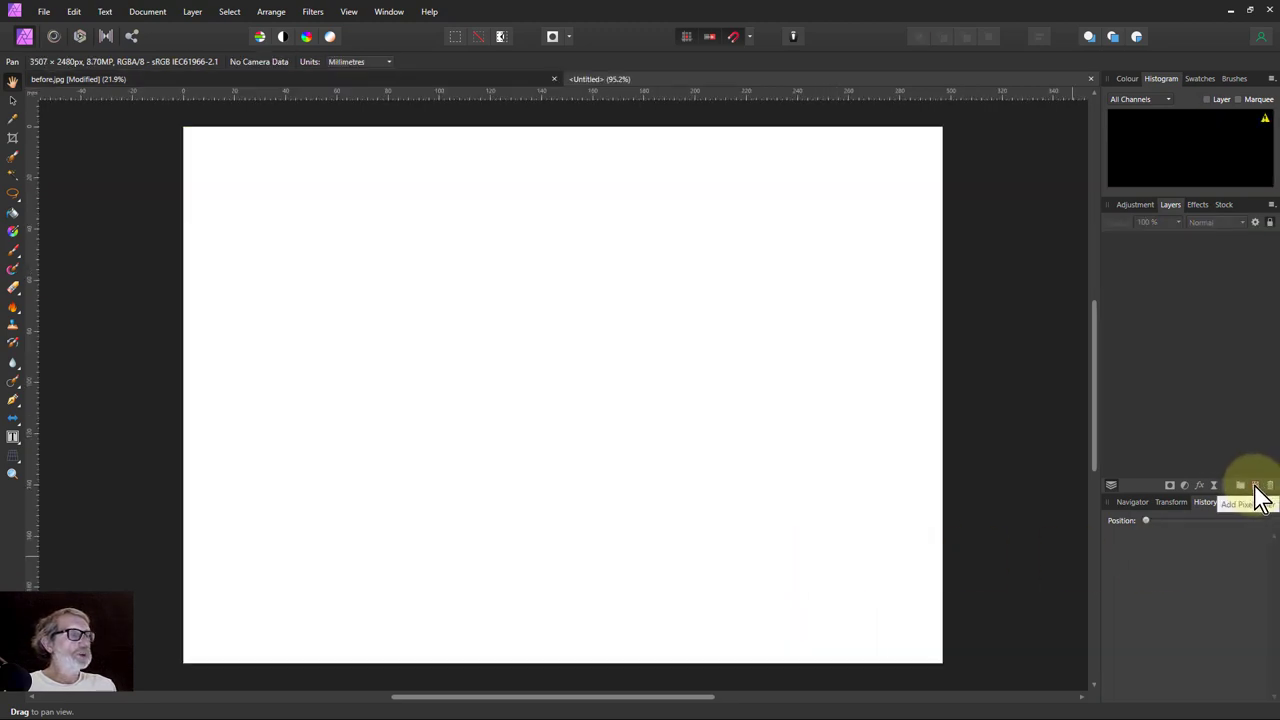
Add a pixel layer filled with a black-to-white horizontal linear gradient.
{"action": "left_click", "coordinate": [1240, 486]}
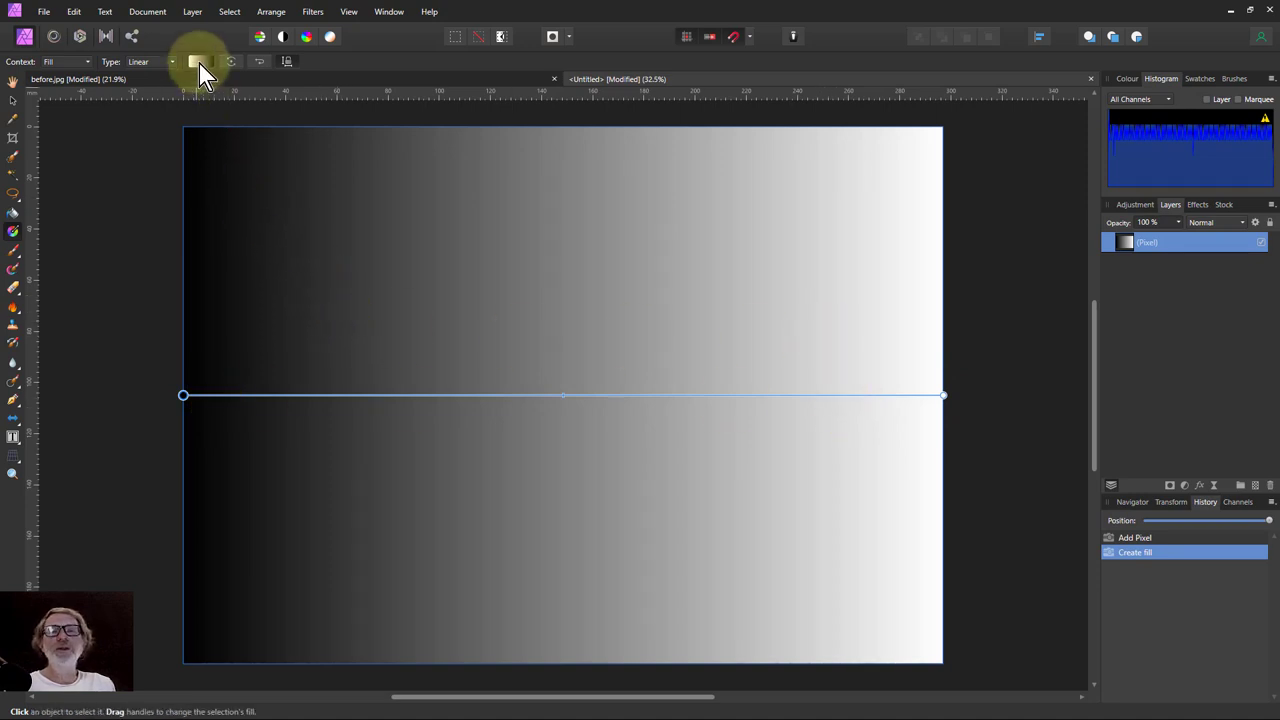
{"action": "left_click", "coordinate": [196, 60]}
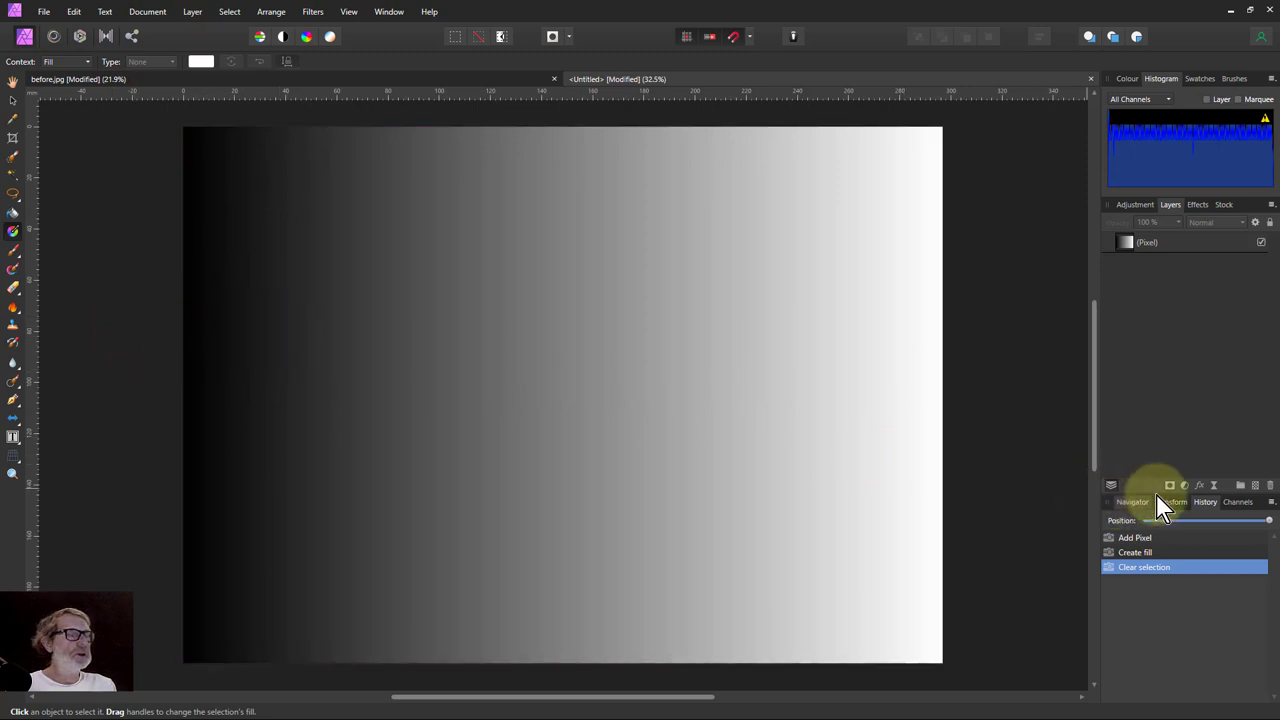
Posterise the gradient to 11 grey levels and merge it into the pixel layer.
{"action": "left_click", "coordinate": [1170, 486]}
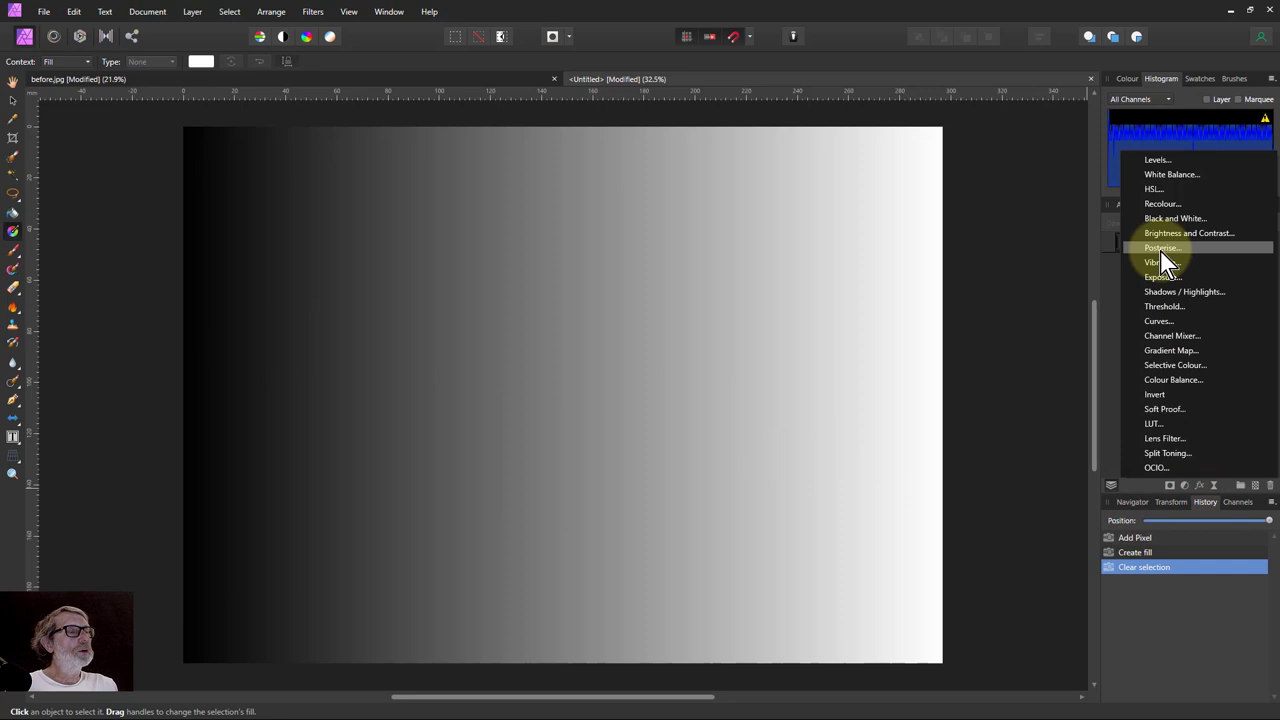
{"action": "left_click", "coordinate": [1160, 248]}
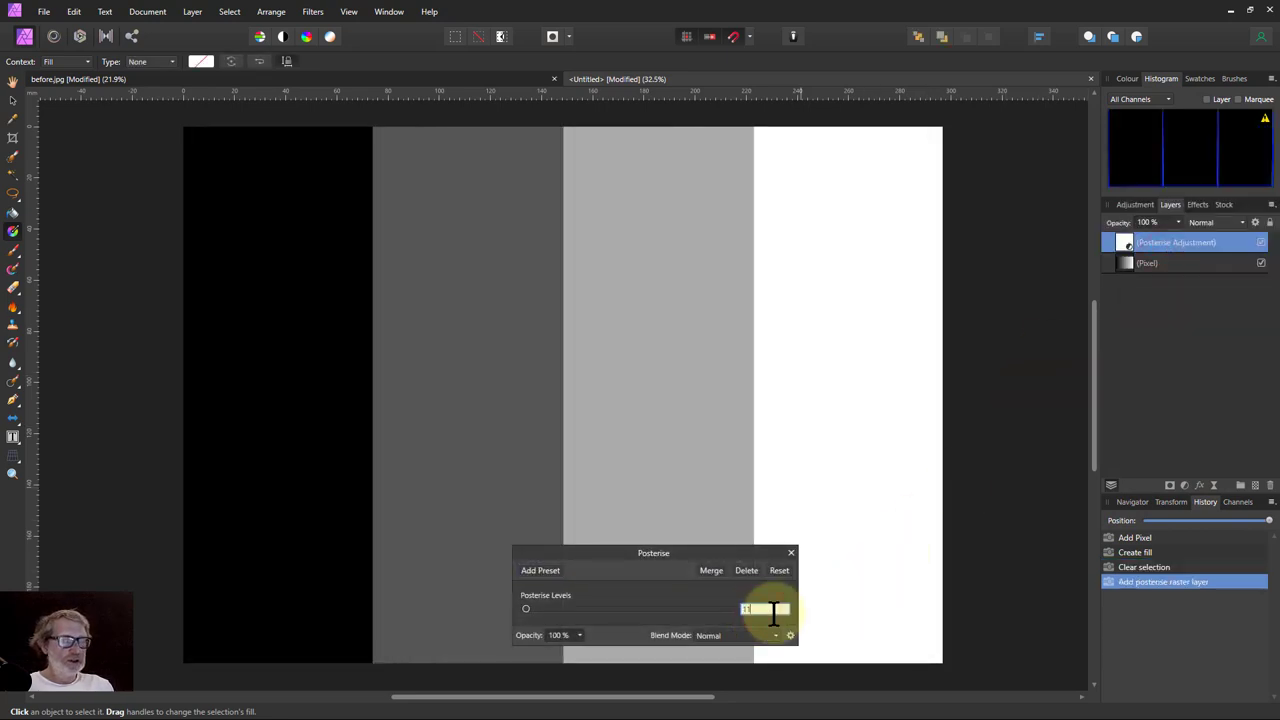
{"action": "type", "text": "11"}
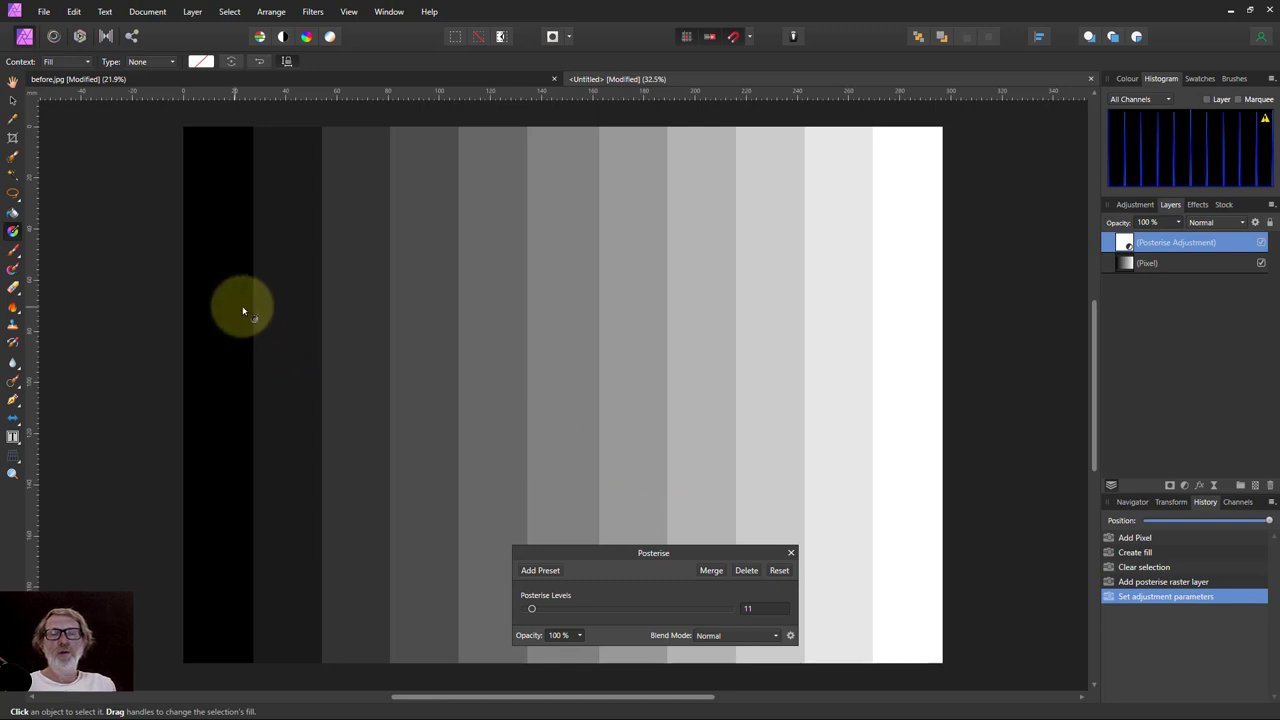
{"action": "mouse_move", "coordinate": [368, 308]}
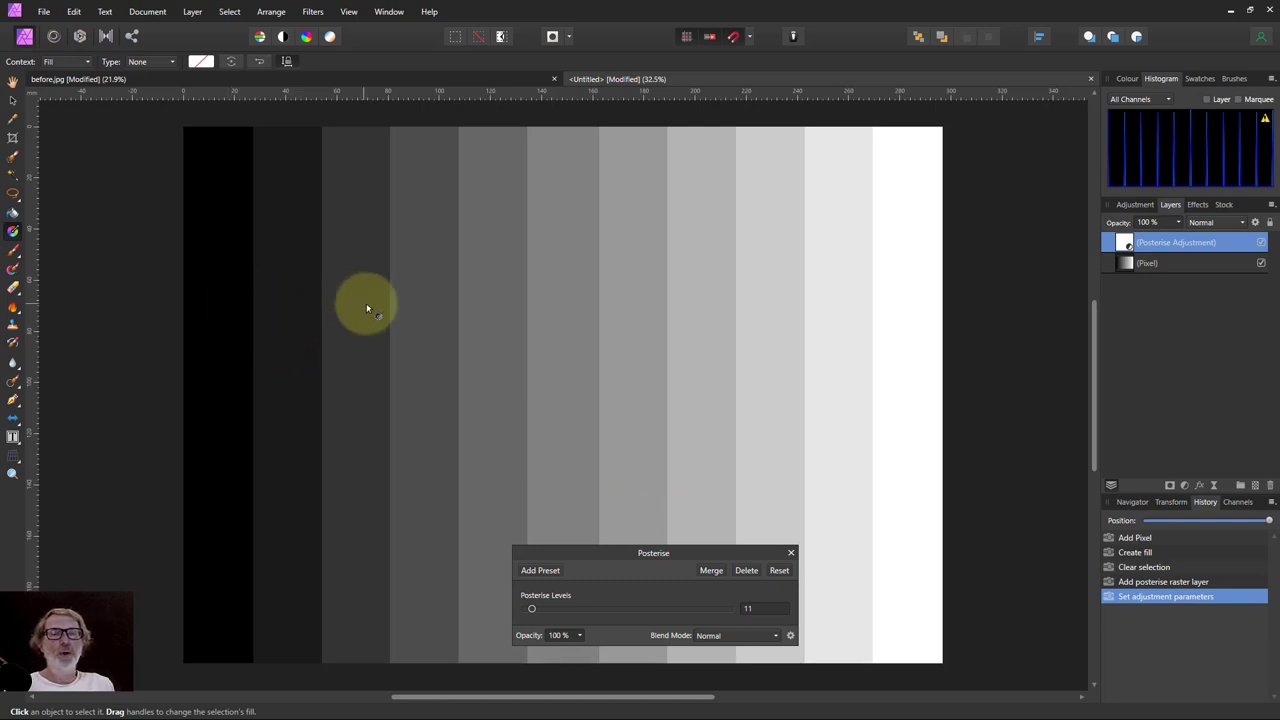
{"action": "mouse_move", "coordinate": [164, 312]}
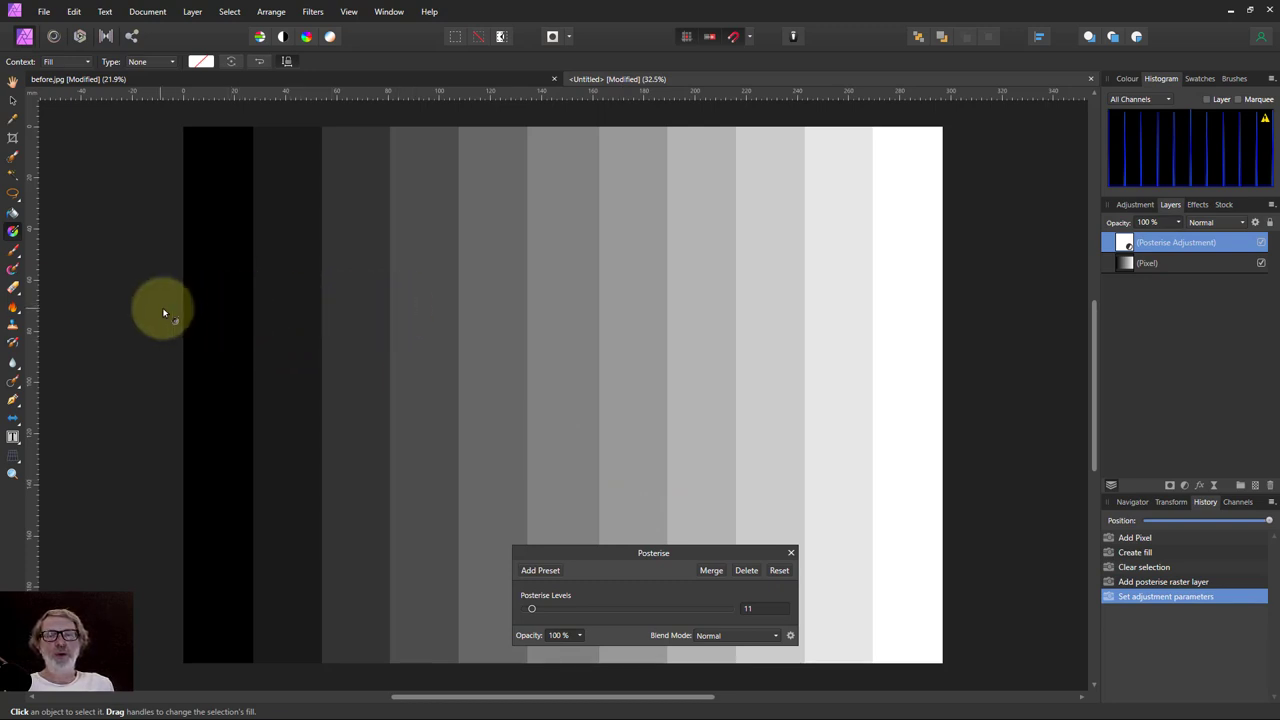
{"action": "mouse_move", "coordinate": [596, 684]}
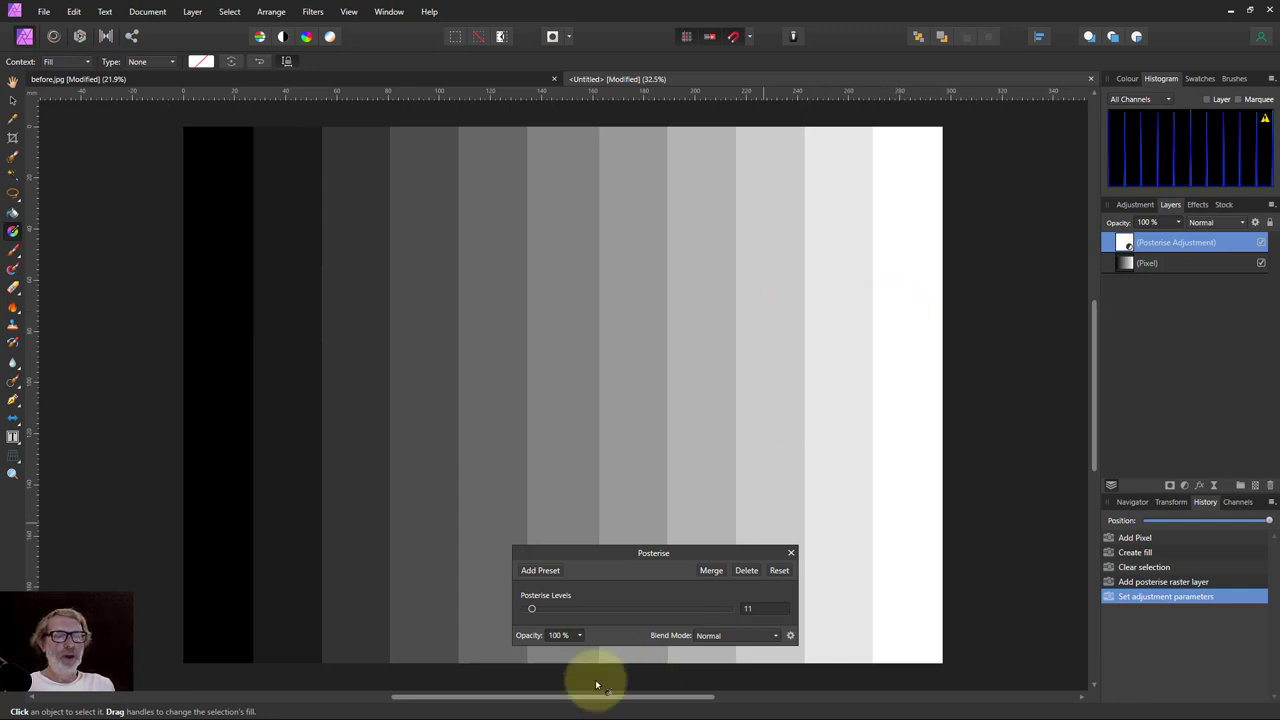
{"action": "left_click", "coordinate": [712, 570]}
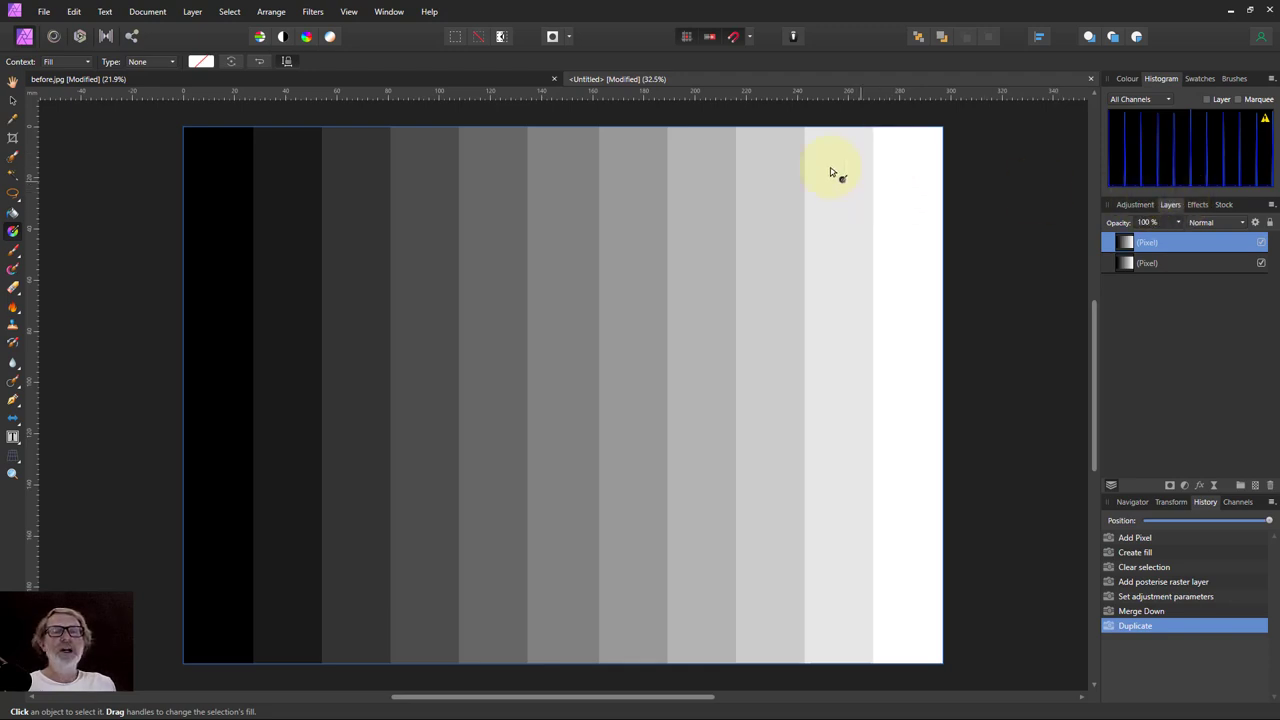
Apply the Film Efex Faded look to the duplicated grey step chart in Color Efex Pro 4.
{"action": "left_click", "coordinate": [312, 12]}
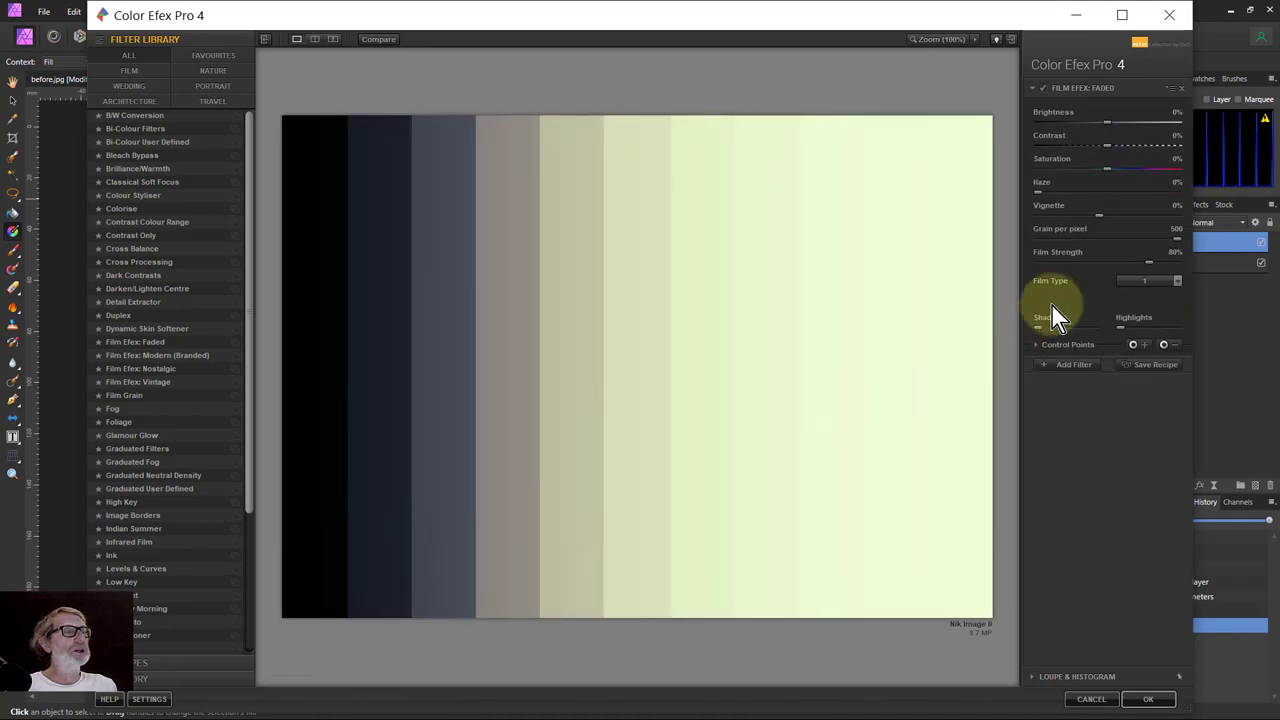
{"action": "mouse_move", "coordinate": [1070, 250]}
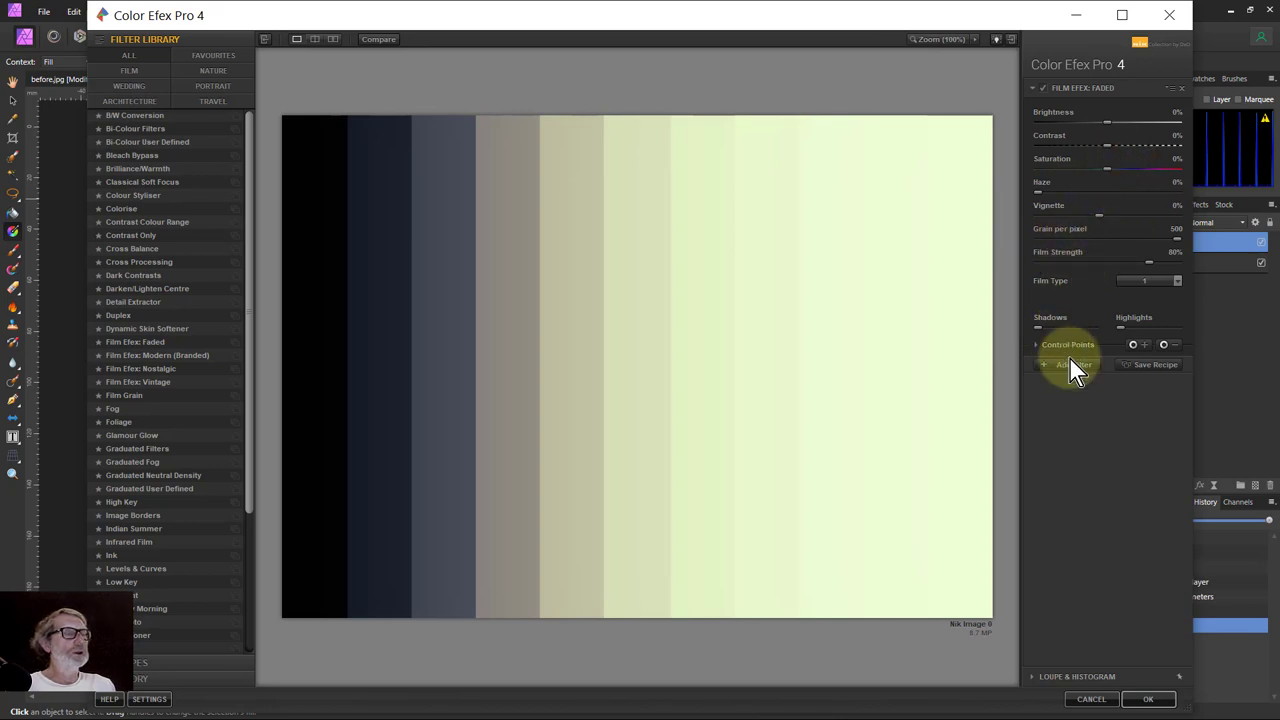
{"action": "mouse_move", "coordinate": [304, 358]}
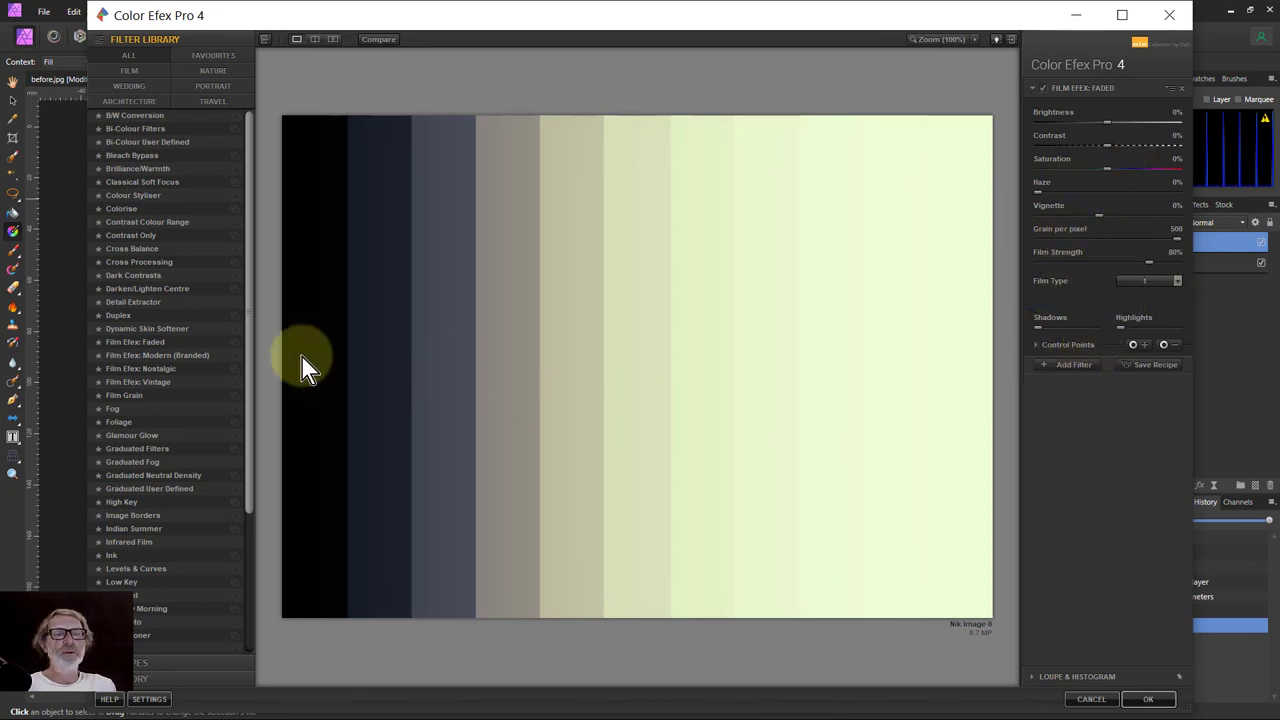
{"action": "mouse_move", "coordinate": [936, 362]}
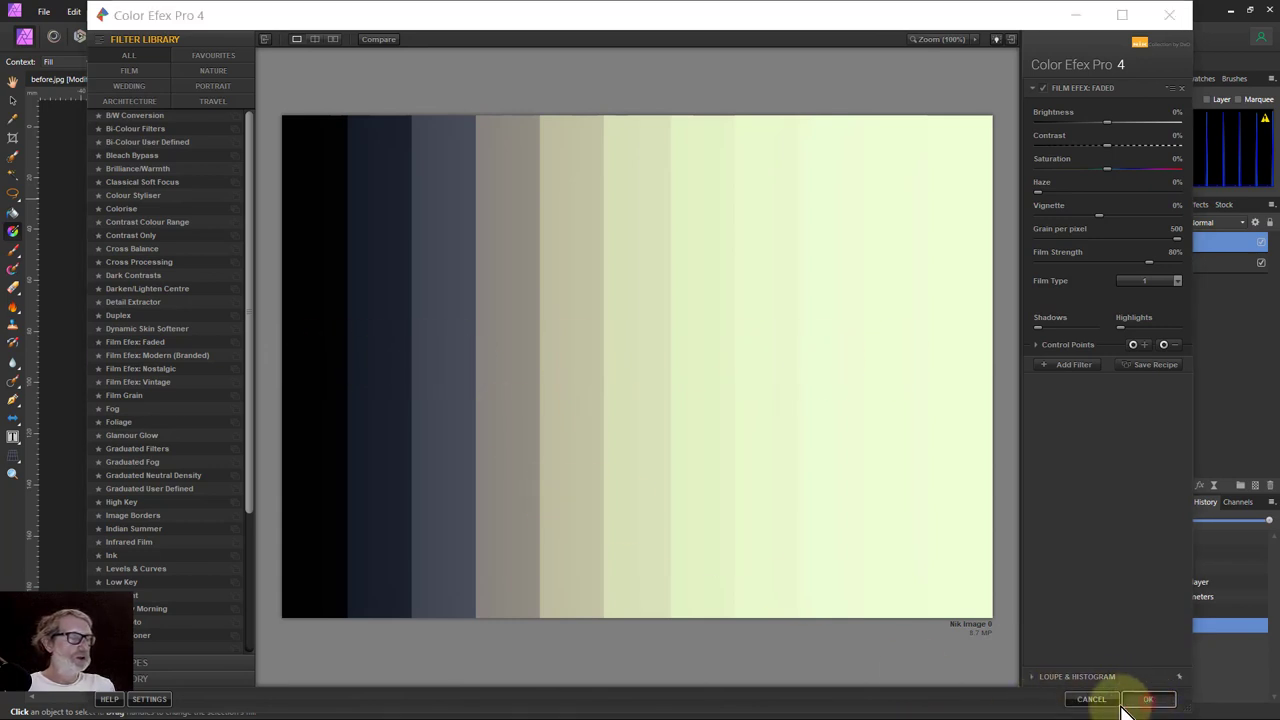
{"action": "left_click", "coordinate": [1148, 700]}
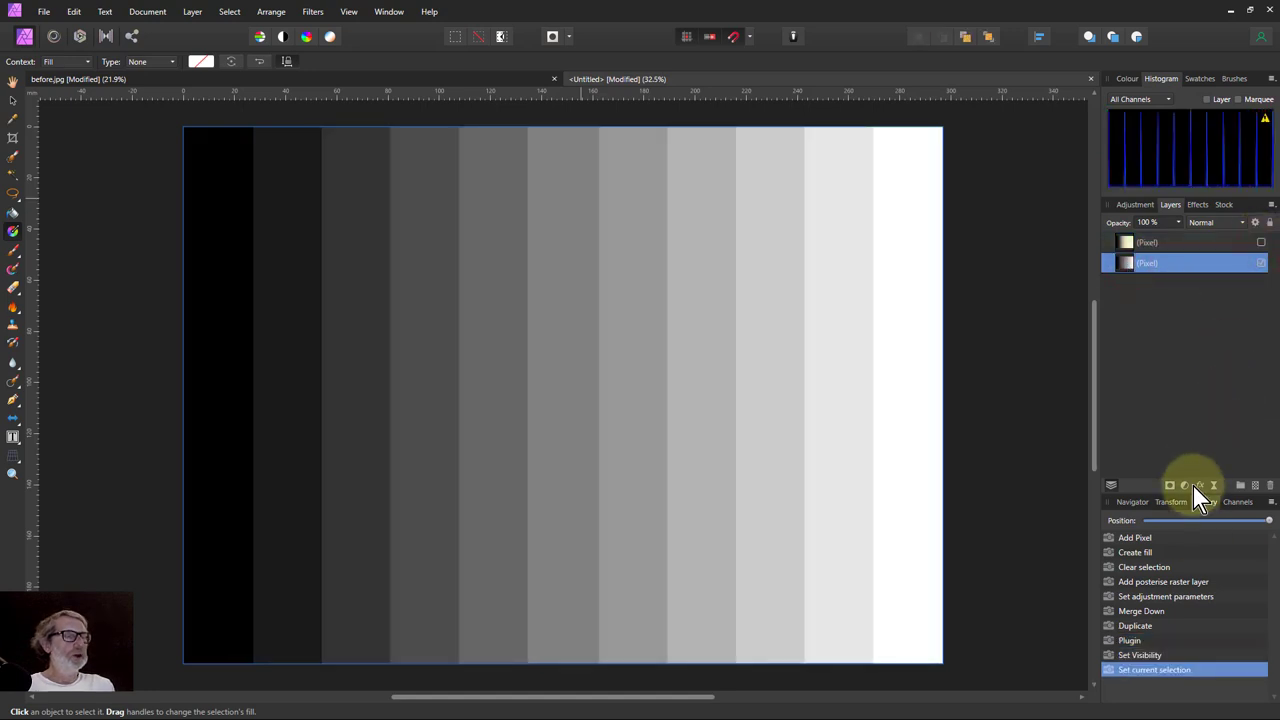
Add a Curves adjustment to the grey chart and raise the Red channel's shadow point.
{"action": "left_click", "coordinate": [1184, 486]}
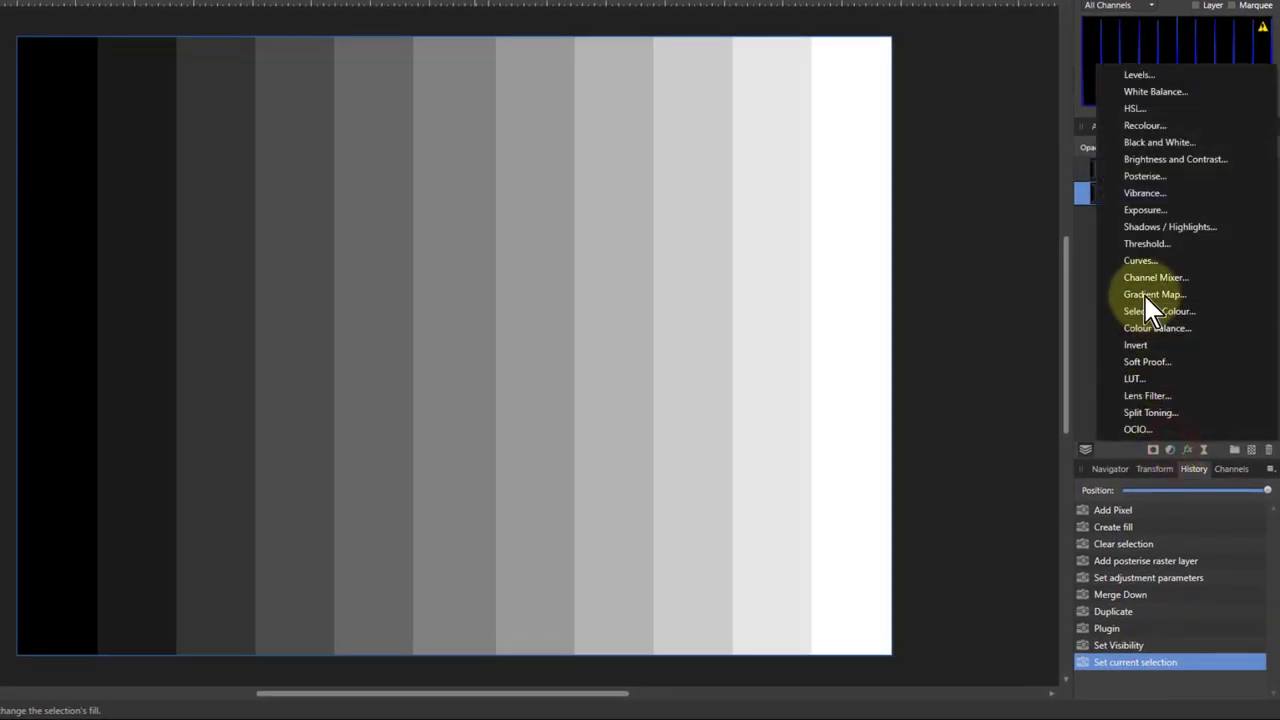
{"action": "left_click", "coordinate": [1140, 260]}
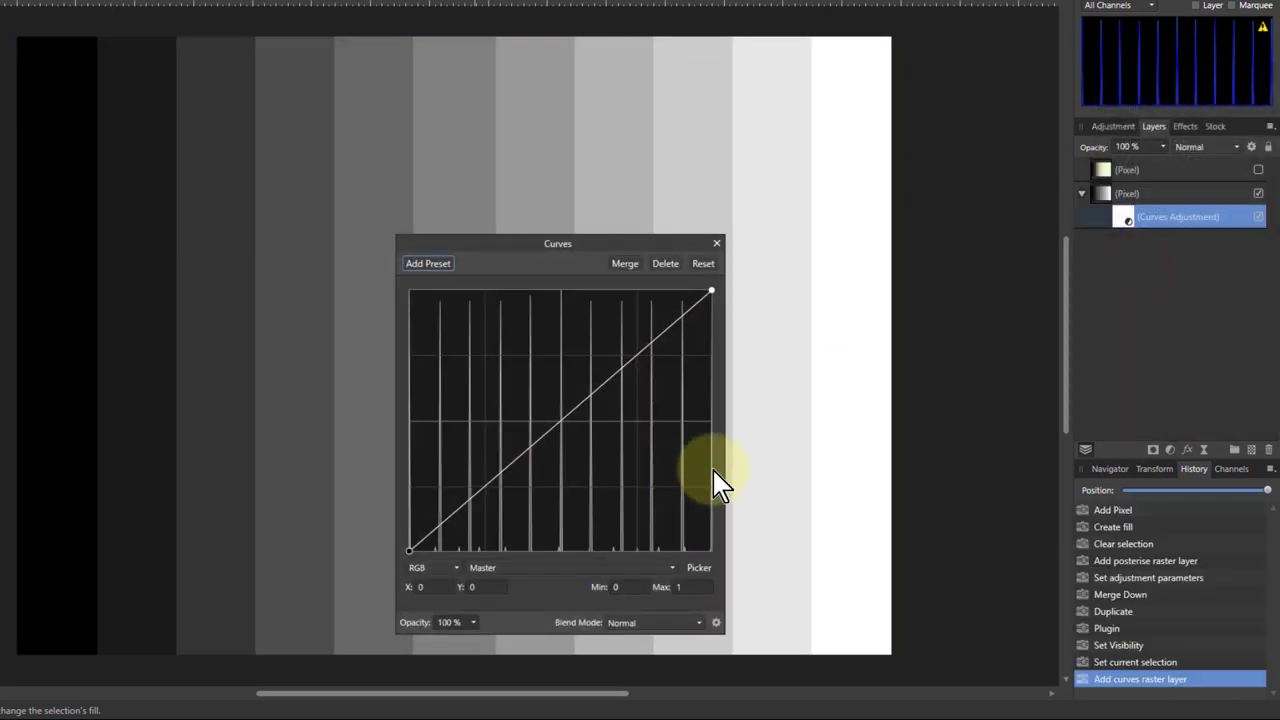
{"action": "mouse_move", "coordinate": [704, 456]}
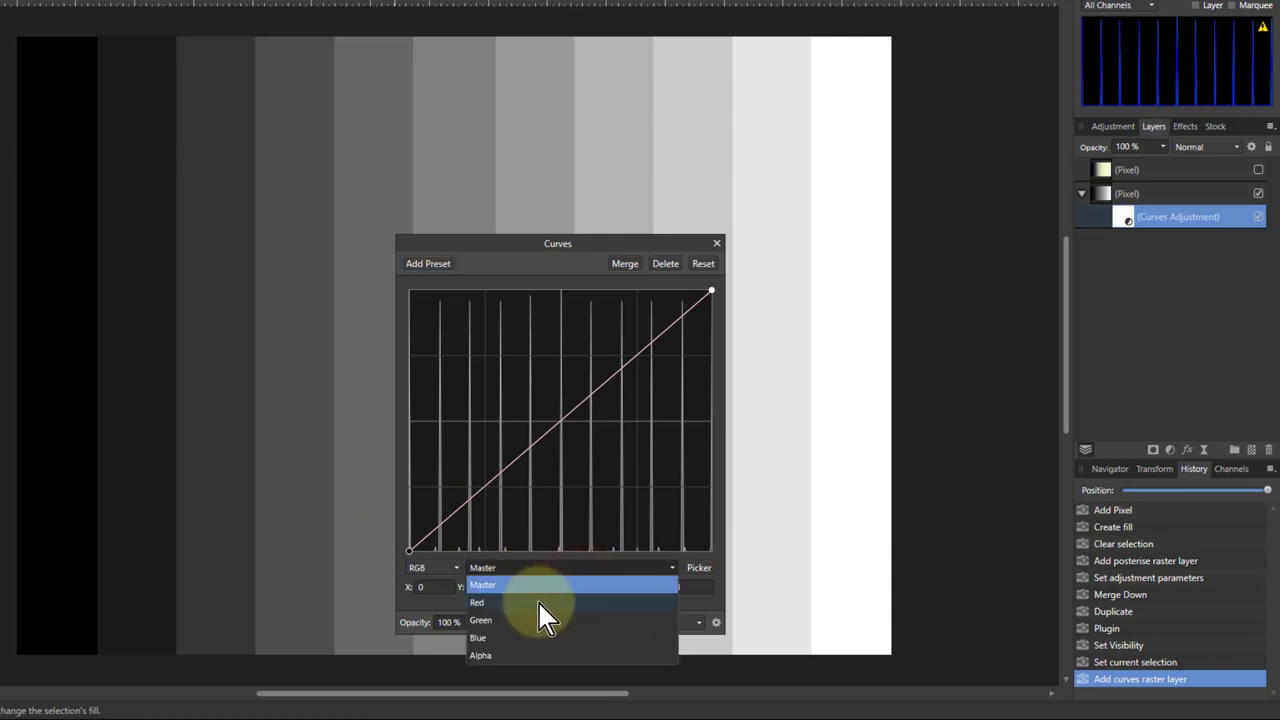
{"action": "left_click", "coordinate": [476, 602]}
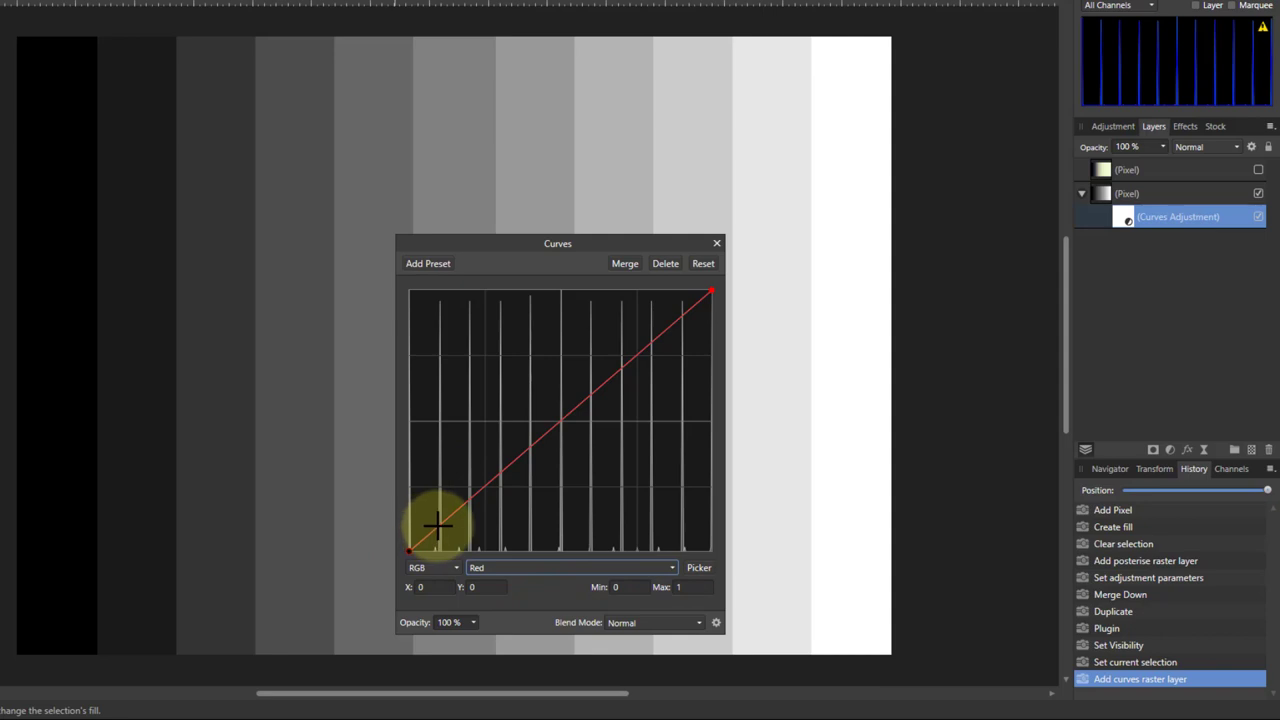
{"action": "left_click_drag", "start_coordinate": [436, 524], "coordinate": [472, 504]}
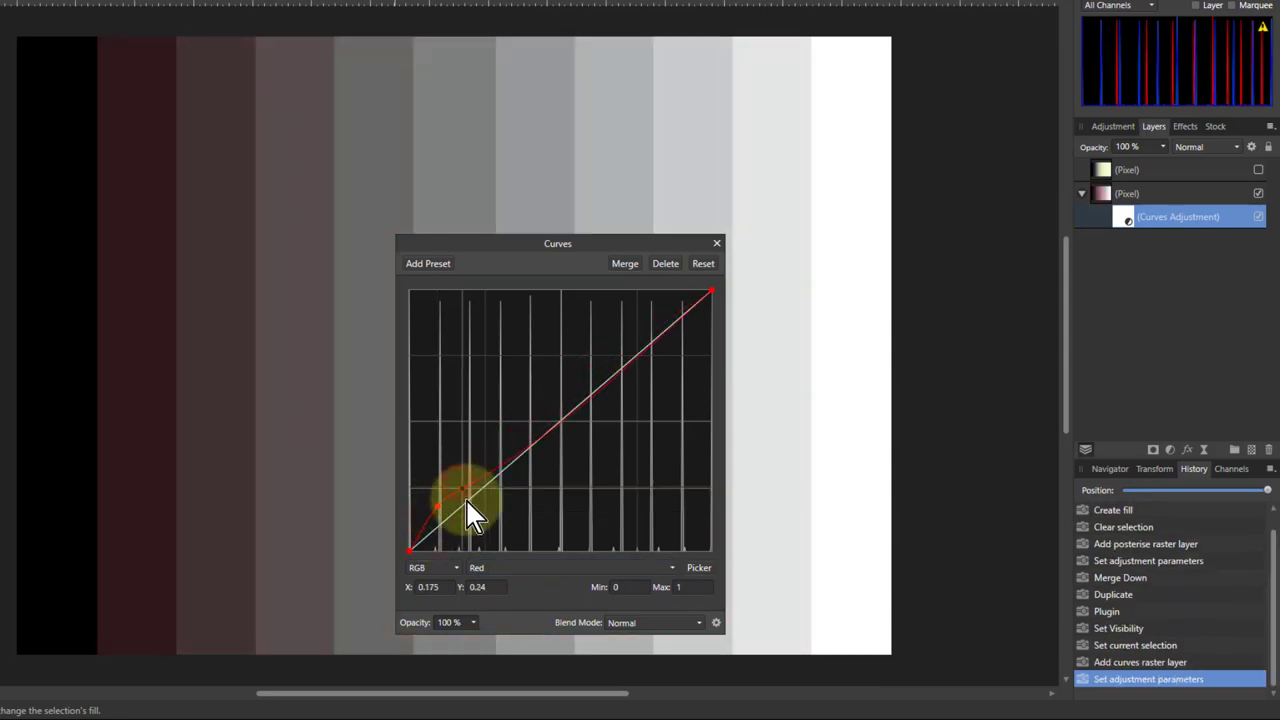
{"action": "left_click_drag", "start_coordinate": [470, 510], "coordinate": [560, 476]}
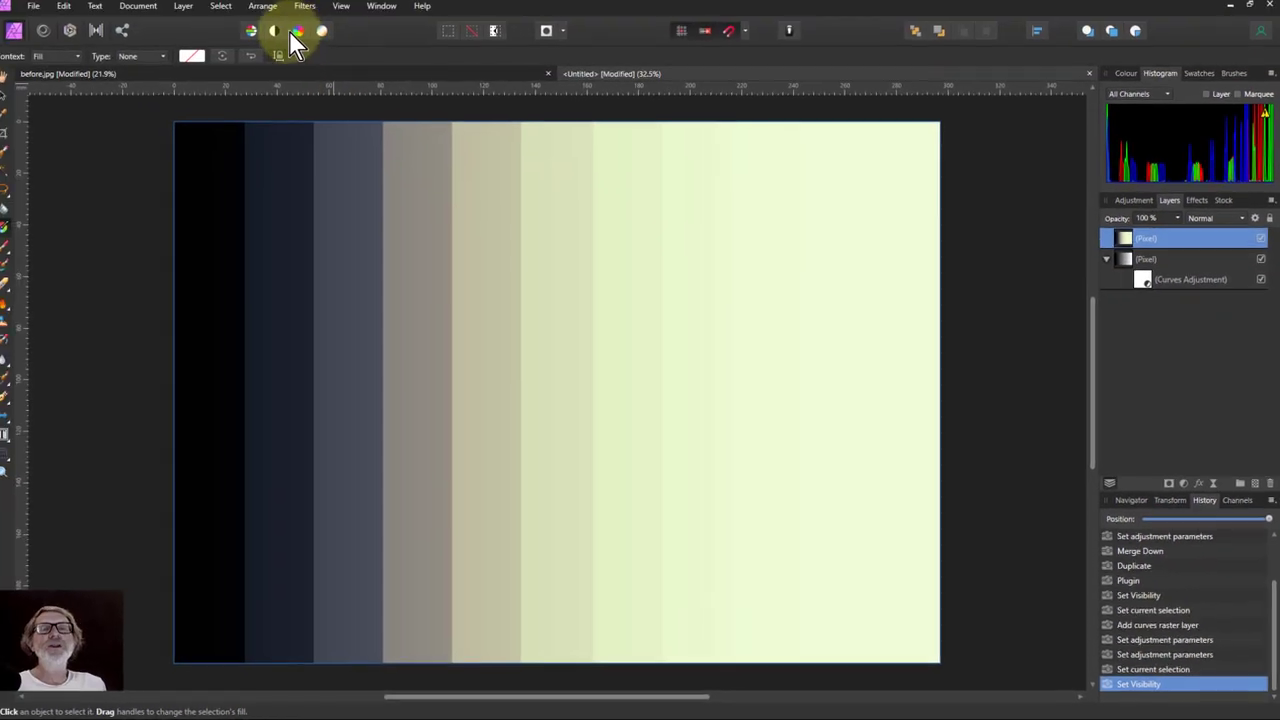
{"action": "left_click", "coordinate": [348, 12]}
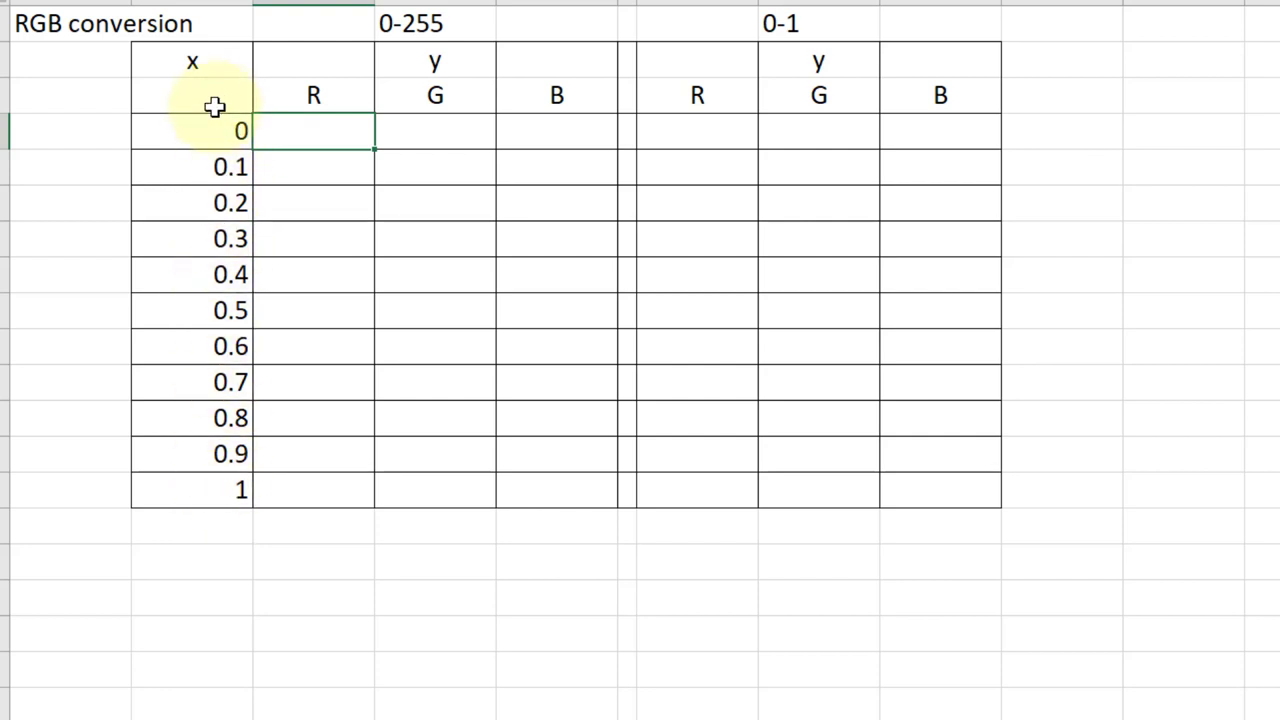
{"action": "mouse_move", "coordinate": [216, 520]}
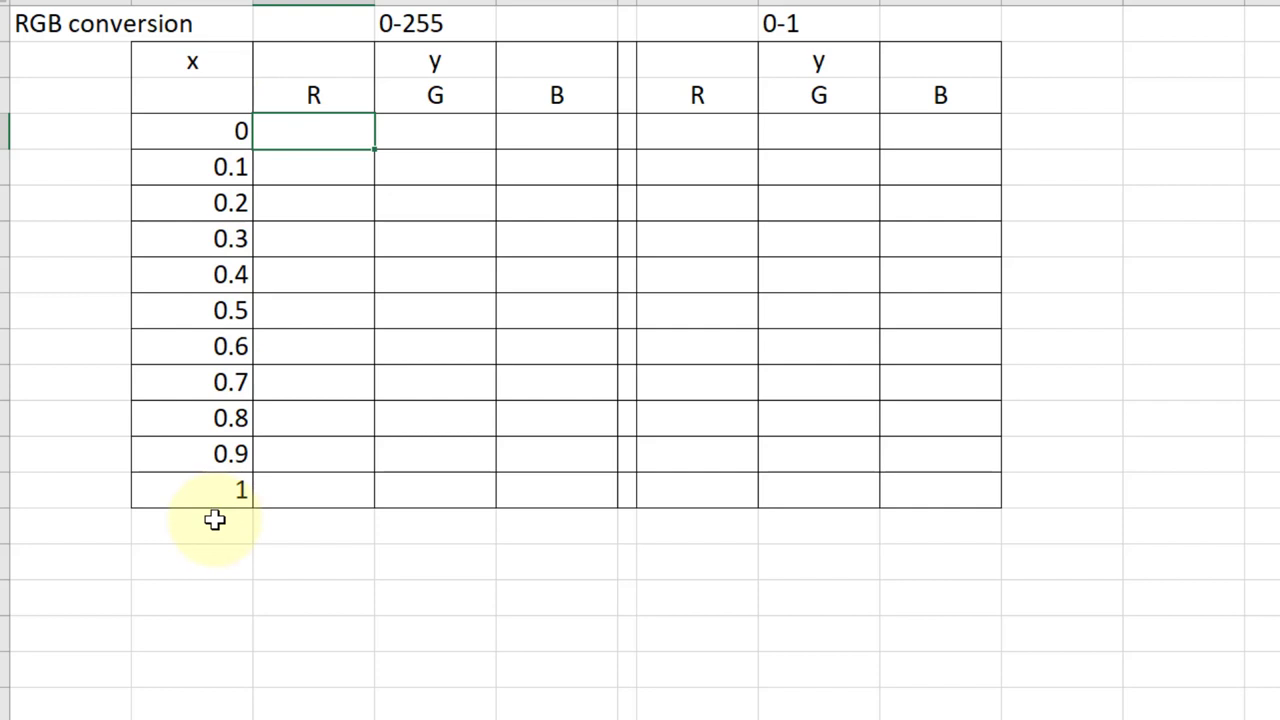
{"action": "mouse_move", "coordinate": [462, 164]}
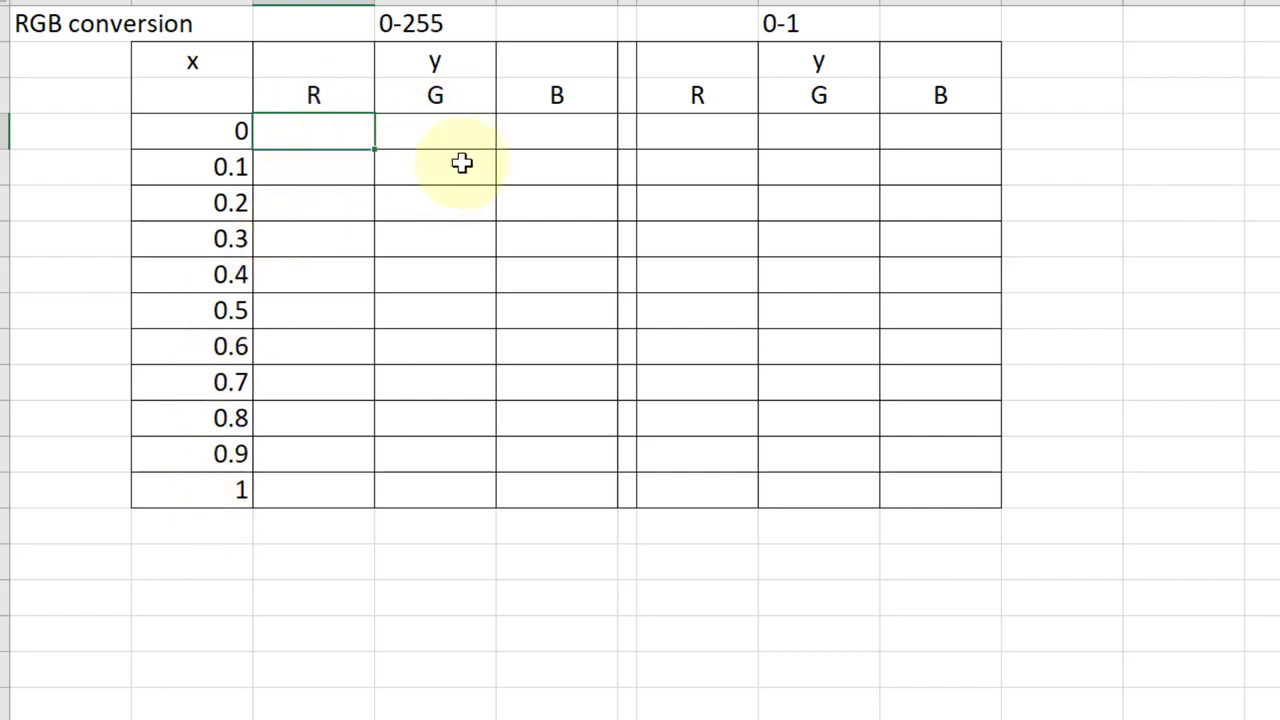
{"action": "mouse_move", "coordinate": [508, 24]}
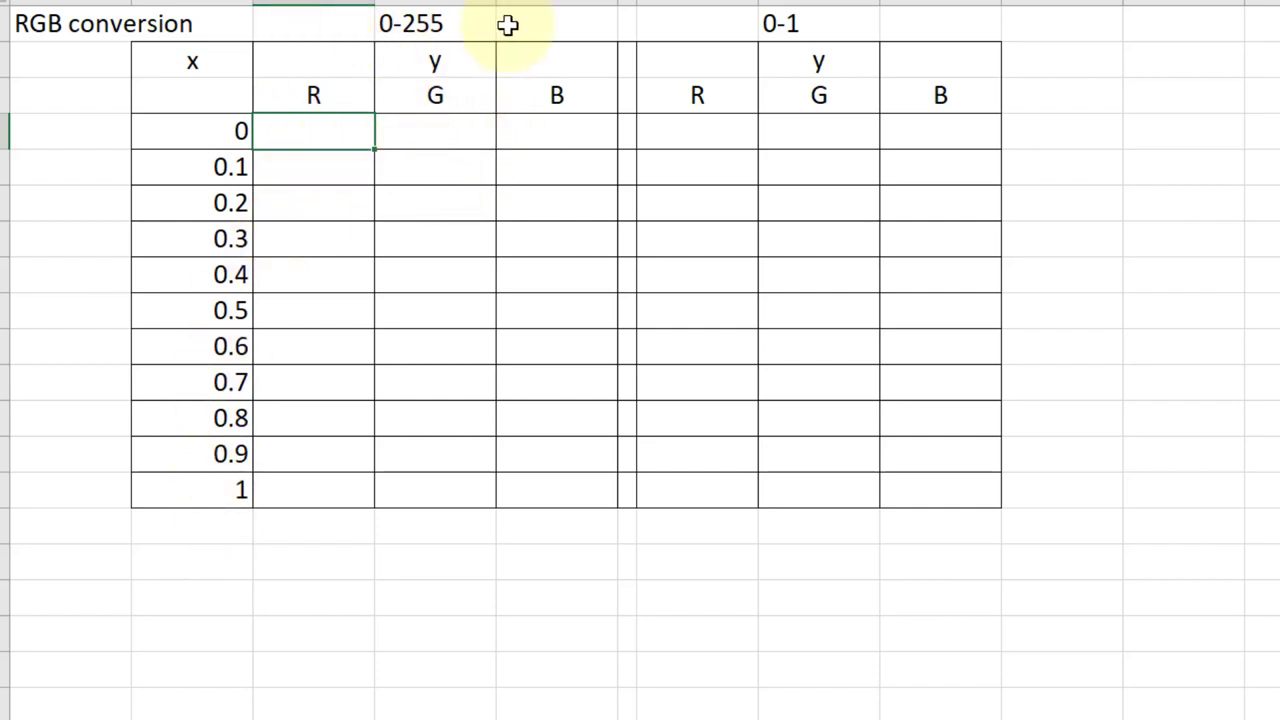
{"action": "mouse_move", "coordinate": [936, 24]}
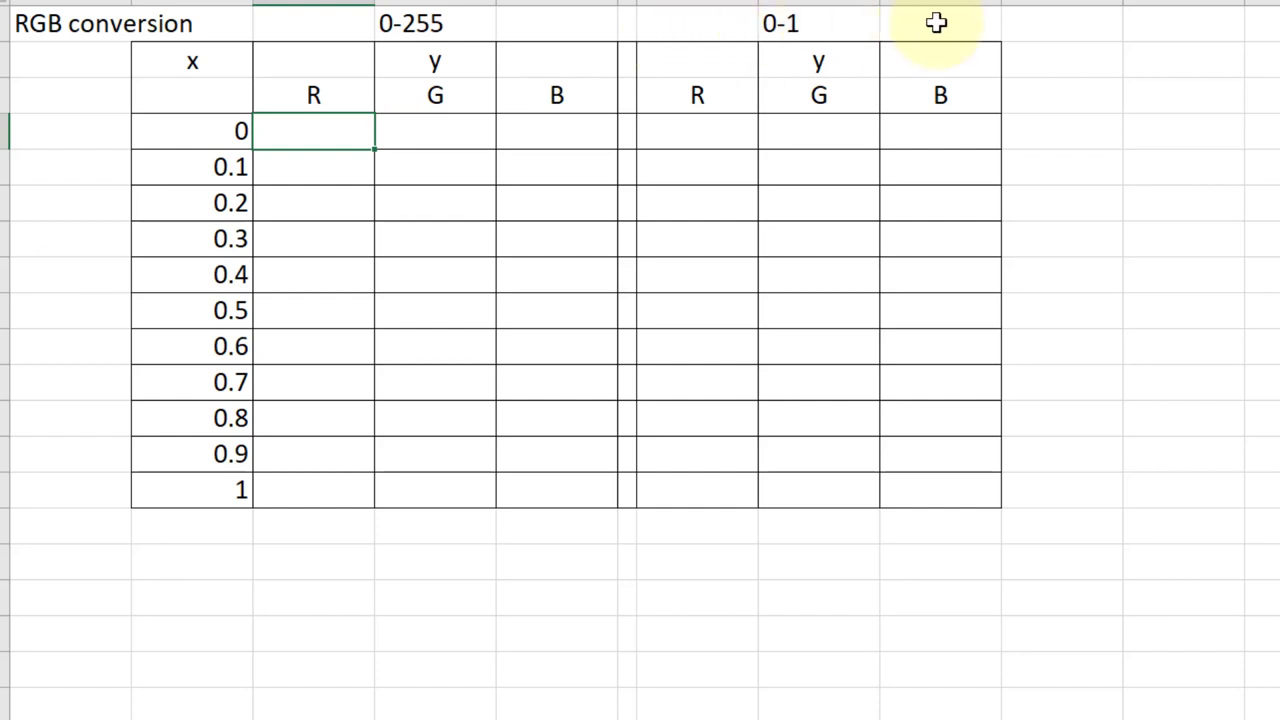
{"action": "mouse_move", "coordinate": [344, 152]}
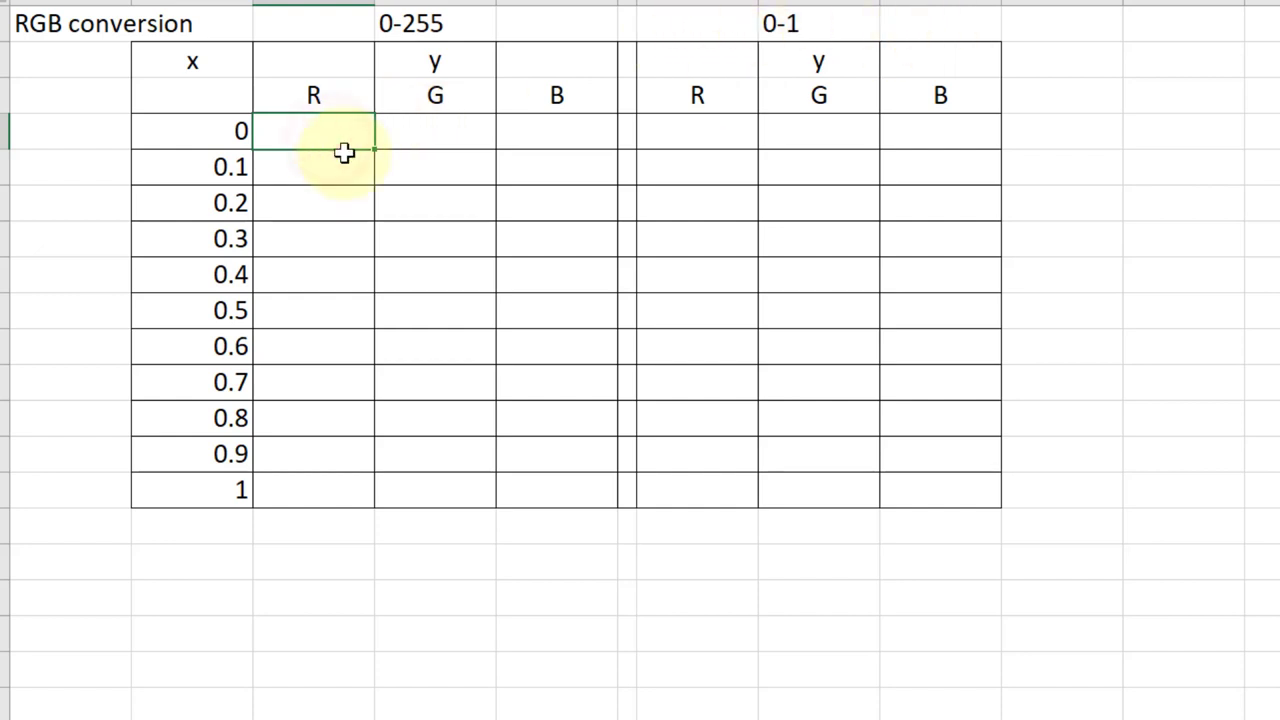
{"action": "mouse_move", "coordinate": [326, 164]}
{"action": "type", "text": "1"}
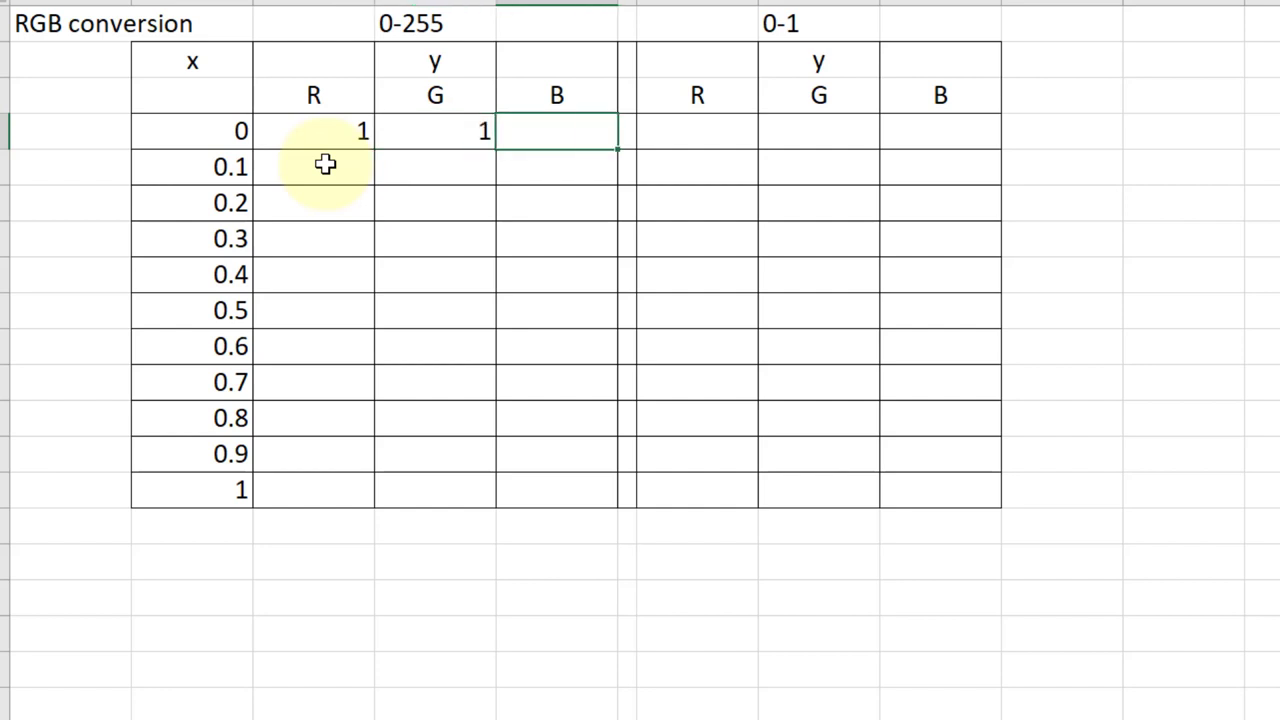
Enter the 0–255 readings 1/1/2, 23/31/41 and 68/73/85 for the first three step rows.
{"action": "type", "text": "2"}
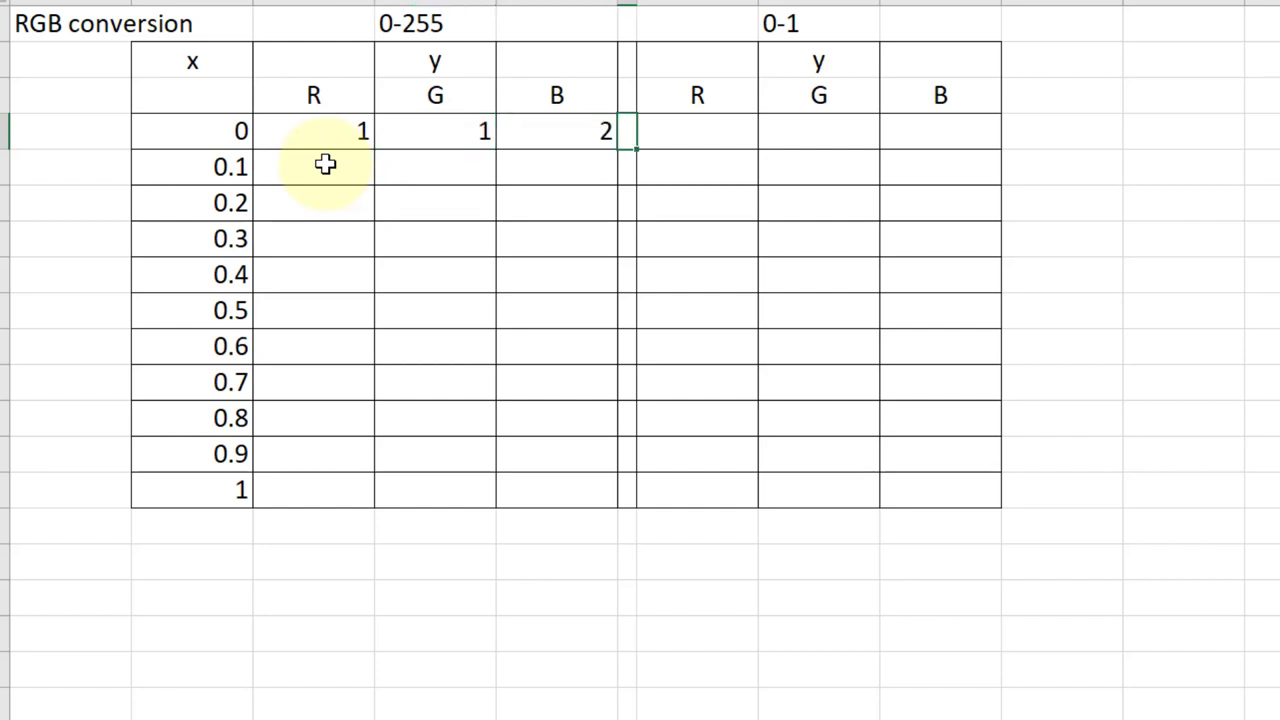
{"action": "mouse_move", "coordinate": [330, 180]}
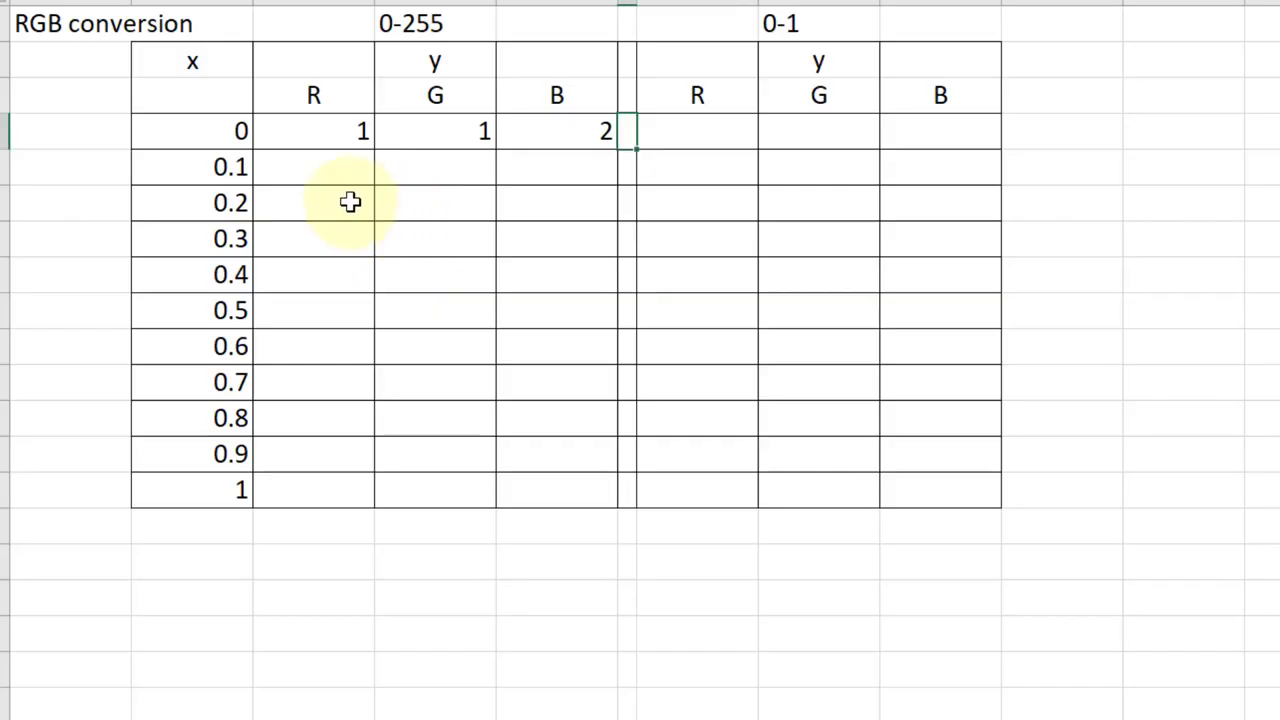
{"action": "left_click", "coordinate": [340, 168]}
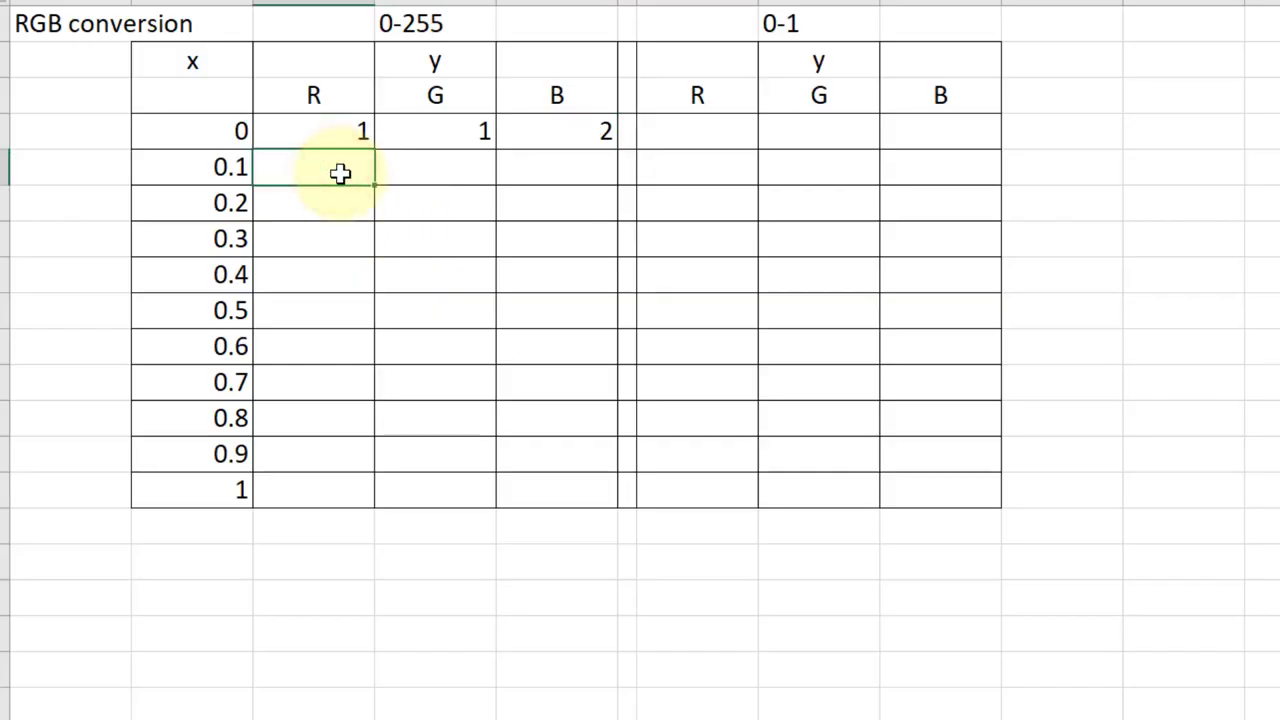
{"action": "type", "text": "31"}
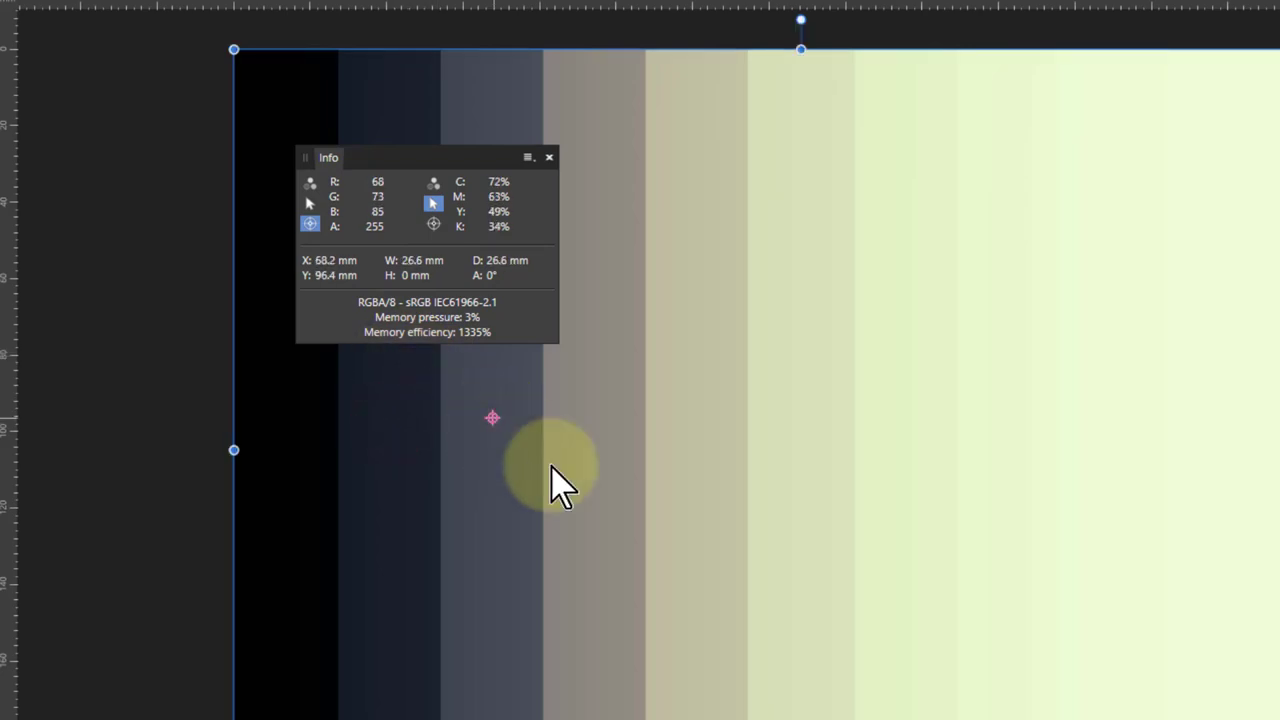
{"action": "mouse_move", "coordinate": [650, 556]}
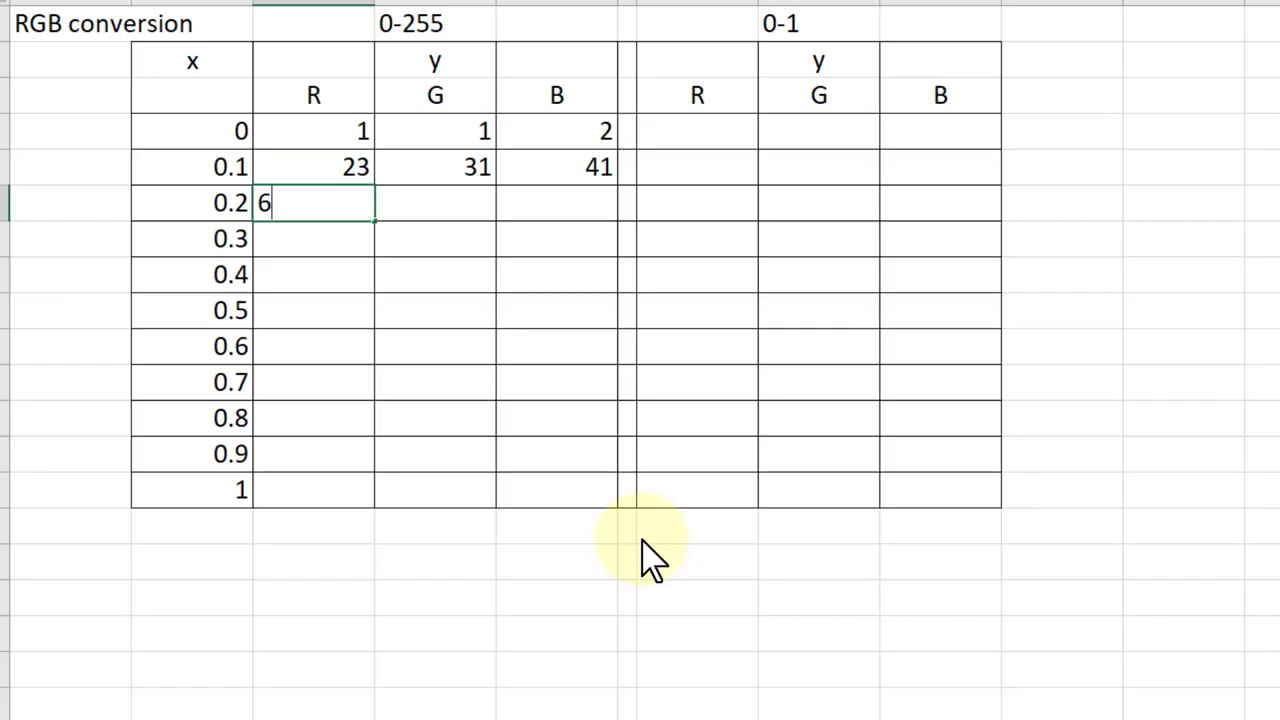
{"action": "type", "text": "73"}
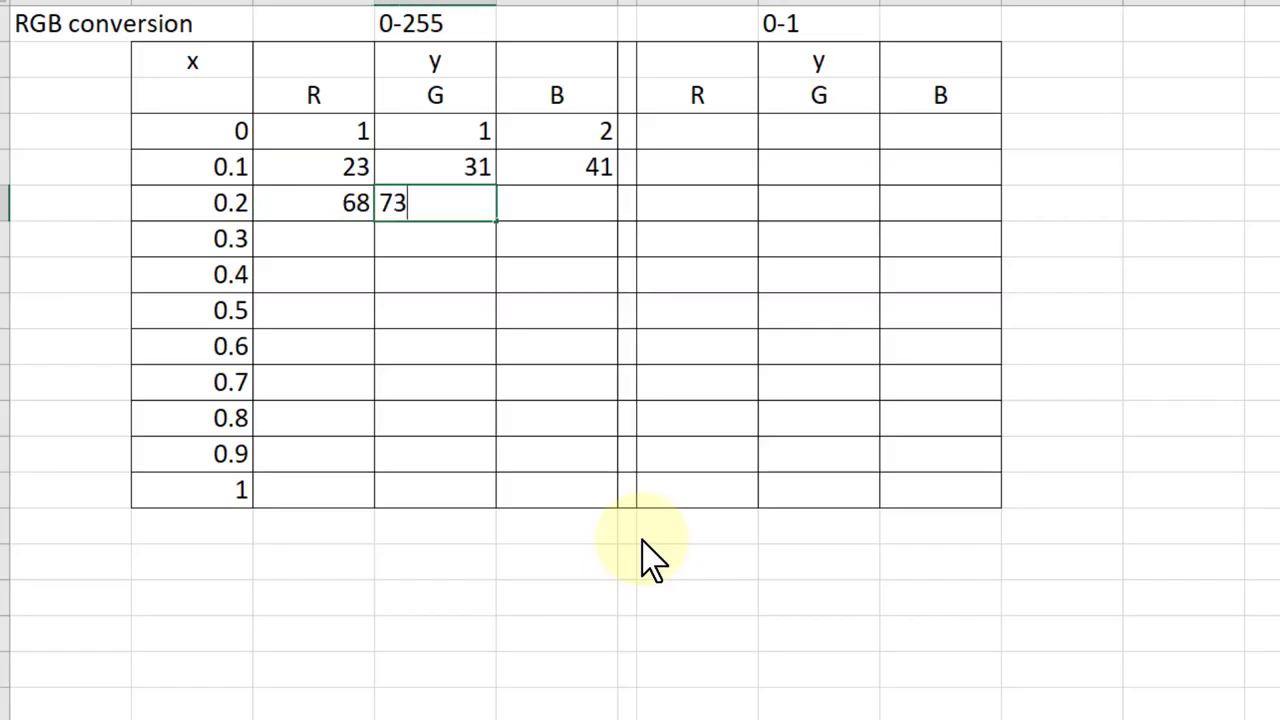
{"action": "type", "text": "85"}
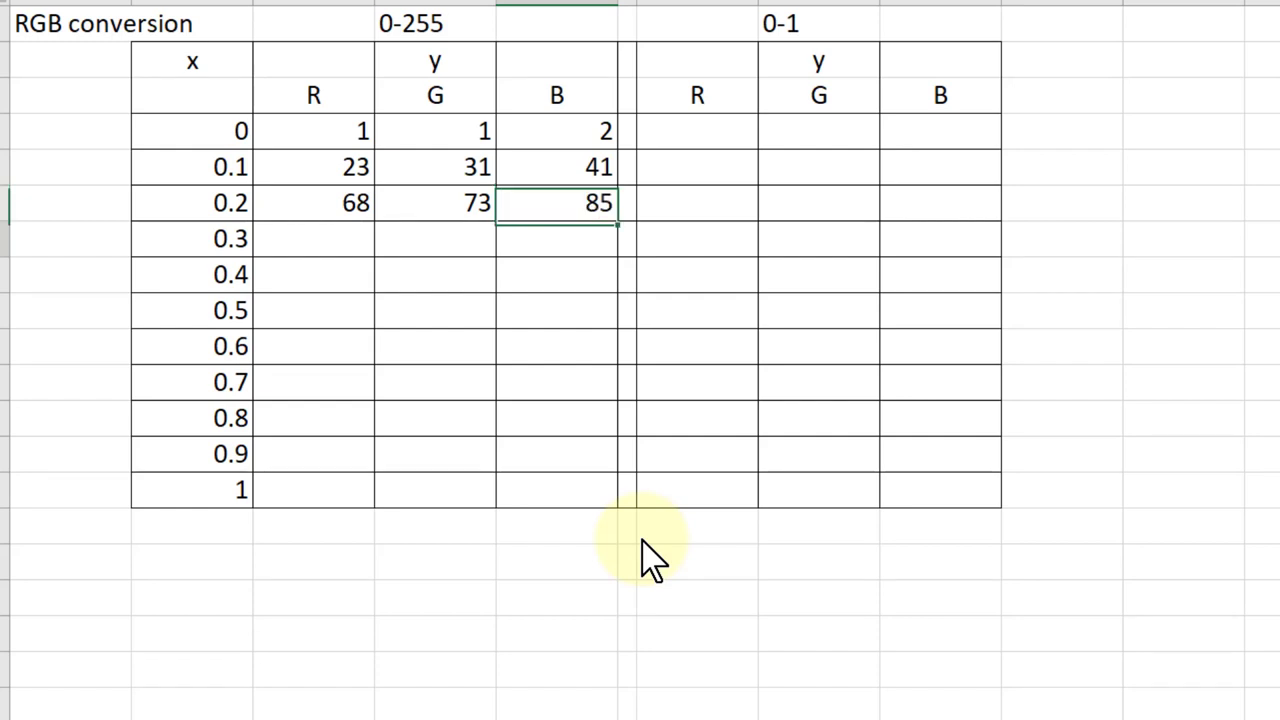
{"action": "left_click", "coordinate": [556, 238]}
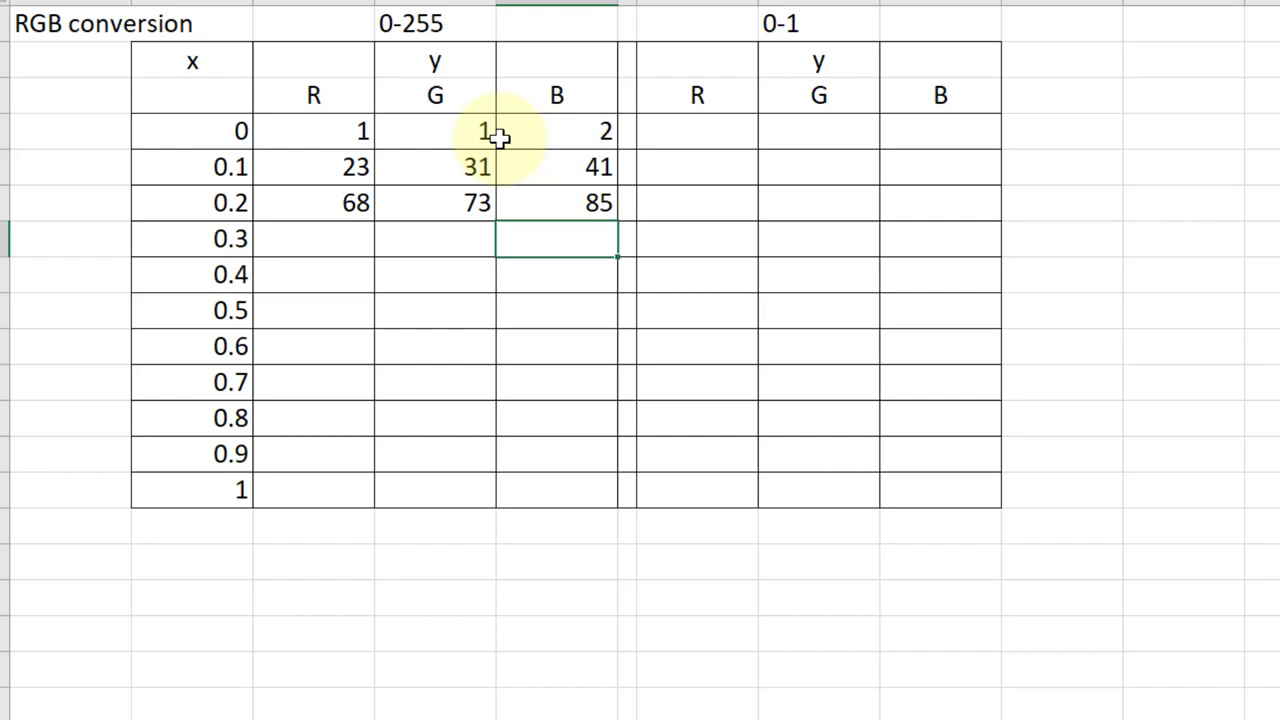
{"action": "mouse_move", "coordinate": [328, 132]}
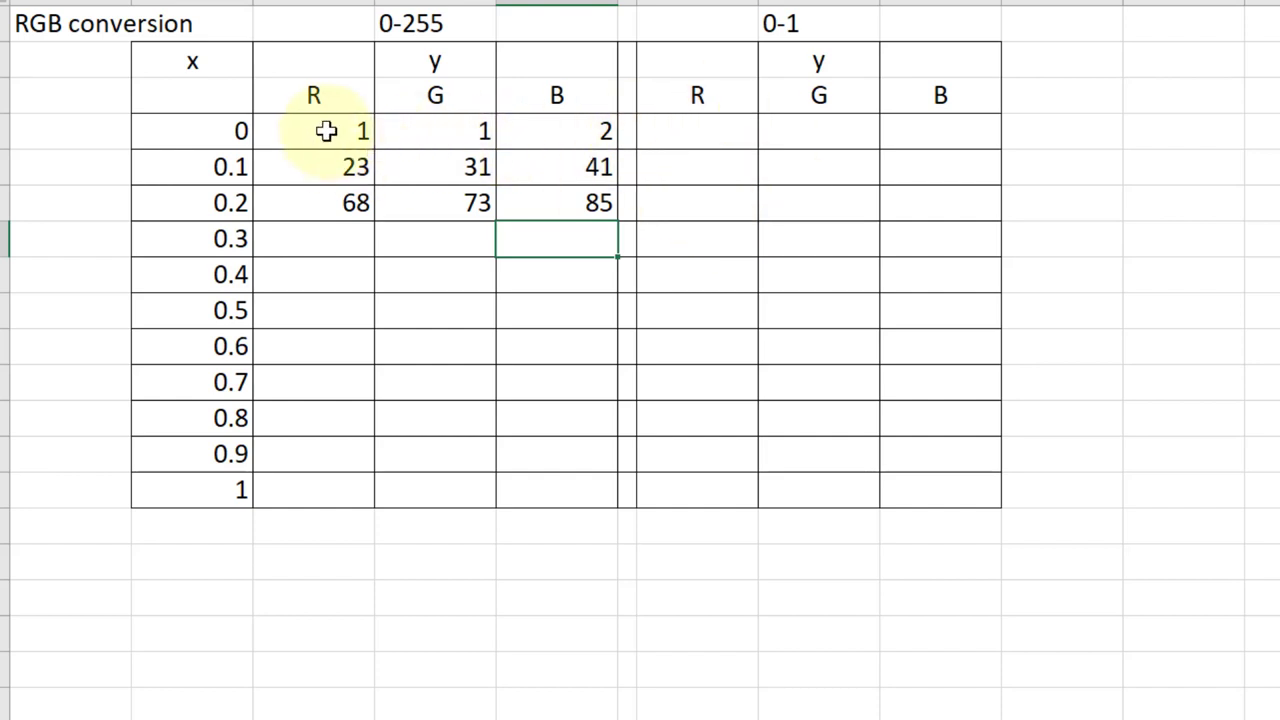
{"action": "mouse_move", "coordinate": [534, 138]}
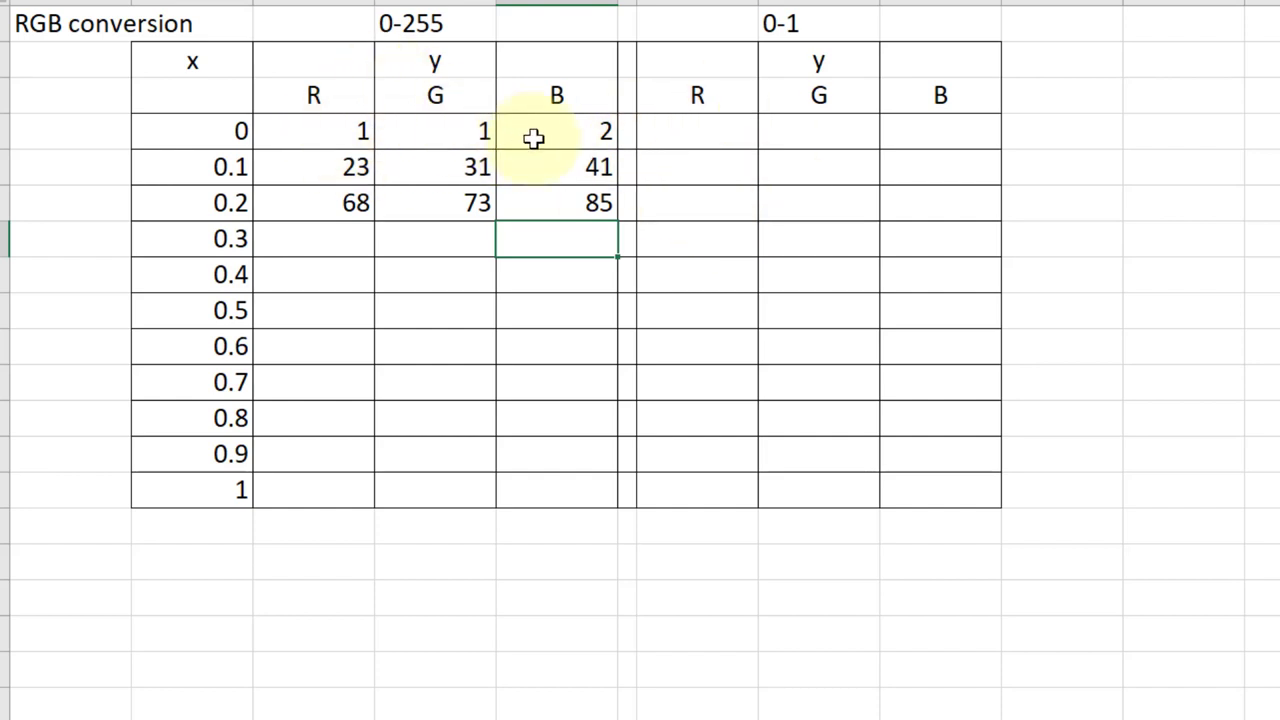
{"action": "mouse_move", "coordinate": [700, 144]}
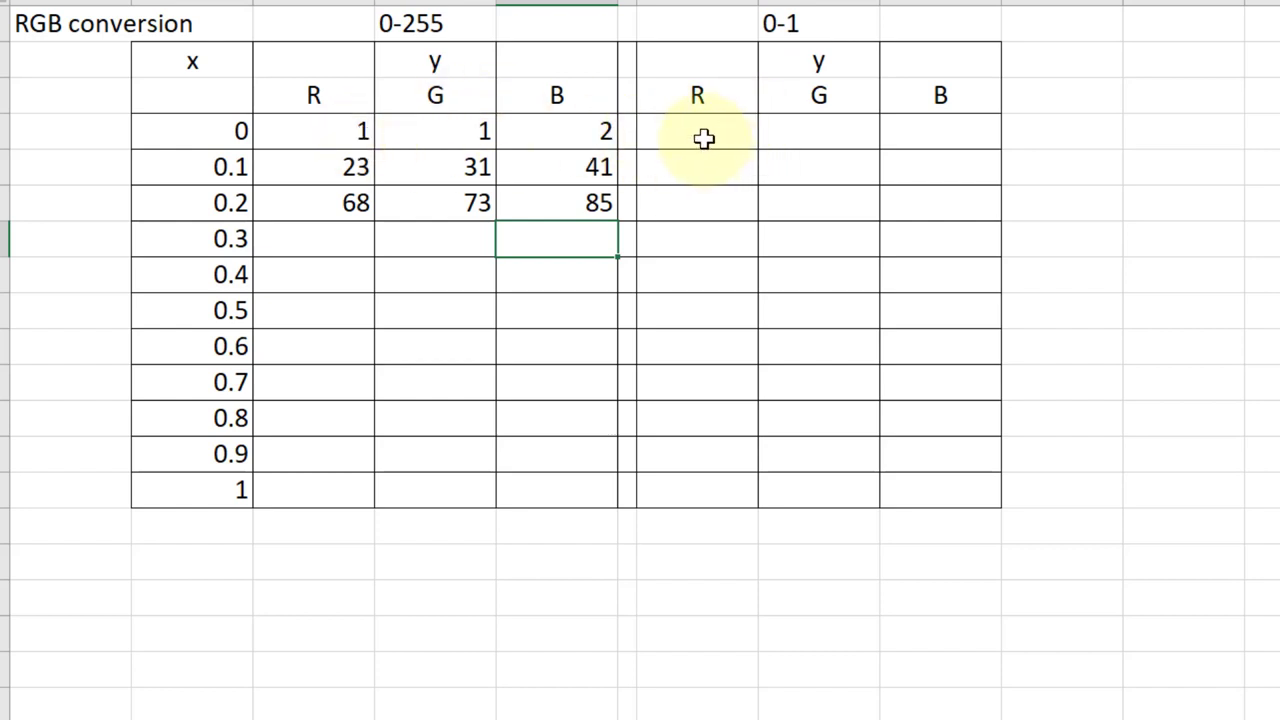
Enter =C4/255 for the 0–1 R value, fill it across and down, and check its number format.
{"action": "type", "text": "="}
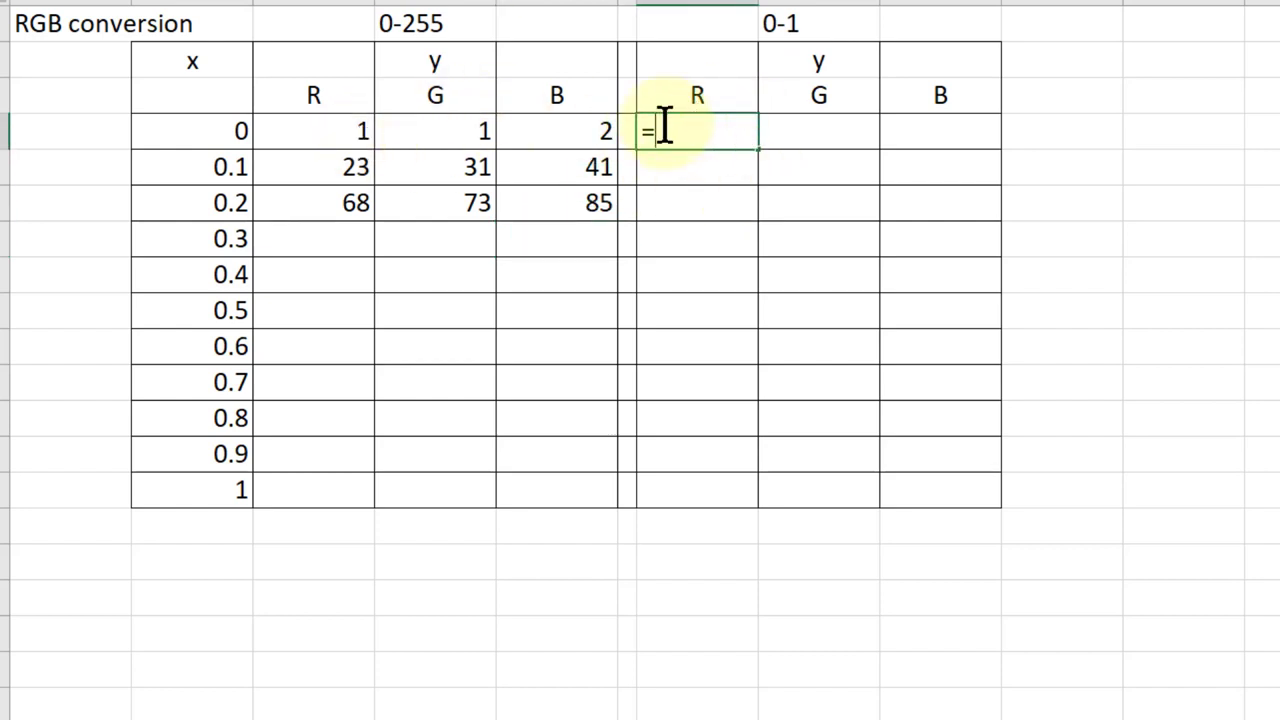
{"action": "left_click", "coordinate": [312, 130]}
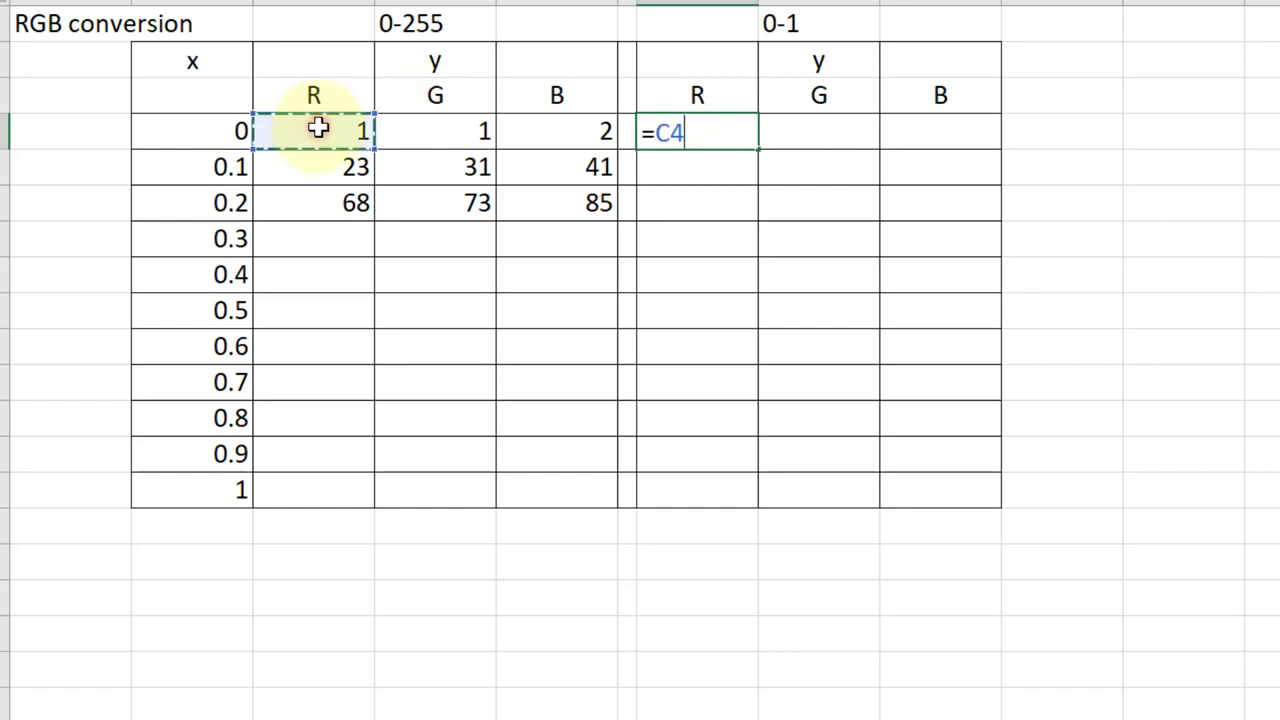
{"action": "type", "text": "/"}
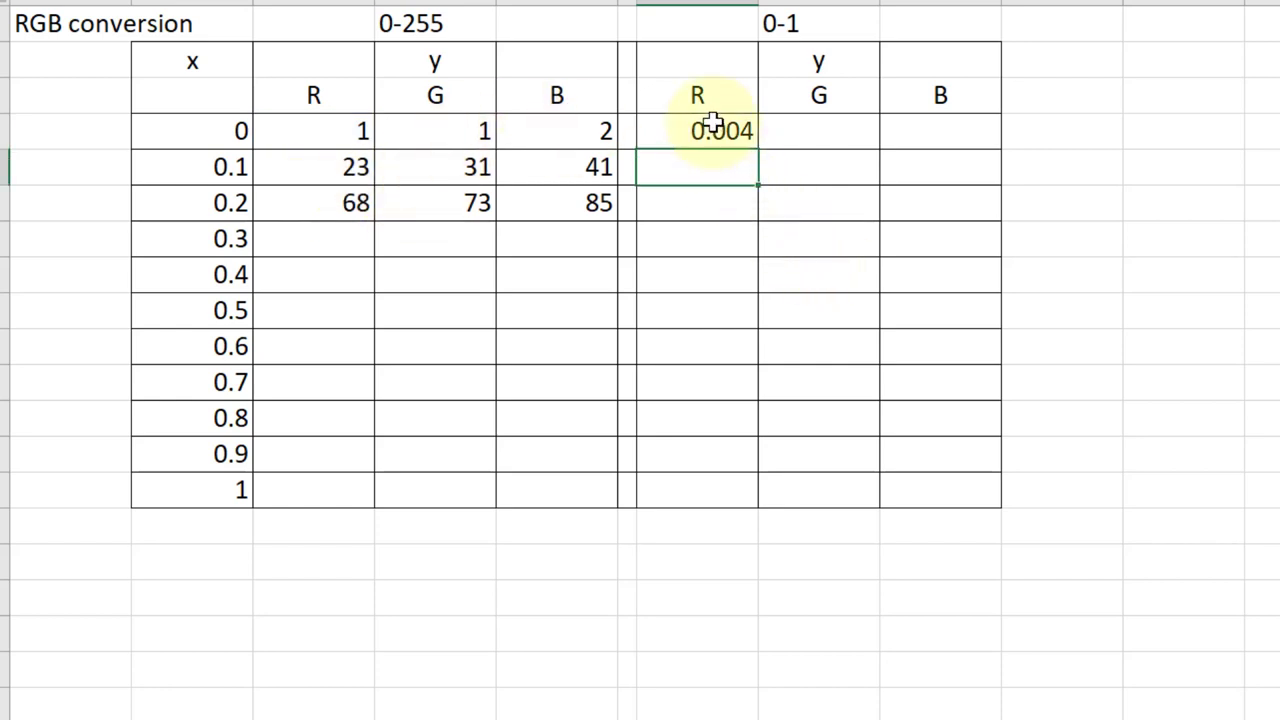
{"action": "left_click", "coordinate": [696, 130]}
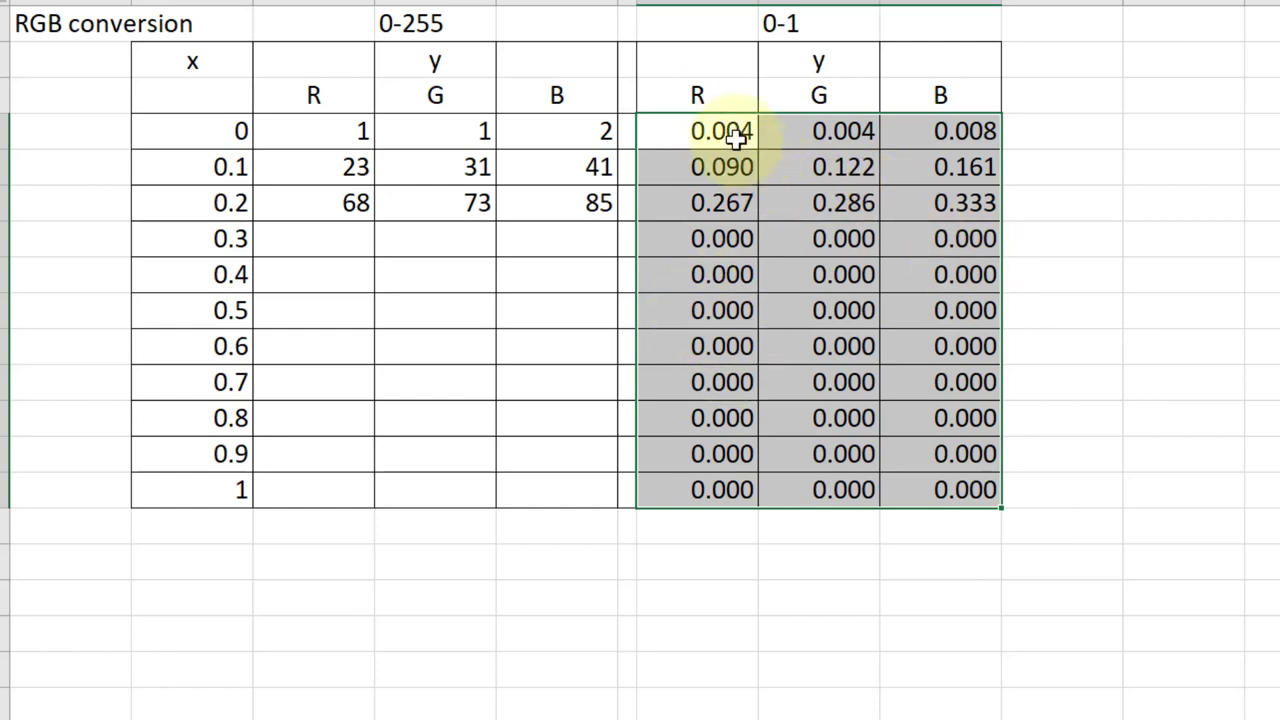
{"action": "right_click", "coordinate": [722, 132]}
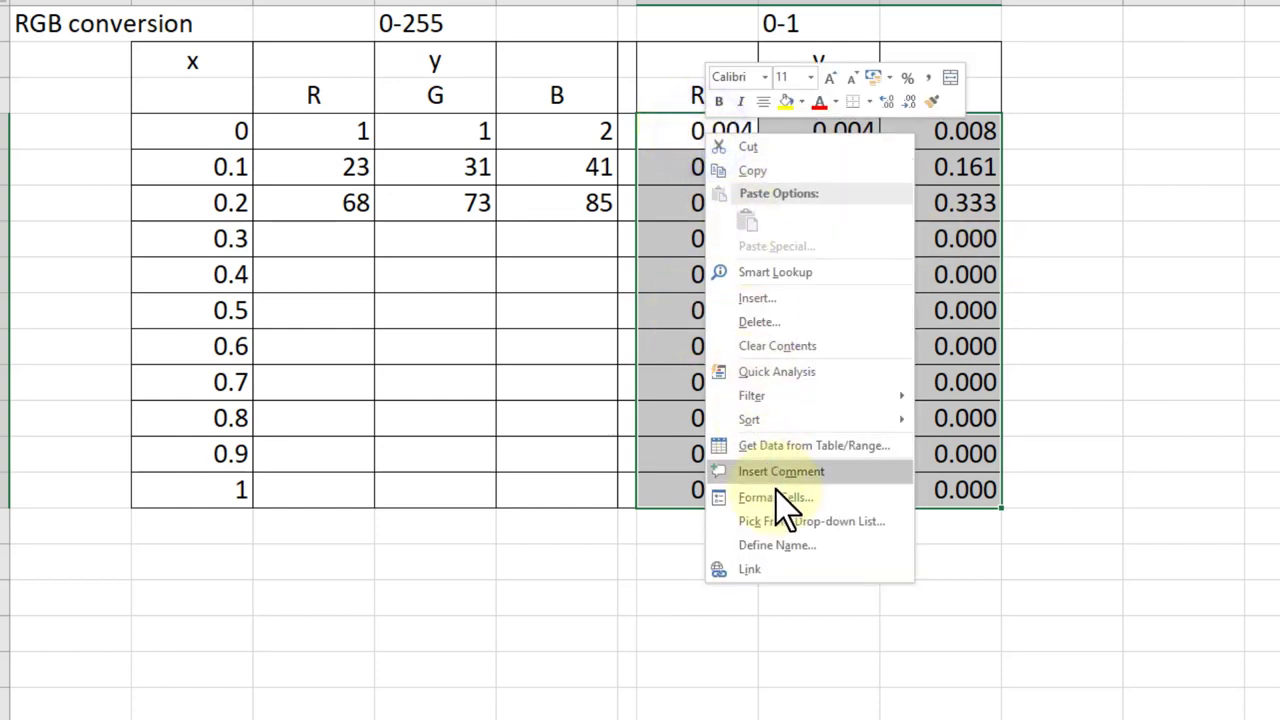
{"action": "left_click", "coordinate": [776, 496]}
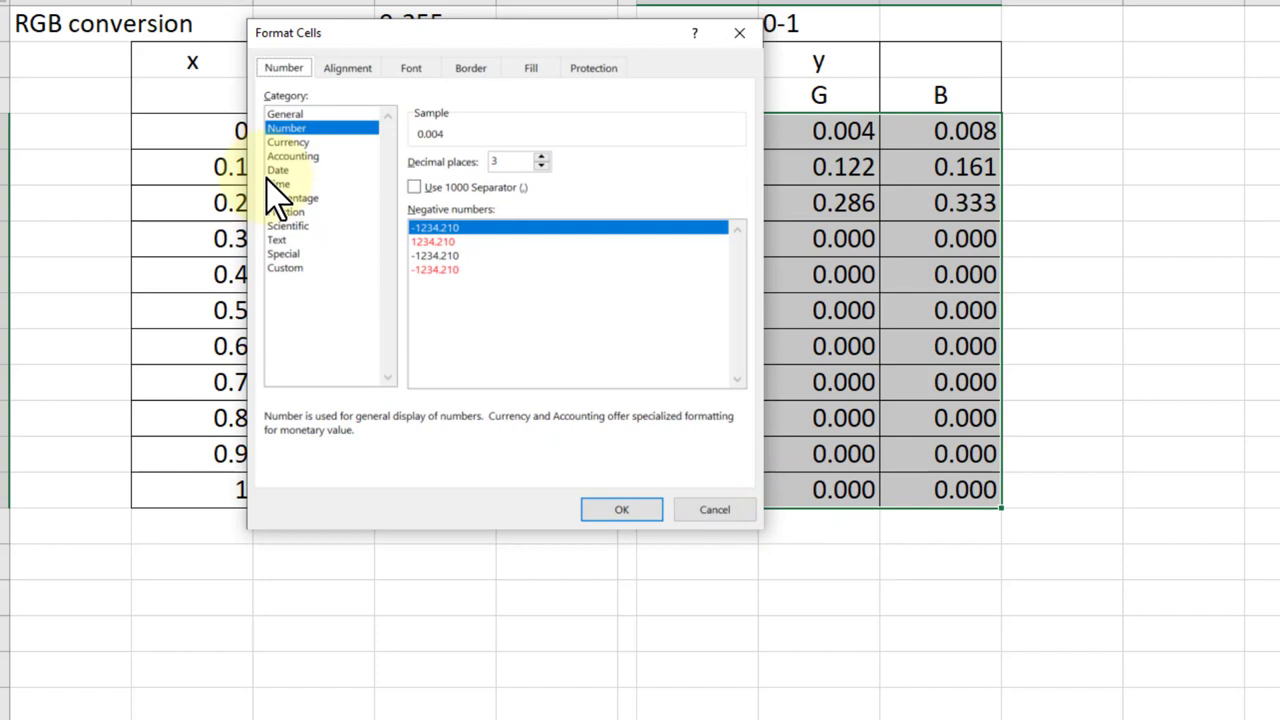
{"action": "mouse_move", "coordinate": [476, 176]}
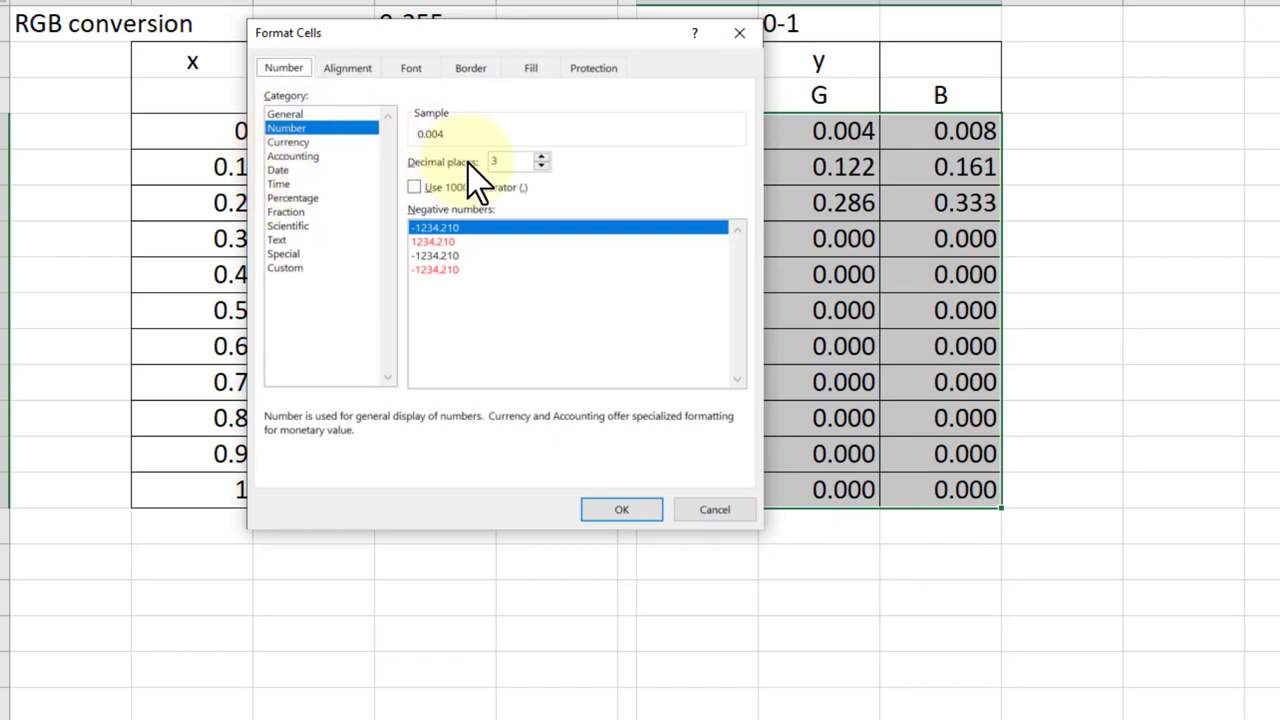
{"action": "mouse_move", "coordinate": [744, 510]}
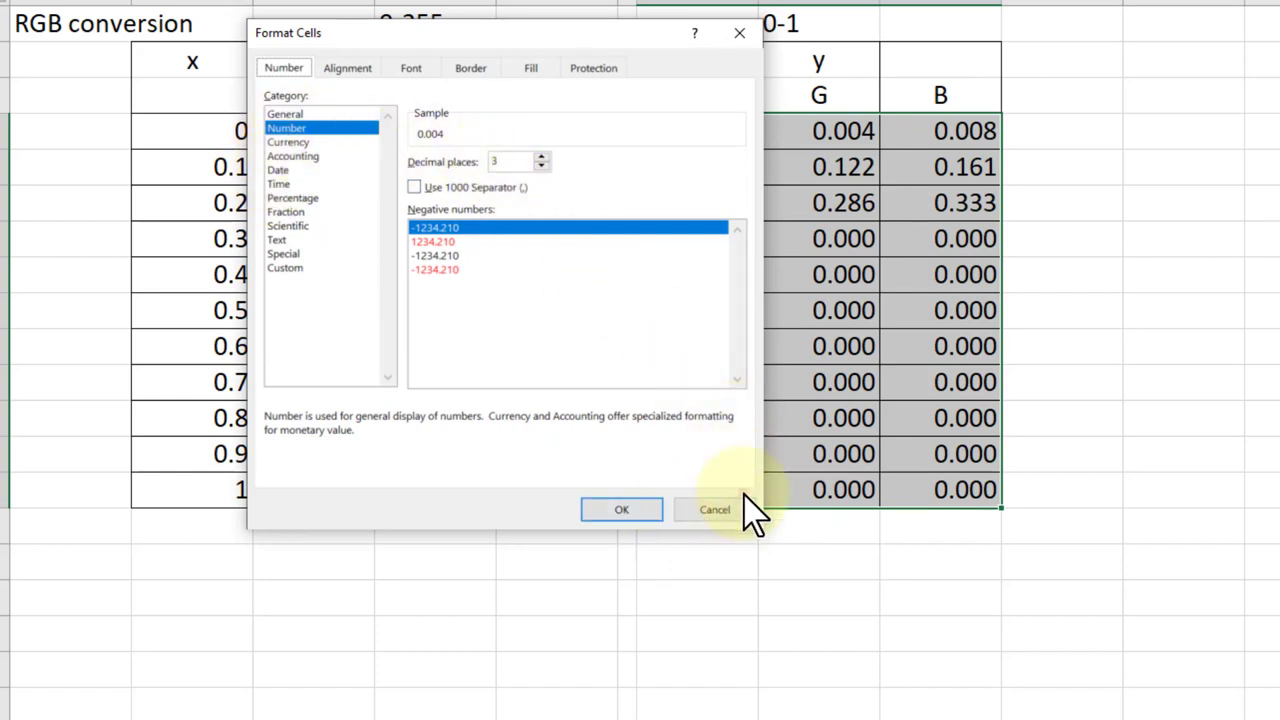
{"action": "left_click", "coordinate": [714, 510]}
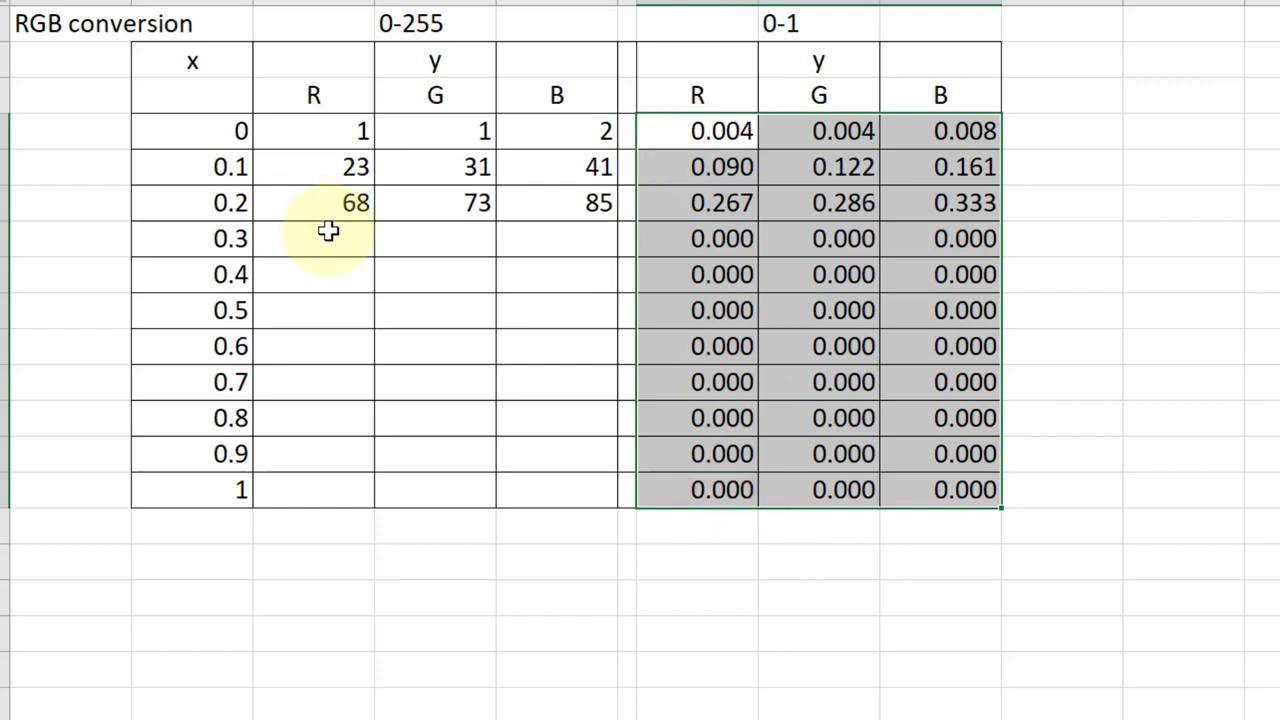
Fill in the remaining 0–255 RGB values for every step, ending at 239/255/217.
{"action": "left_click", "coordinate": [312, 238]}
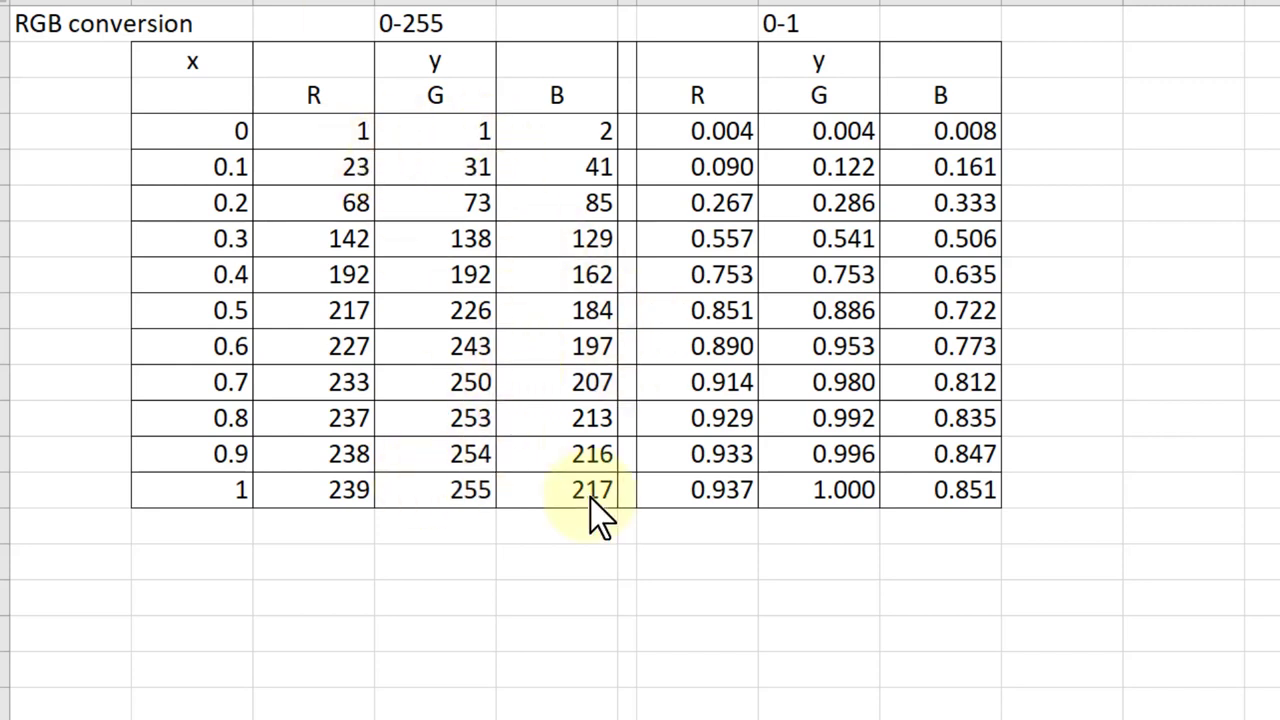
{"action": "left_click", "coordinate": [556, 490]}
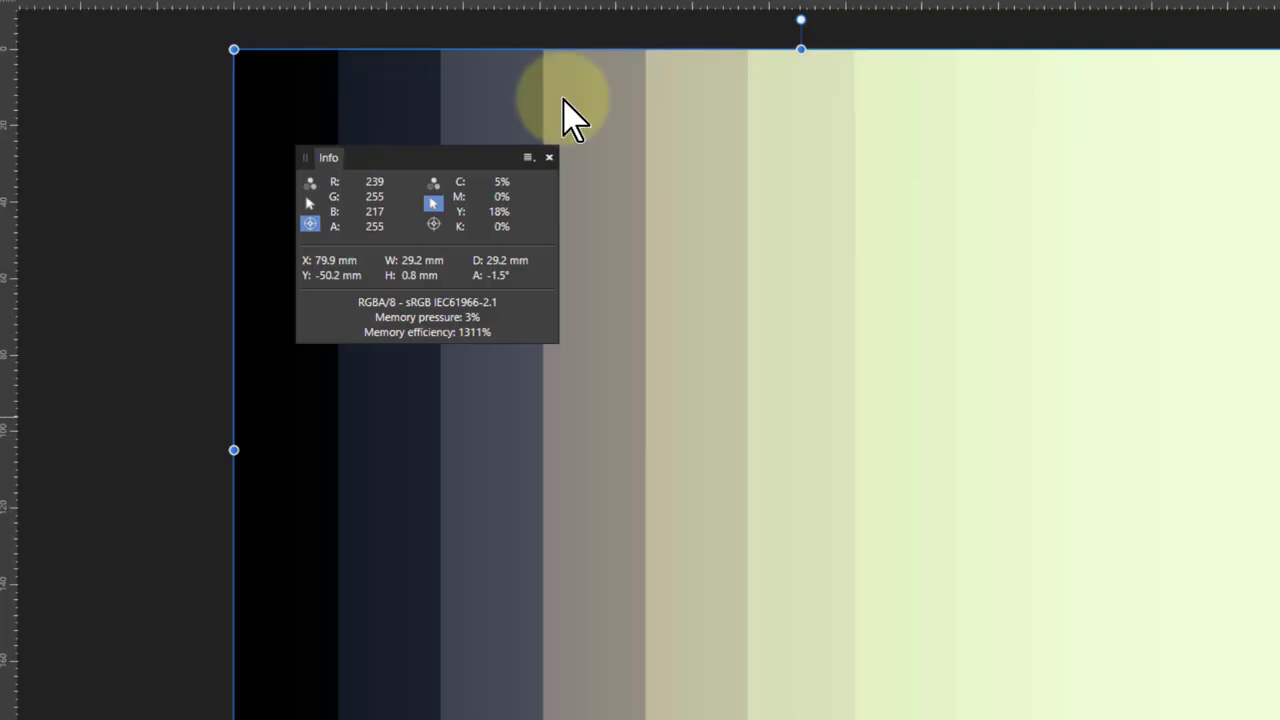
{"action": "mouse_move", "coordinate": [690, 436]}
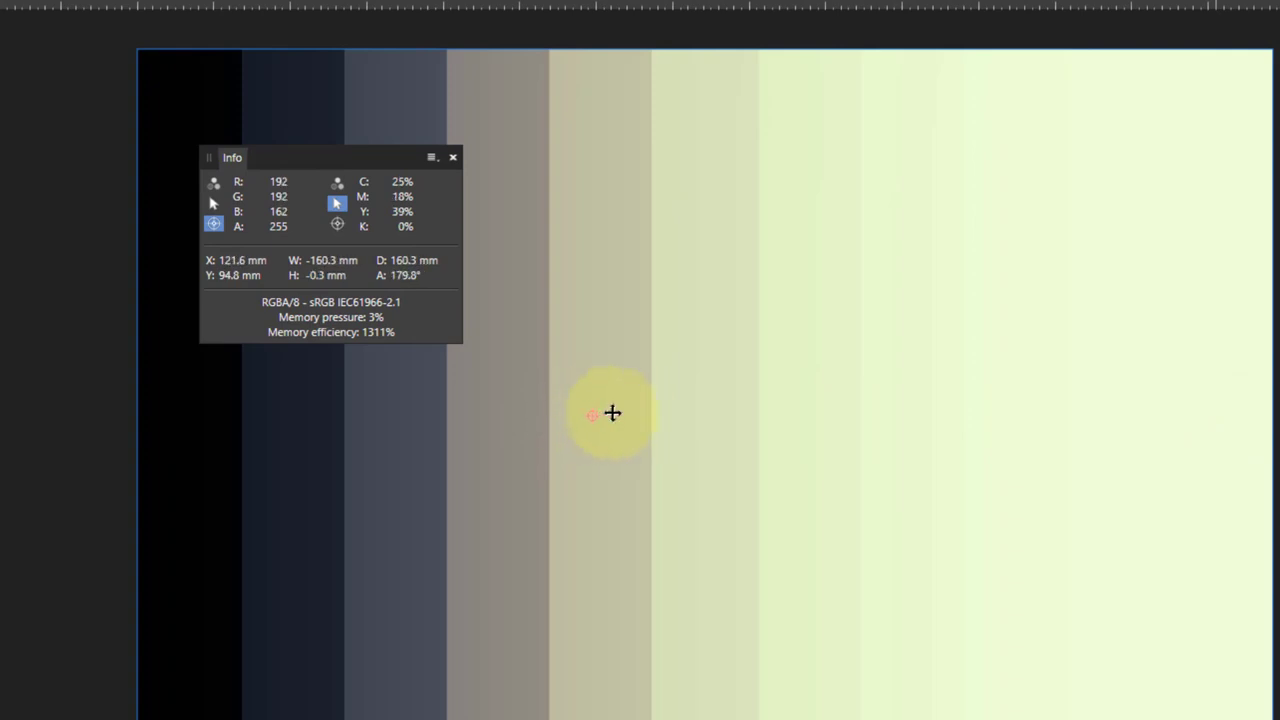
{"action": "mouse_move", "coordinate": [640, 412]}
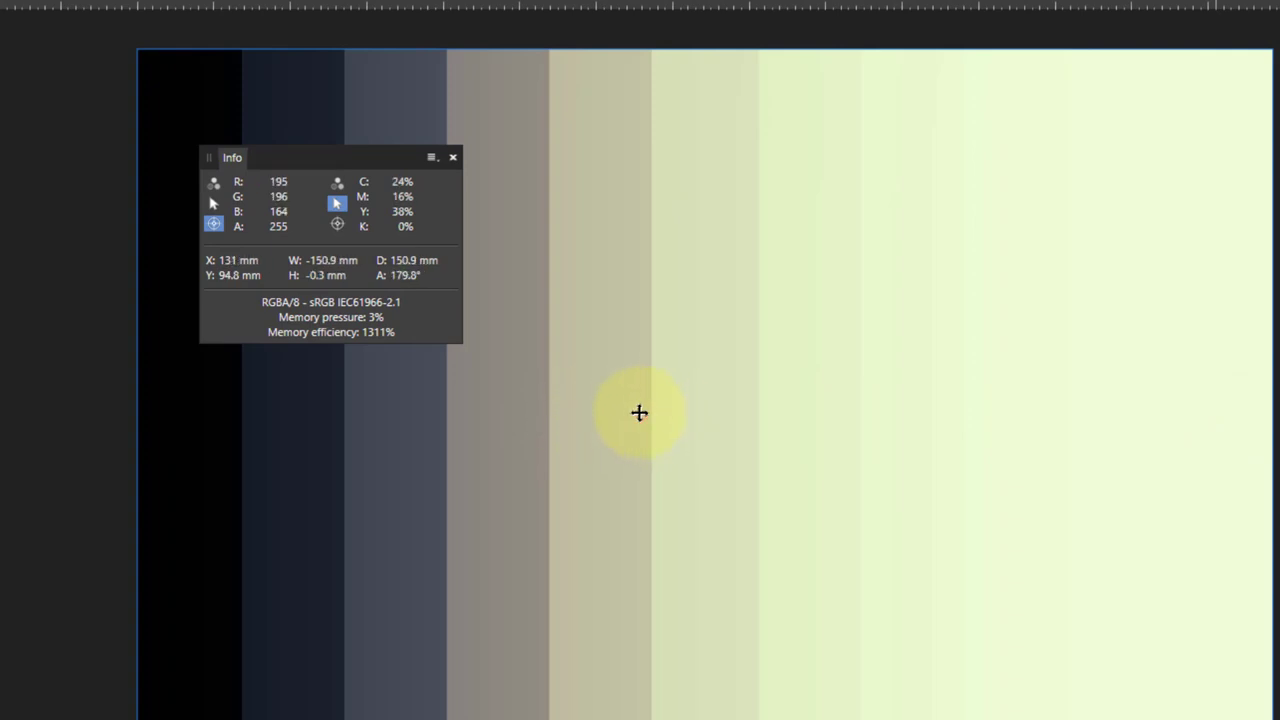
{"action": "mouse_move", "coordinate": [604, 412]}
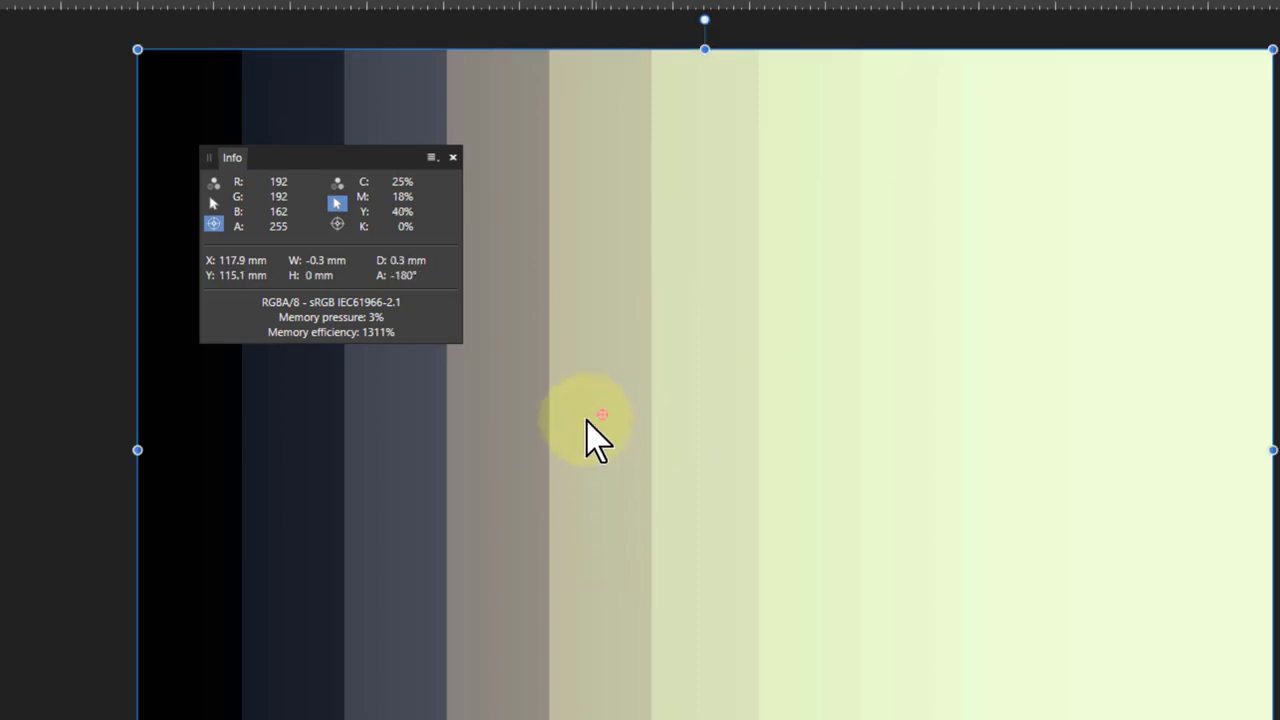
{"action": "mouse_move", "coordinate": [580, 430]}
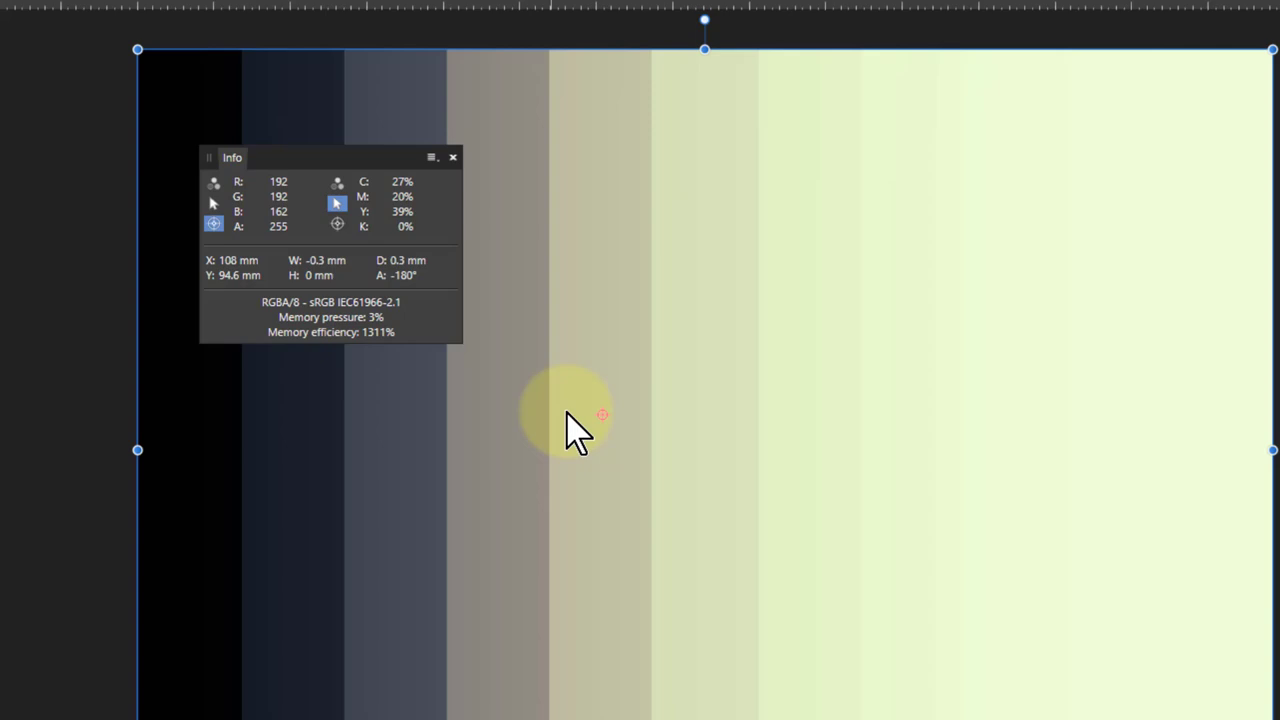
{"action": "mouse_move", "coordinate": [636, 476]}
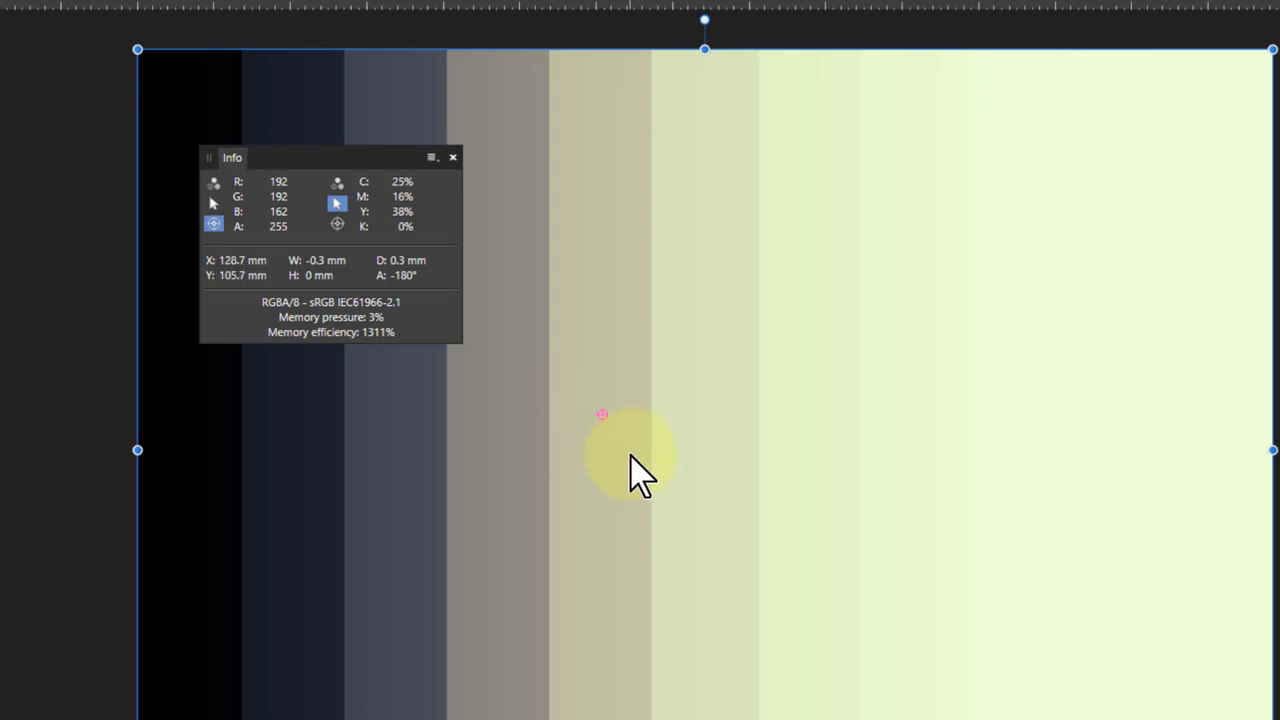
{"action": "mouse_move", "coordinate": [660, 420]}
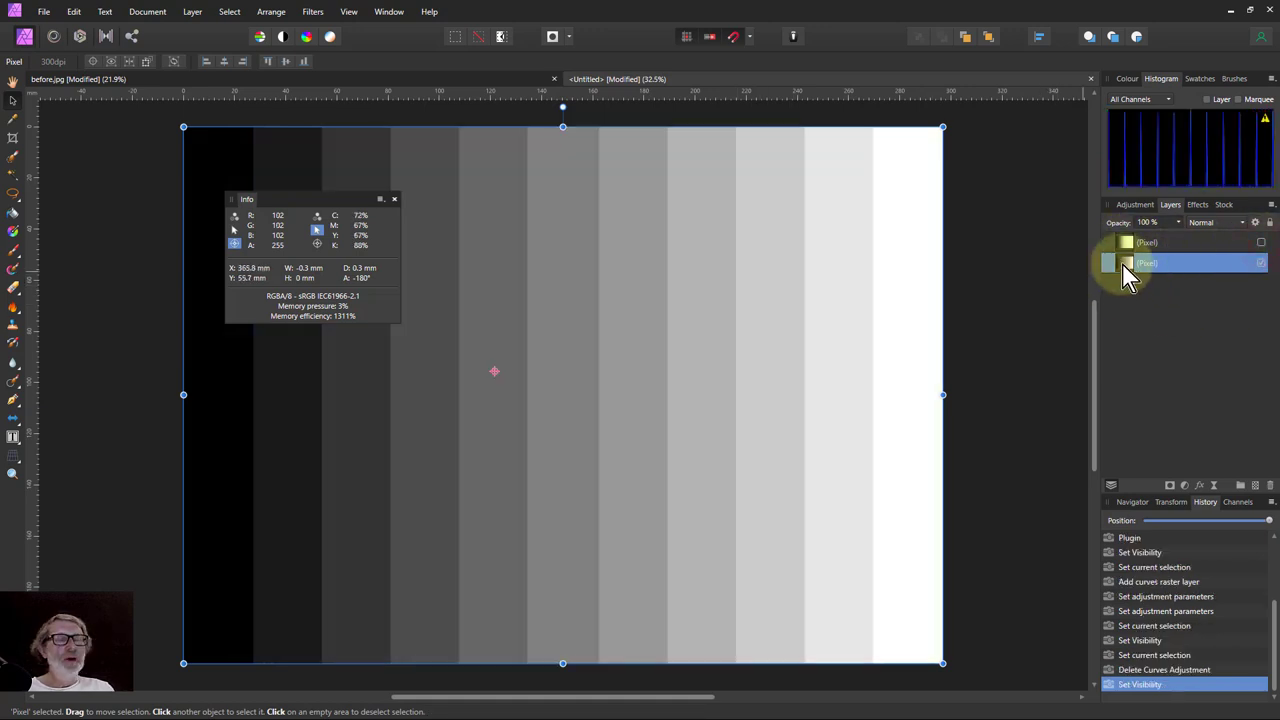
Select the step chart Pixel layer and bring up the Adjustments list.
{"action": "left_click", "coordinate": [1184, 486]}
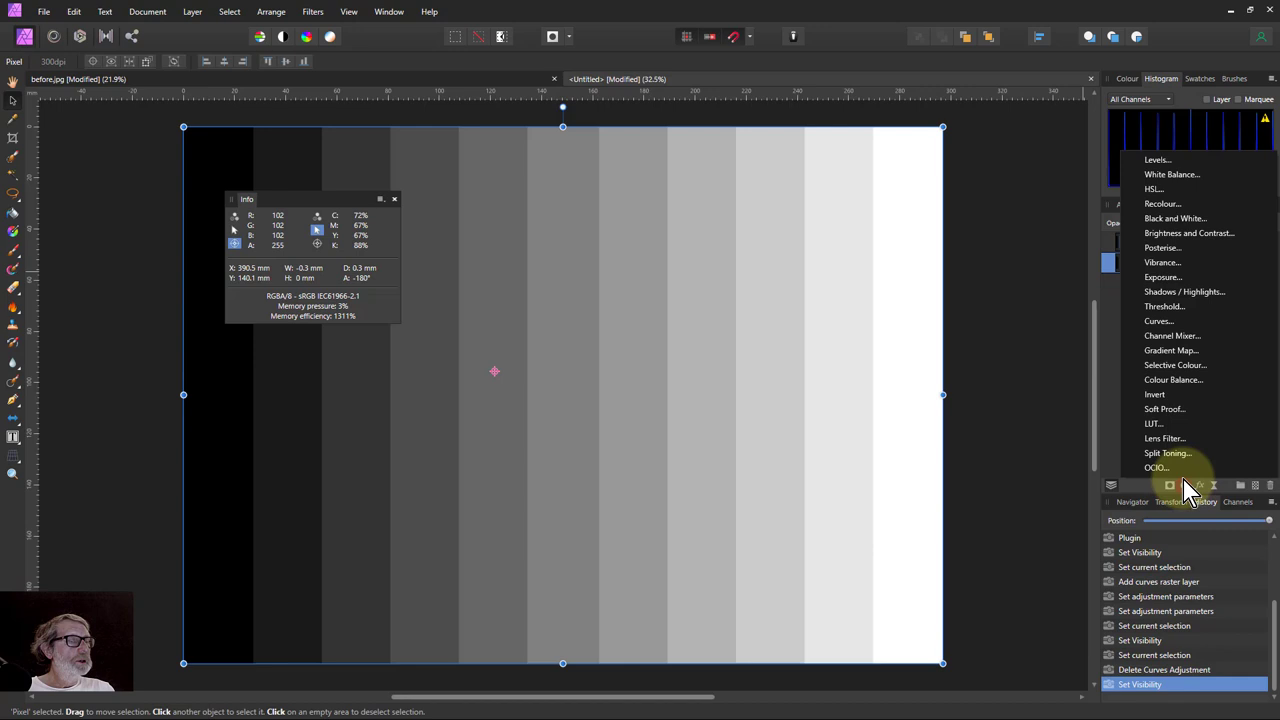
{"action": "left_click", "coordinate": [1158, 320]}
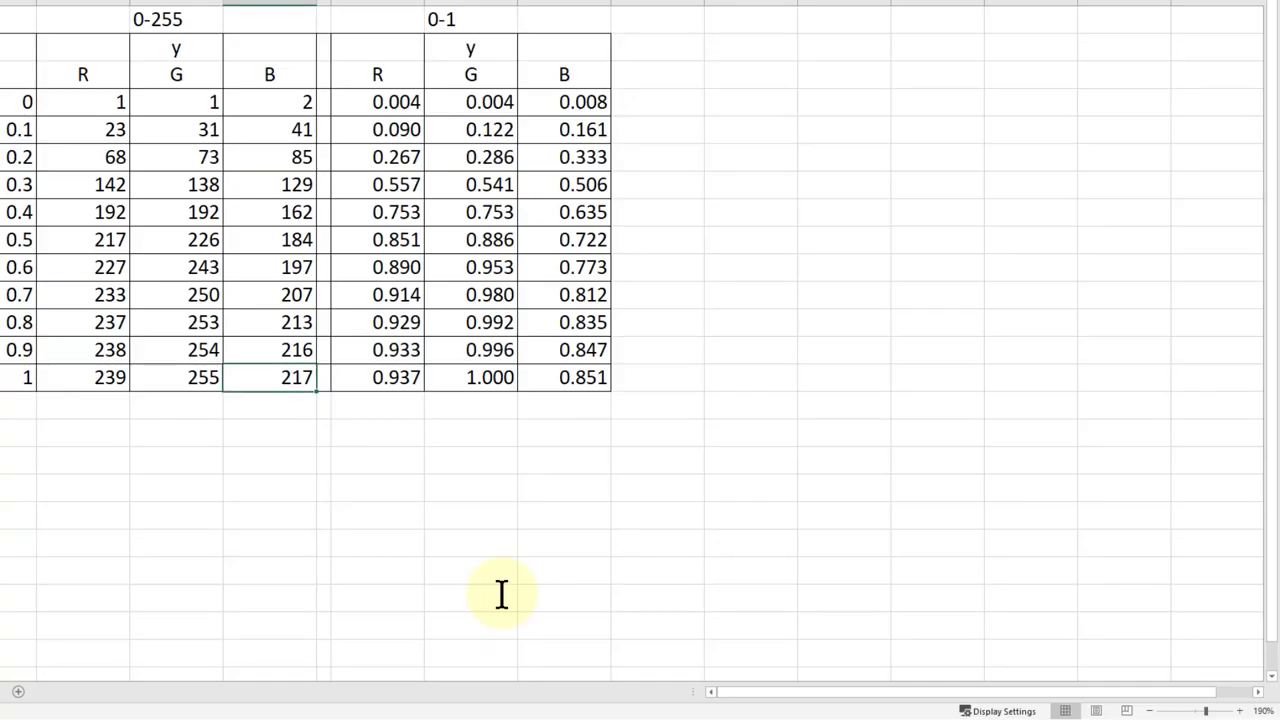
{"action": "mouse_move", "coordinate": [450, 24]}
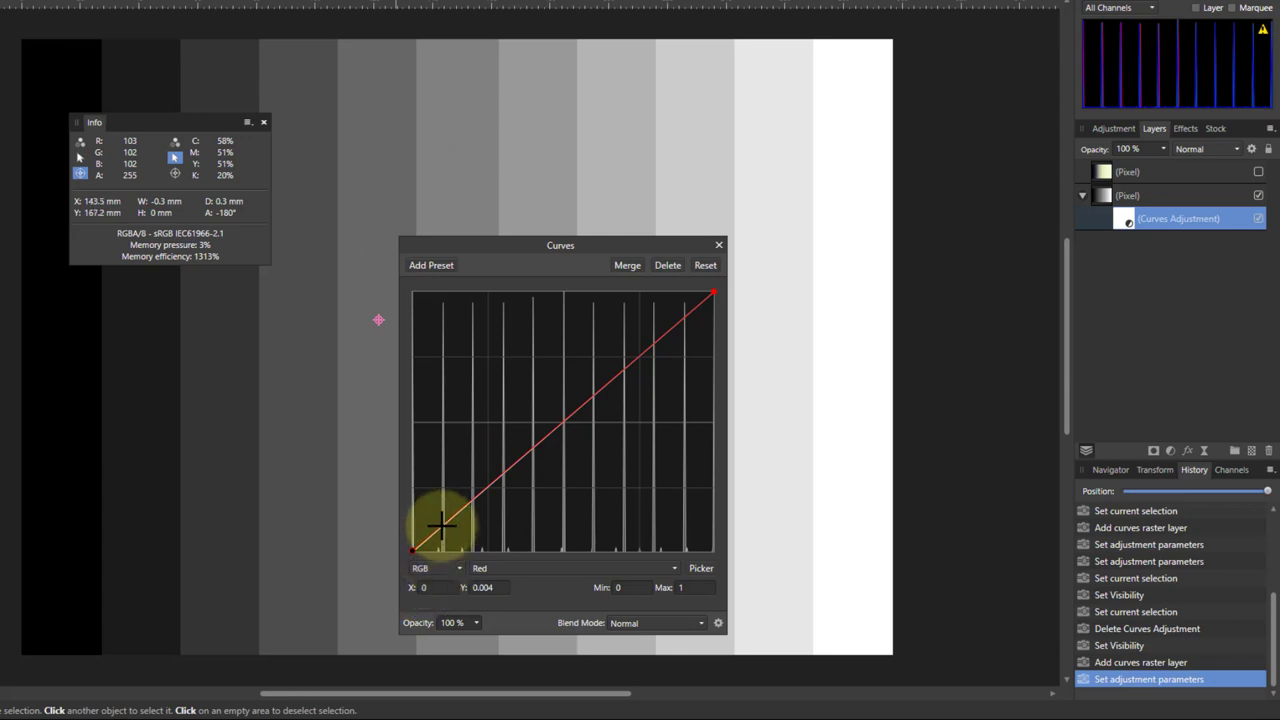
Add Red channel curve points in the new Curves adjustment matching Excel's 0–1 R values.
{"action": "left_click", "coordinate": [440, 524]}
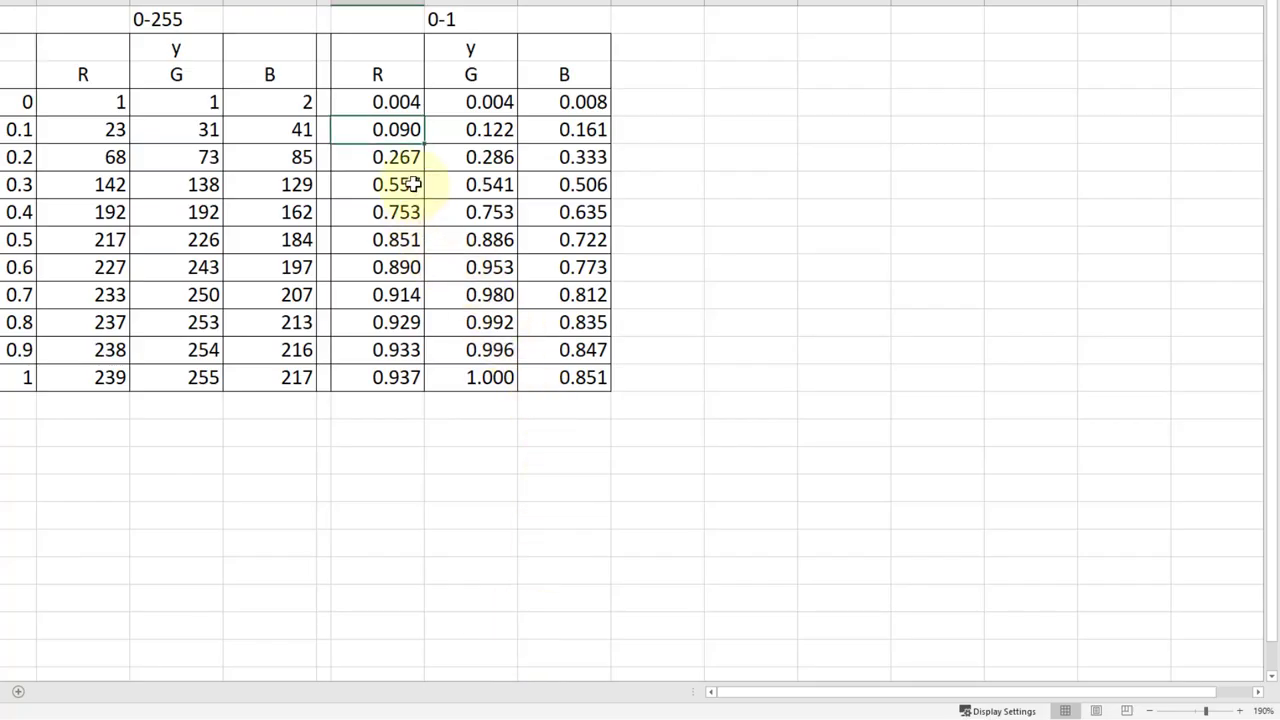
{"action": "left_click", "coordinate": [396, 156]}
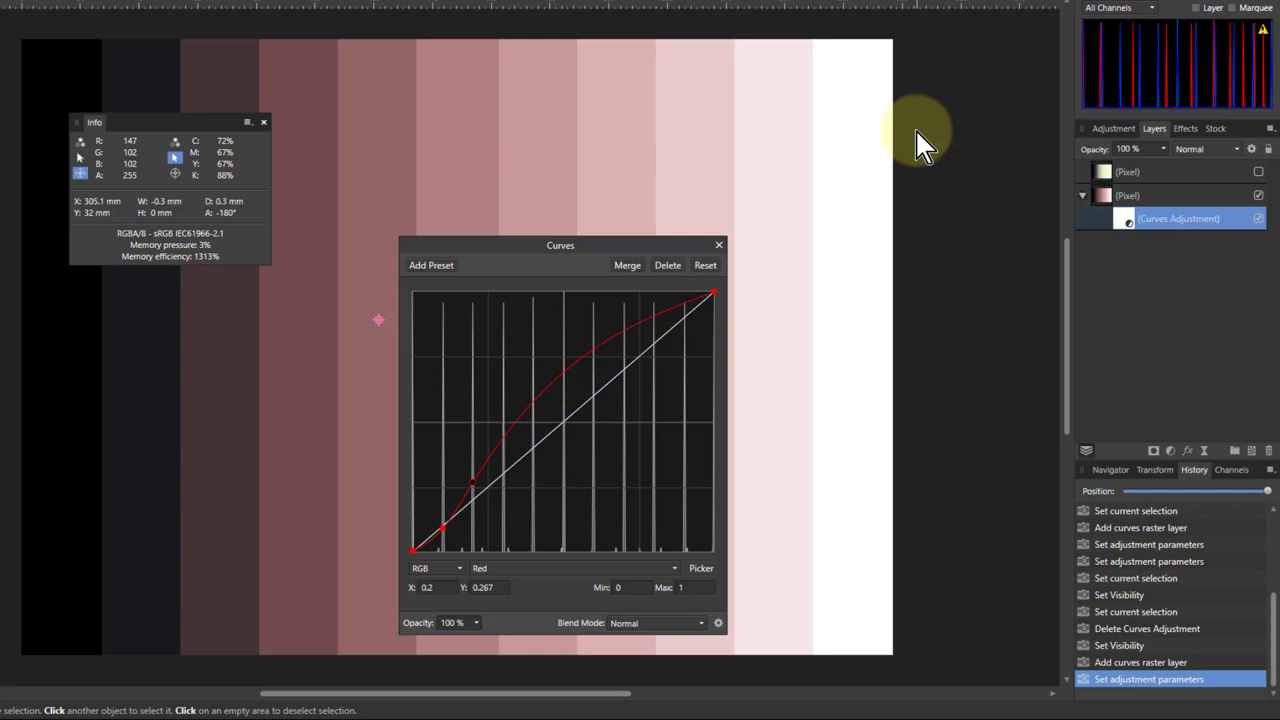
{"action": "mouse_move", "coordinate": [684, 376]}
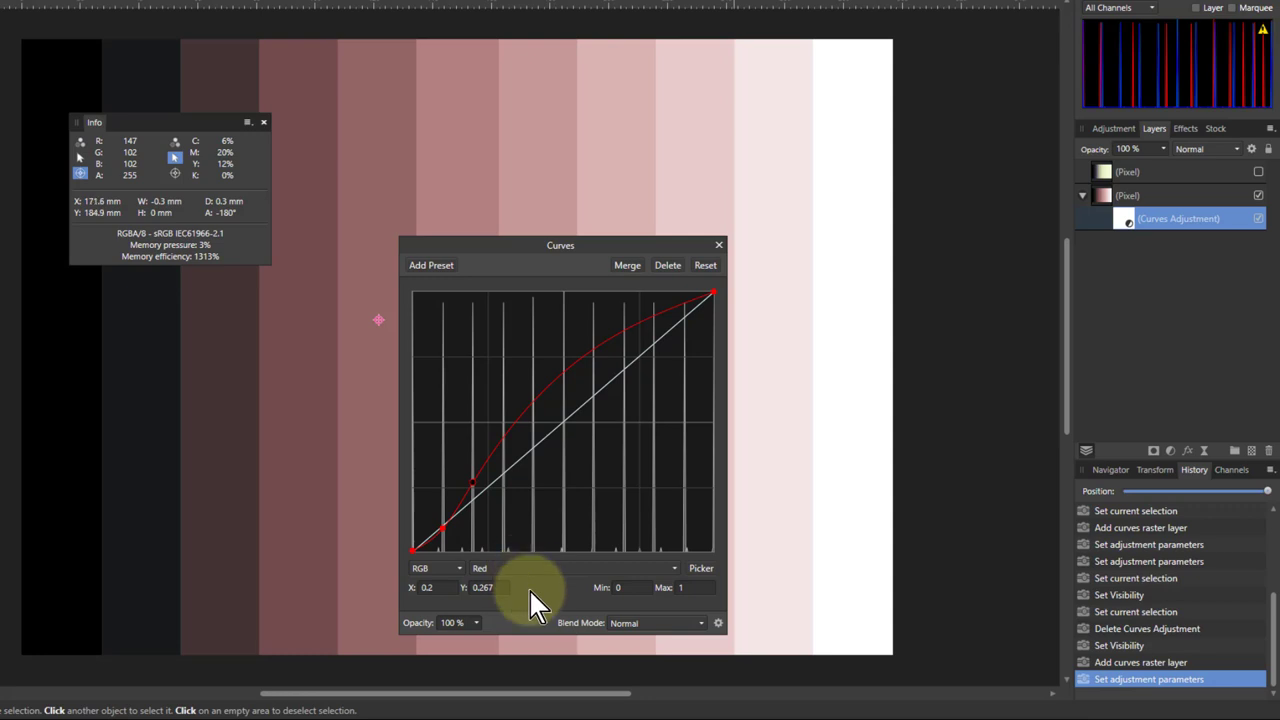
{"action": "mouse_move", "coordinate": [620, 460]}
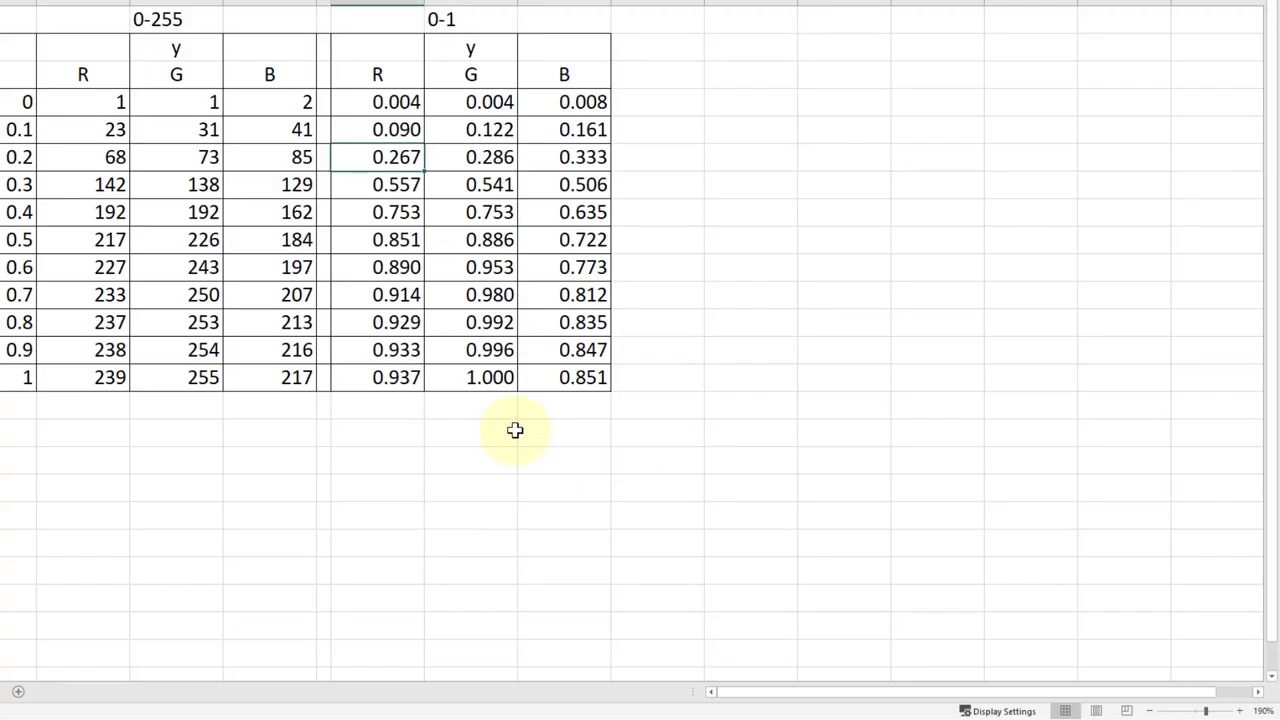
{"action": "mouse_move", "coordinate": [472, 102]}
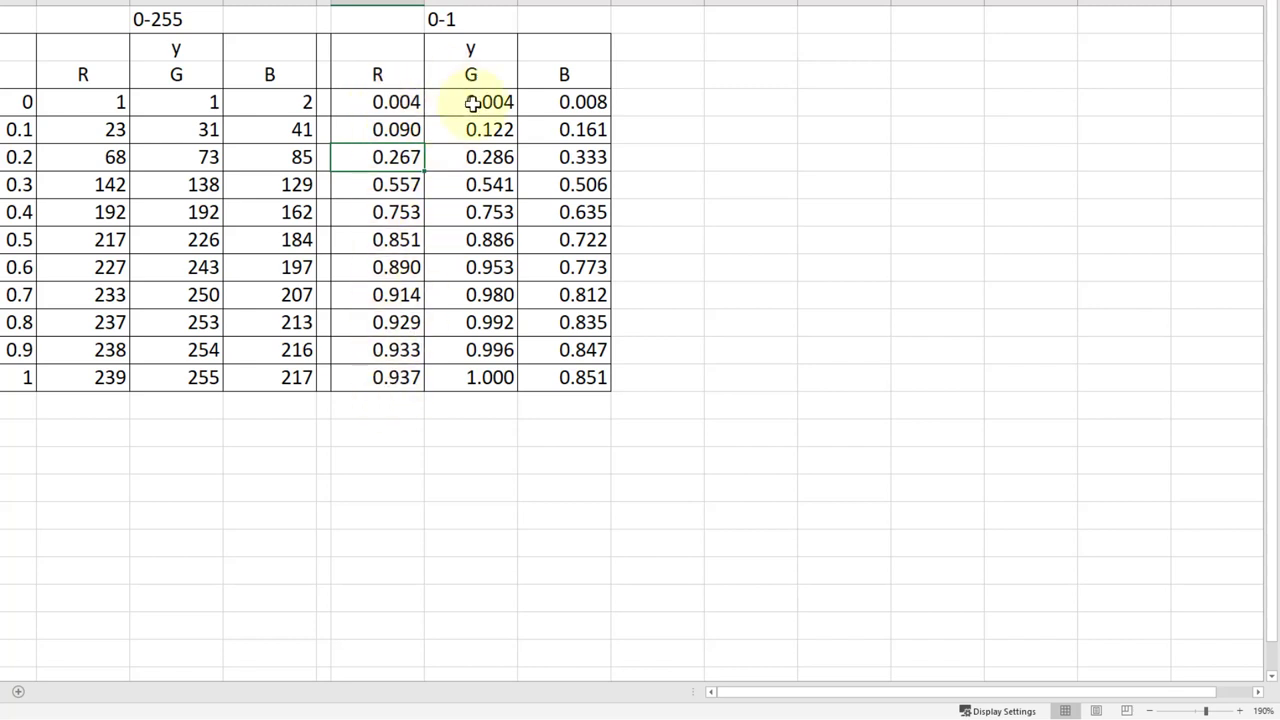
{"action": "mouse_move", "coordinate": [12, 114]}
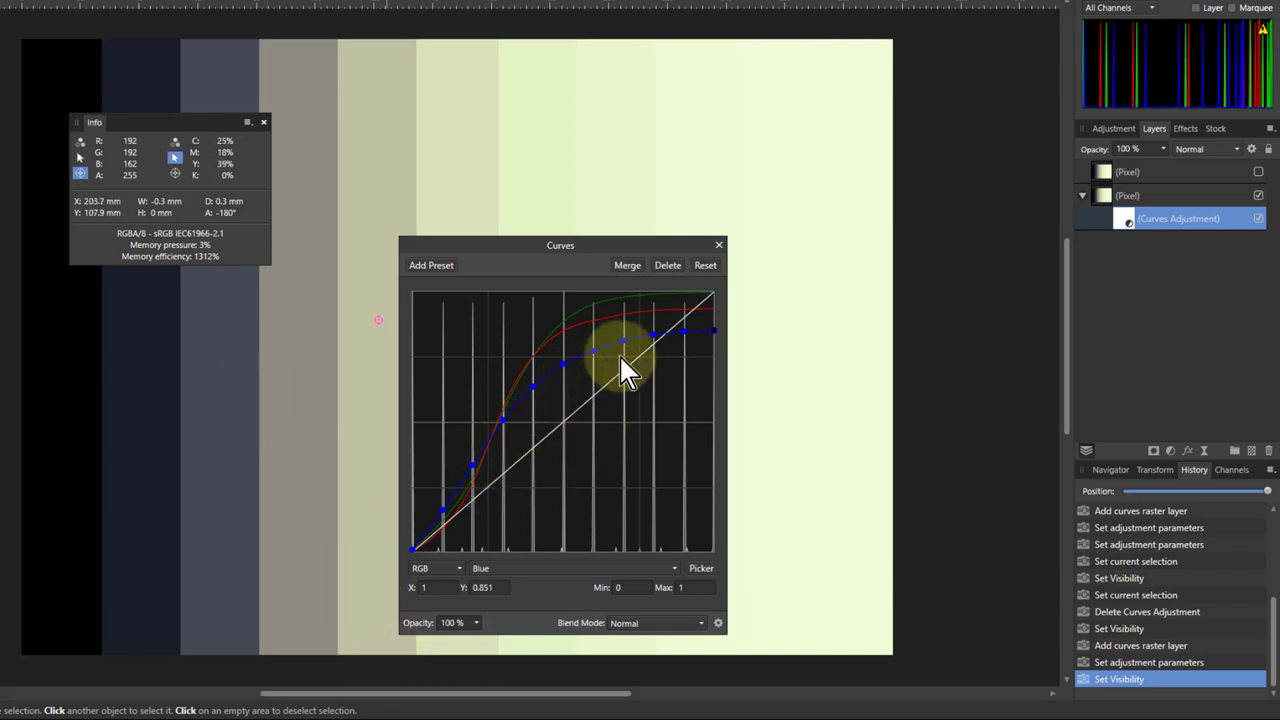
{"action": "mouse_move", "coordinate": [616, 370]}
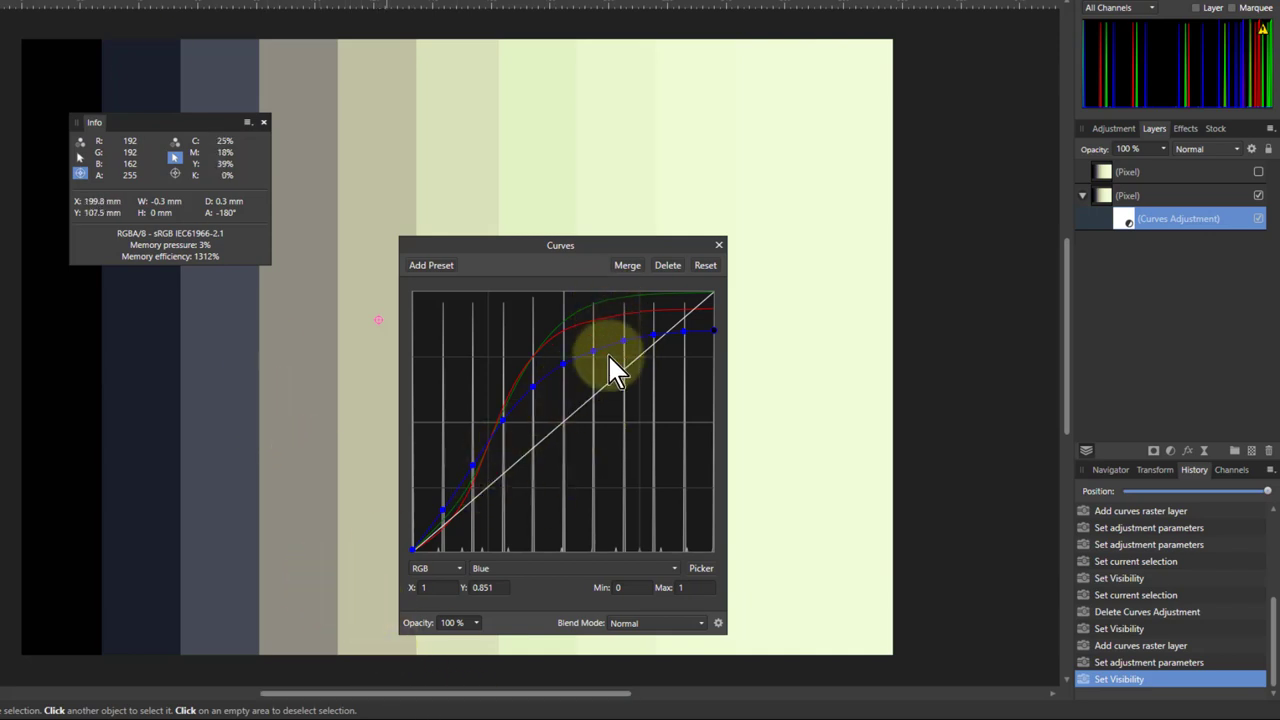
Move the Blue channel curve points to the 0–1 B column values from the table.
{"action": "left_click_drag", "start_coordinate": [616, 360], "coordinate": [490, 440]}
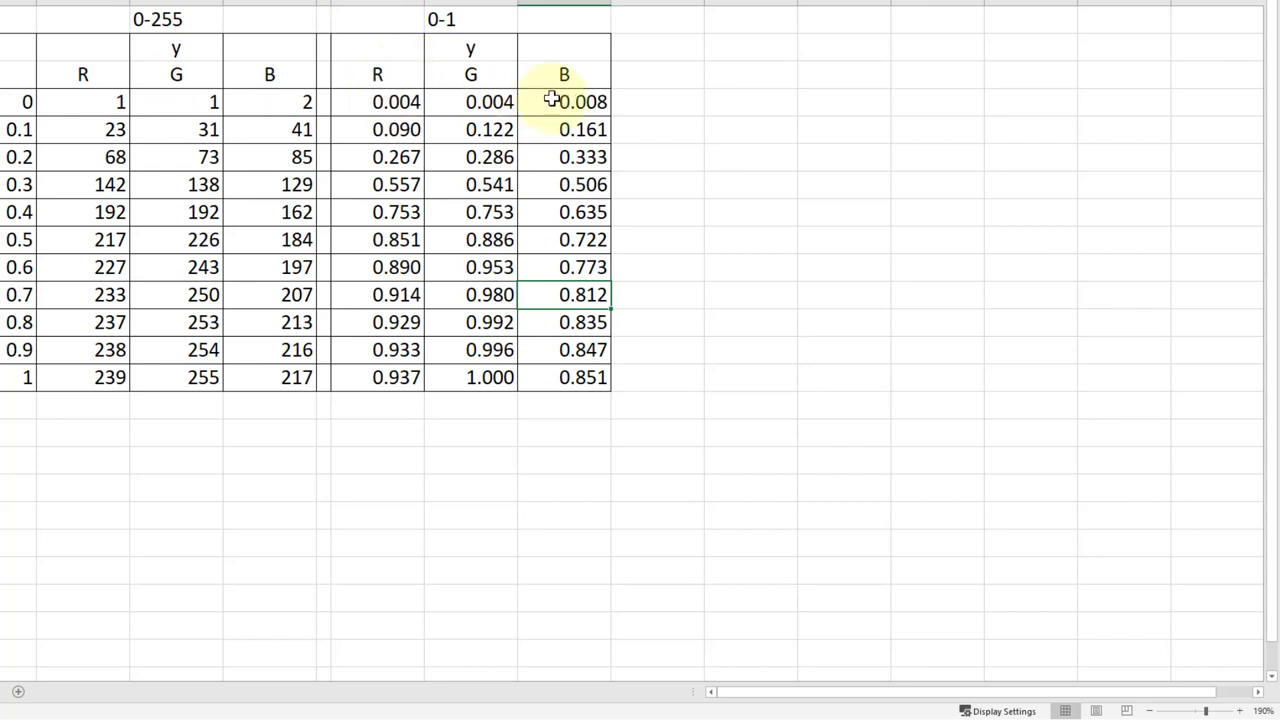
{"action": "mouse_move", "coordinate": [580, 128]}
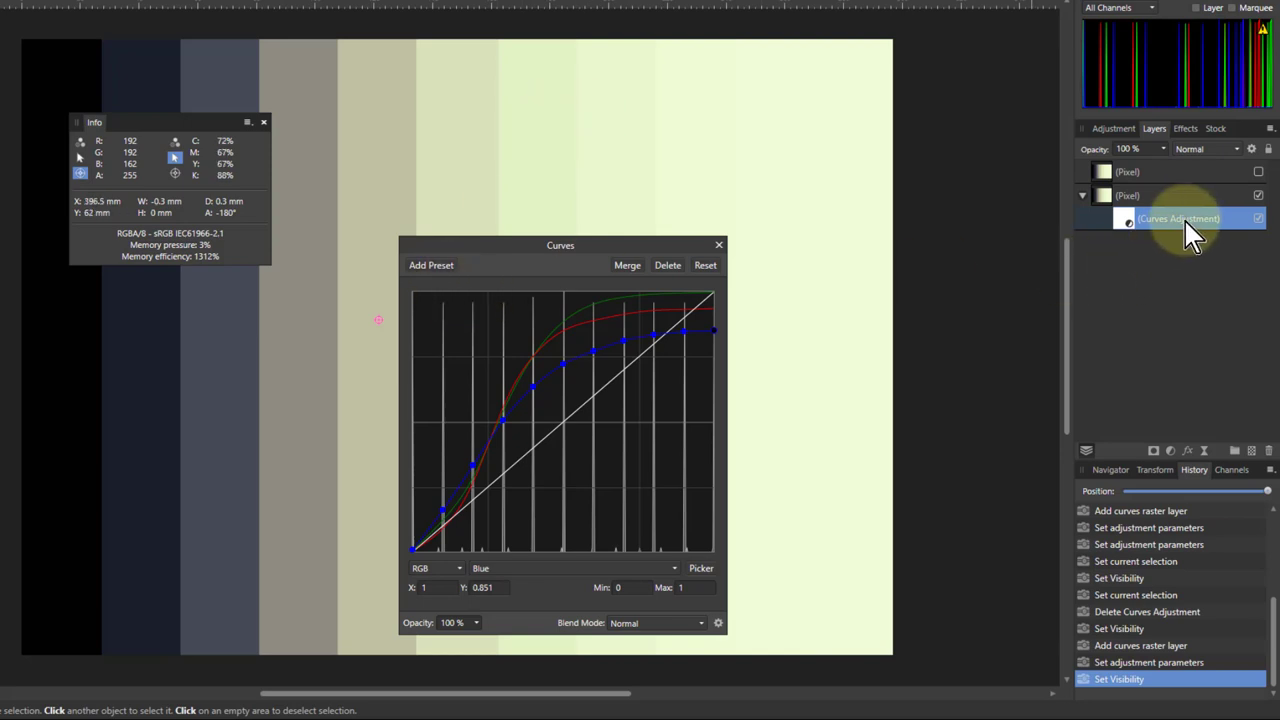
{"action": "mouse_move", "coordinate": [1110, 172]}
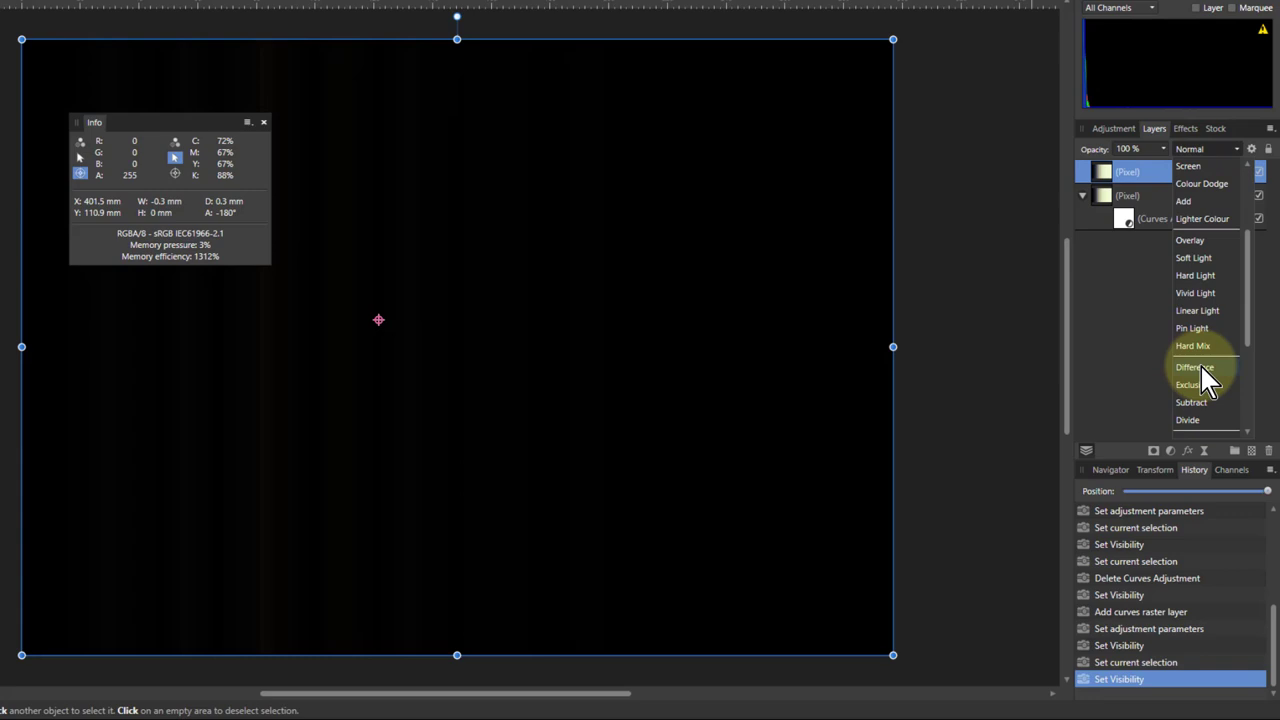
Set the top chart layer to Difference blend to verify a black result, then hide it.
{"action": "left_click", "coordinate": [1192, 368]}
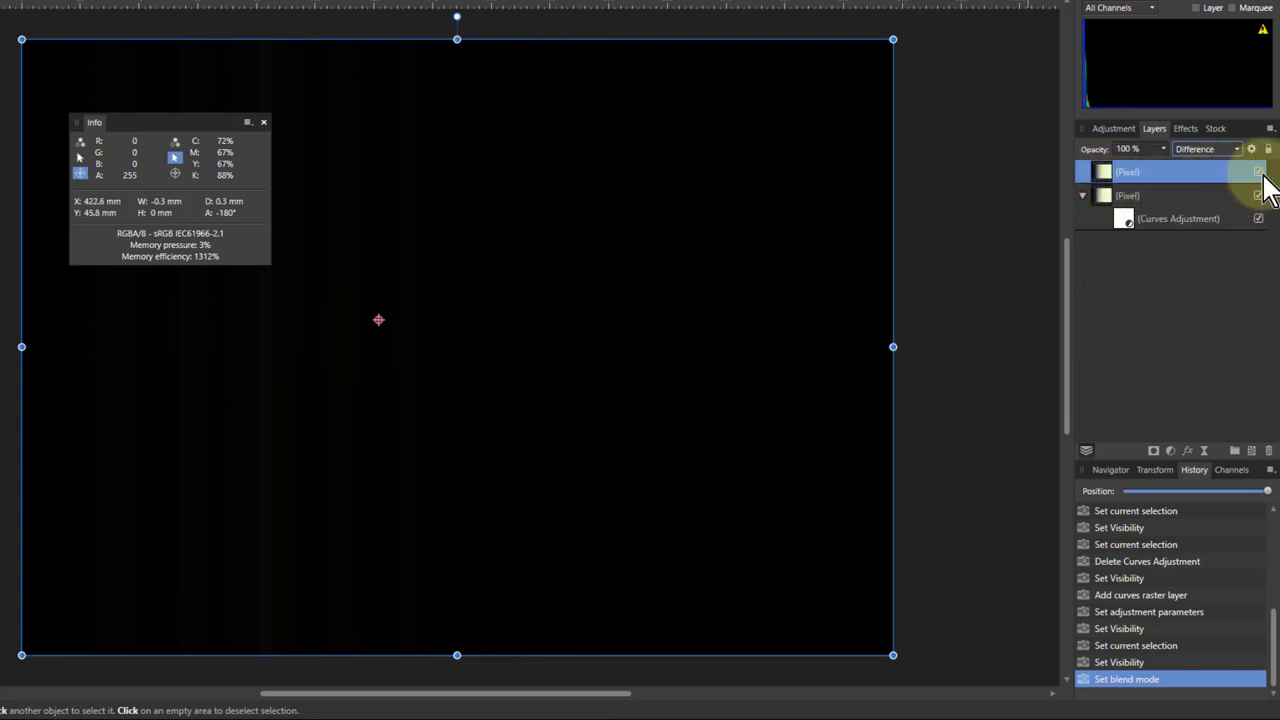
{"action": "left_click", "coordinate": [1204, 148]}
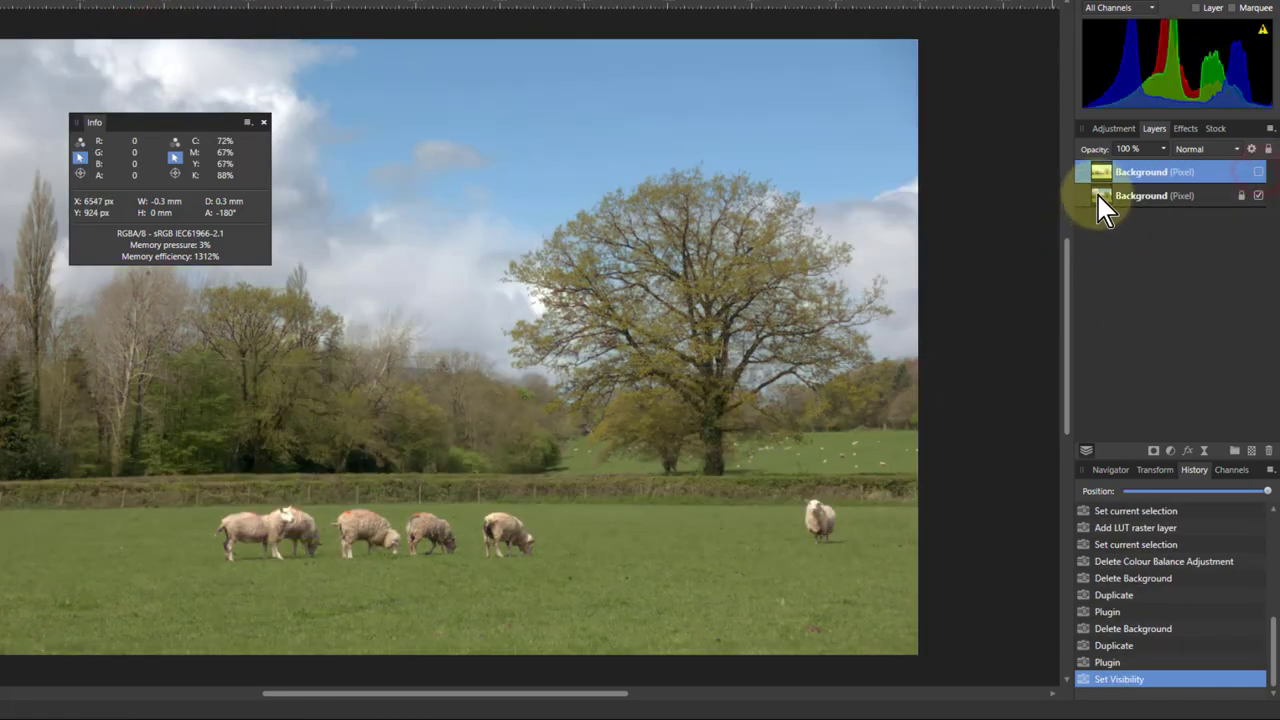
Paste the Curves adjustment nested under the sheep photo's Background layer and reopen its settings.
{"action": "left_click", "coordinate": [1140, 196]}
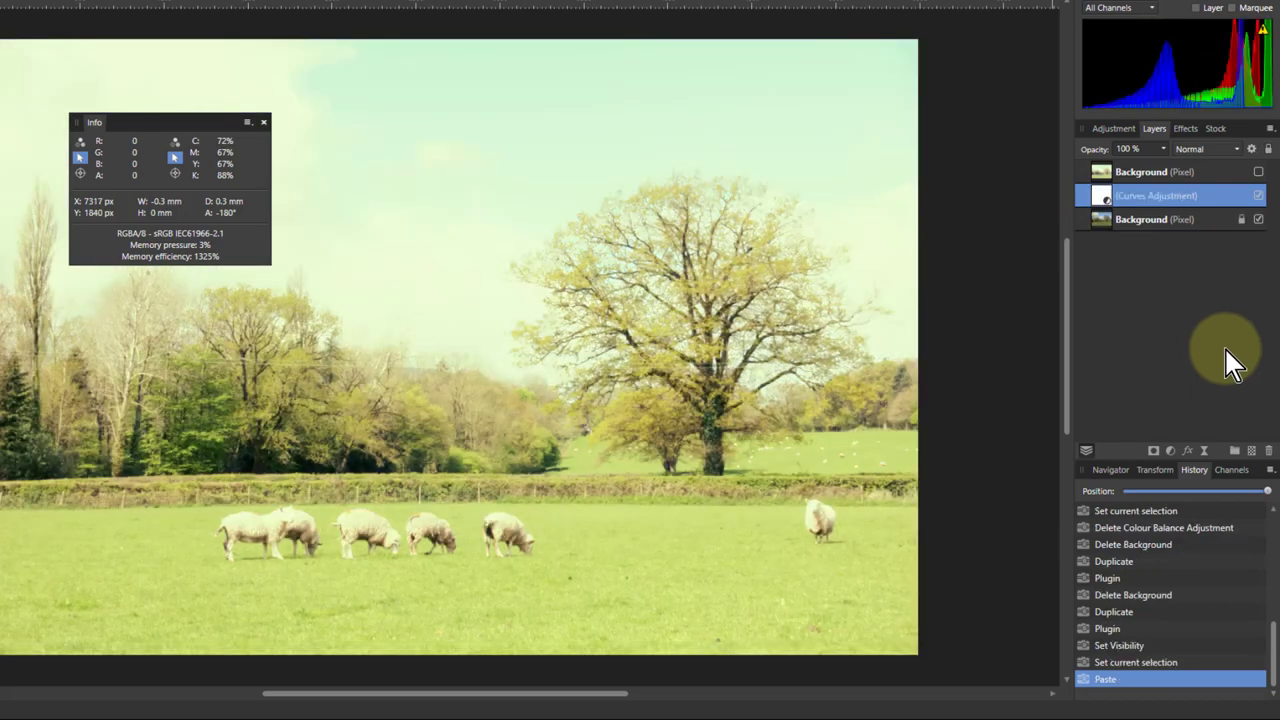
{"action": "mouse_move", "coordinate": [1110, 204]}
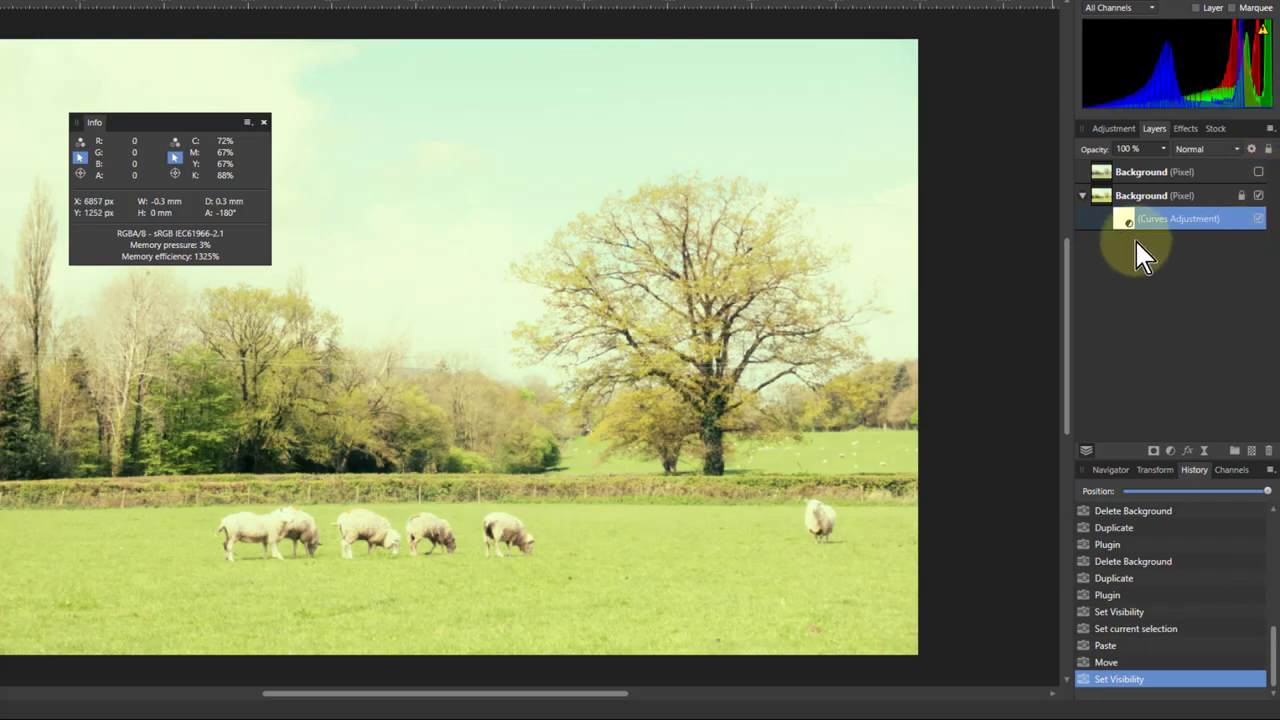
{"action": "mouse_move", "coordinate": [1130, 230]}
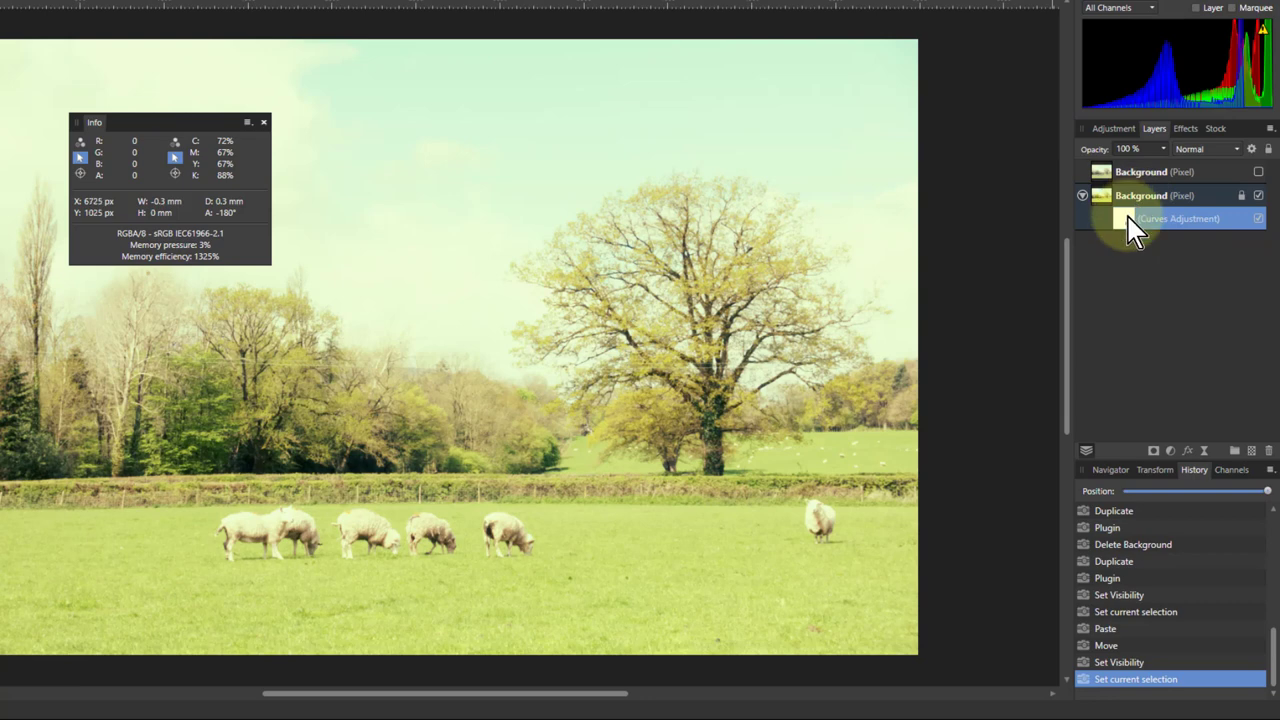
{"action": "double_click", "coordinate": [1178, 218]}
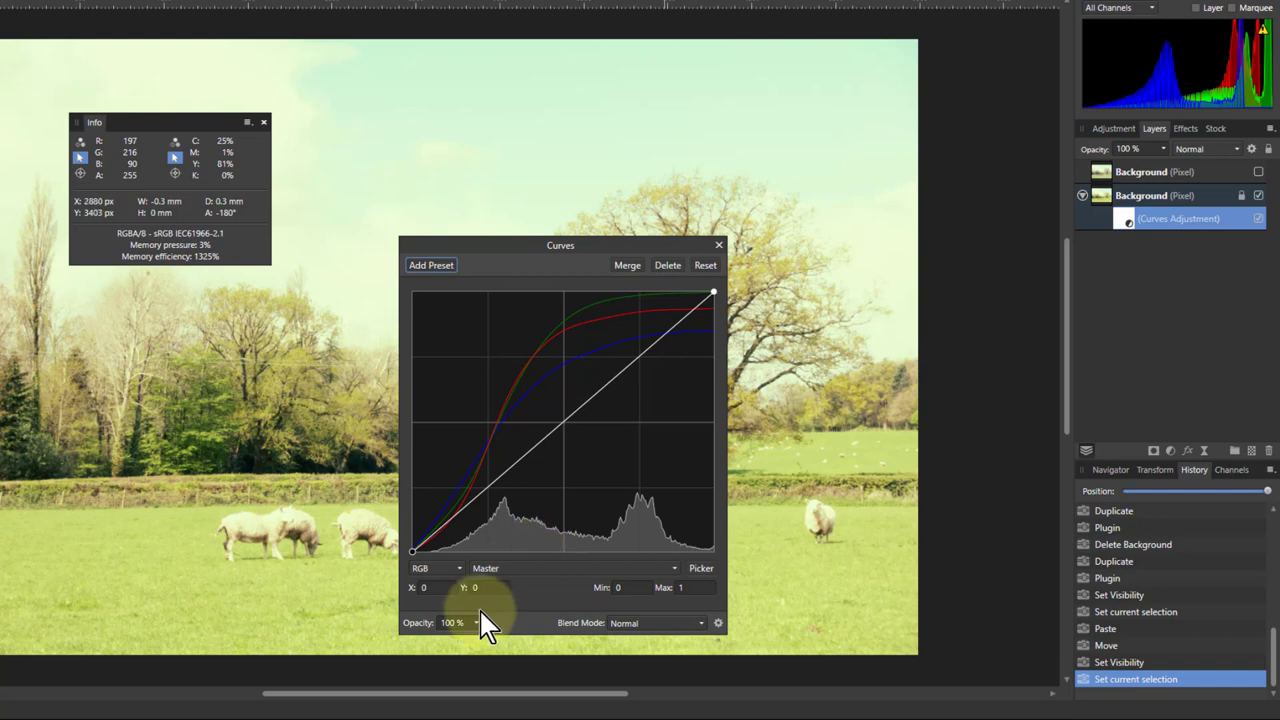
Switch Curves to the Green channel and reshape its upper and lower points on the photo.
{"action": "left_click", "coordinate": [572, 568]}
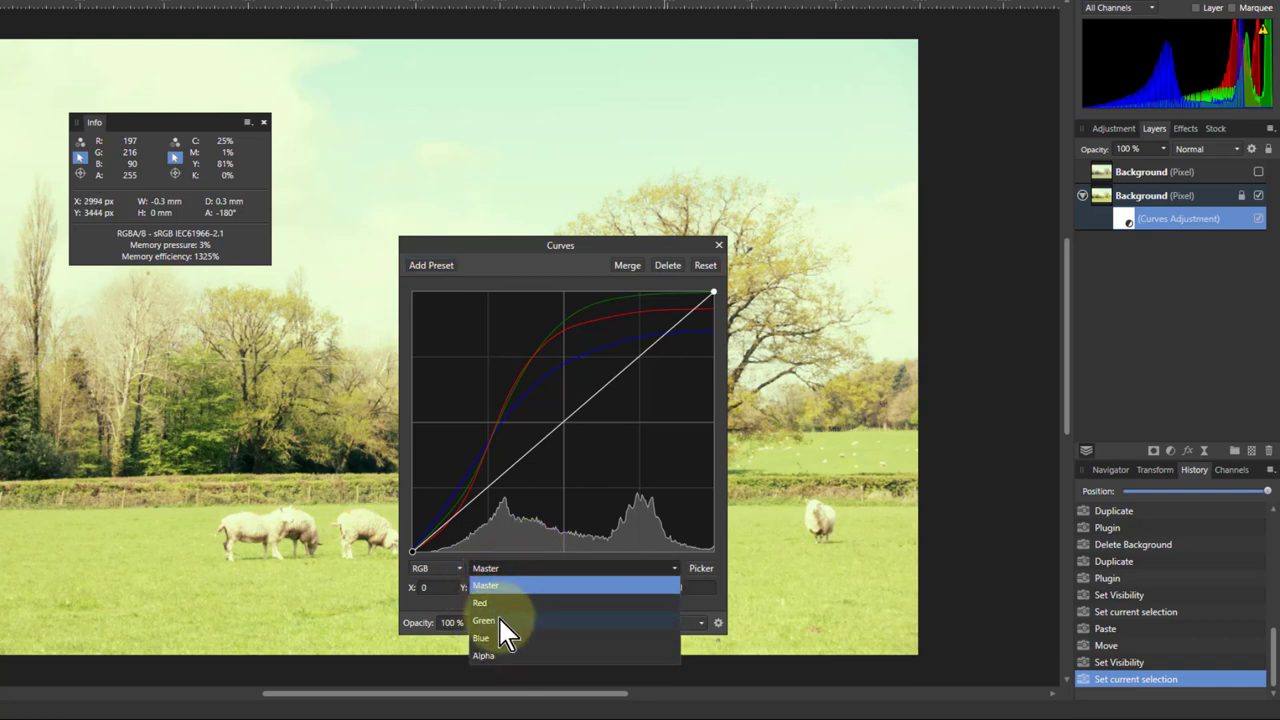
{"action": "left_click", "coordinate": [484, 620]}
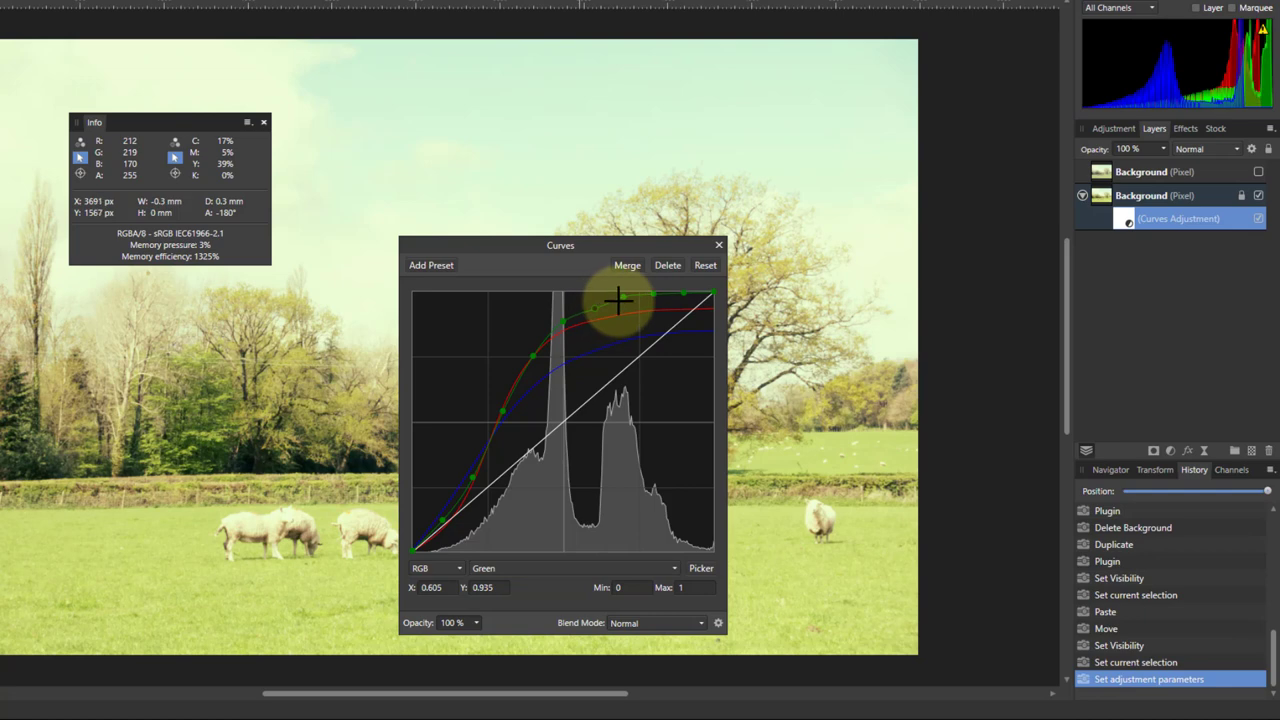
{"action": "left_click_drag", "start_coordinate": [616, 300], "coordinate": [650, 296]}
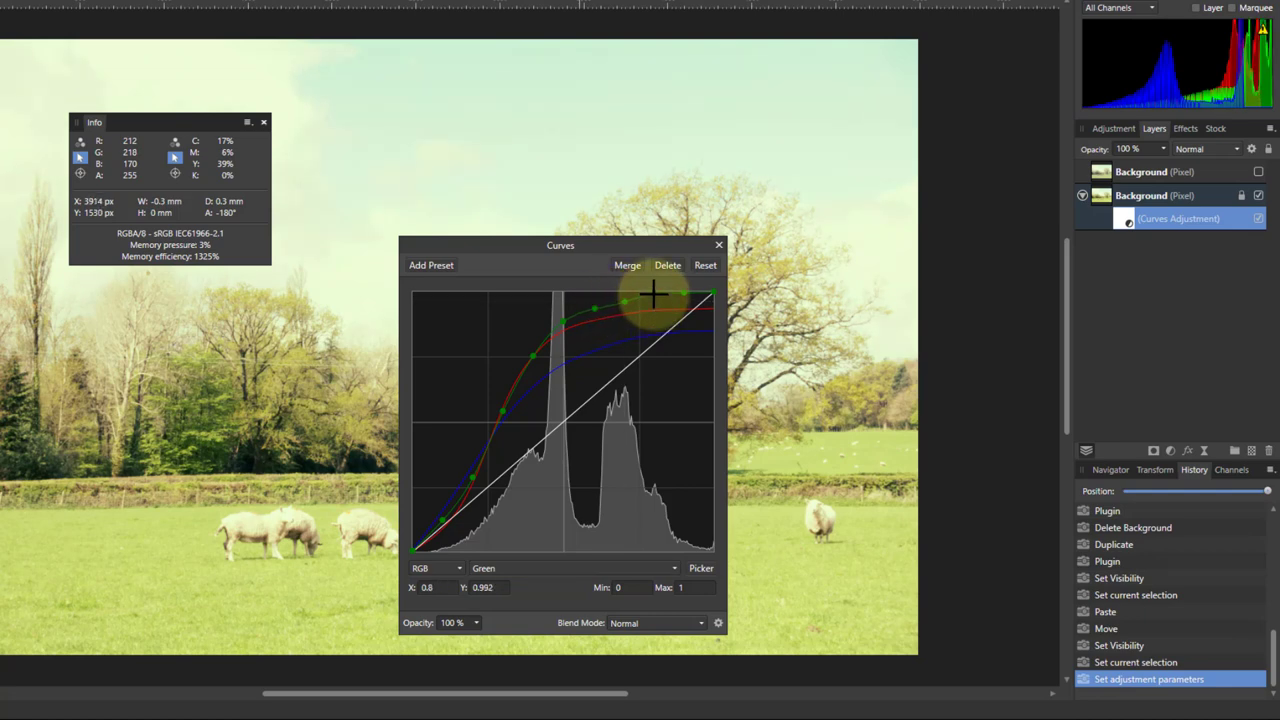
{"action": "left_click_drag", "start_coordinate": [656, 296], "coordinate": [684, 300]}
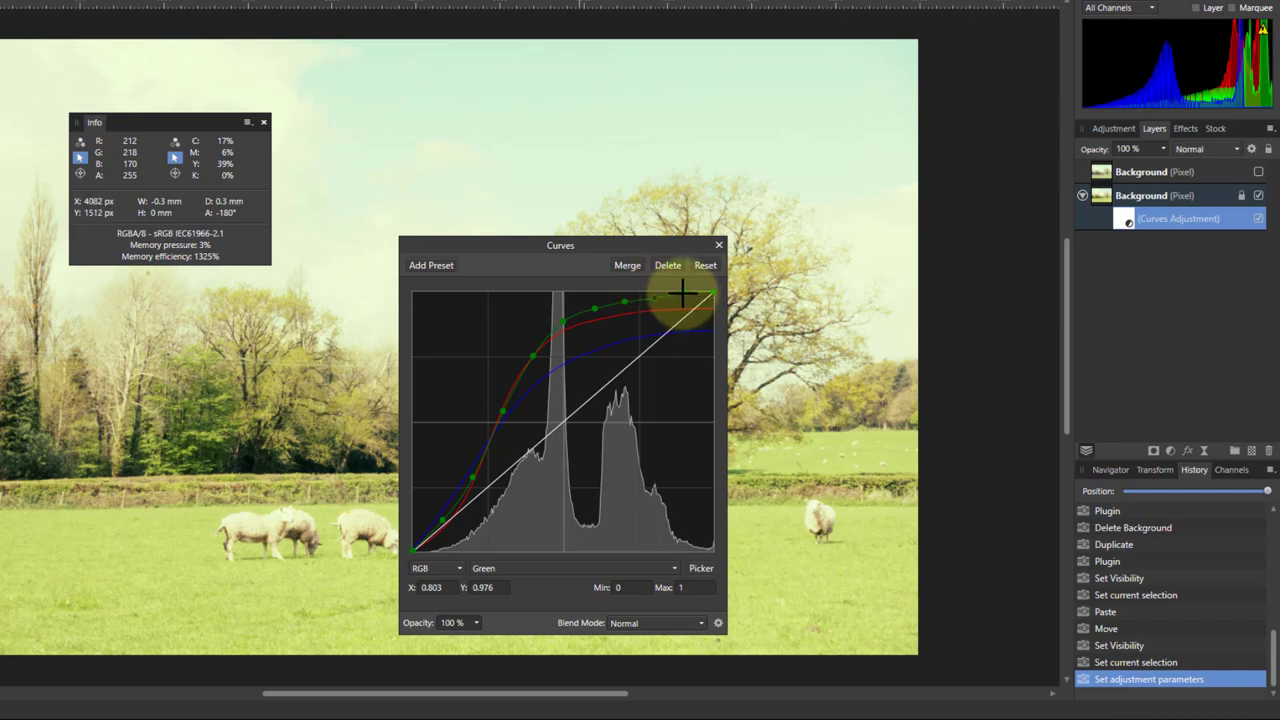
{"action": "left_click_drag", "start_coordinate": [684, 292], "coordinate": [712, 296]}
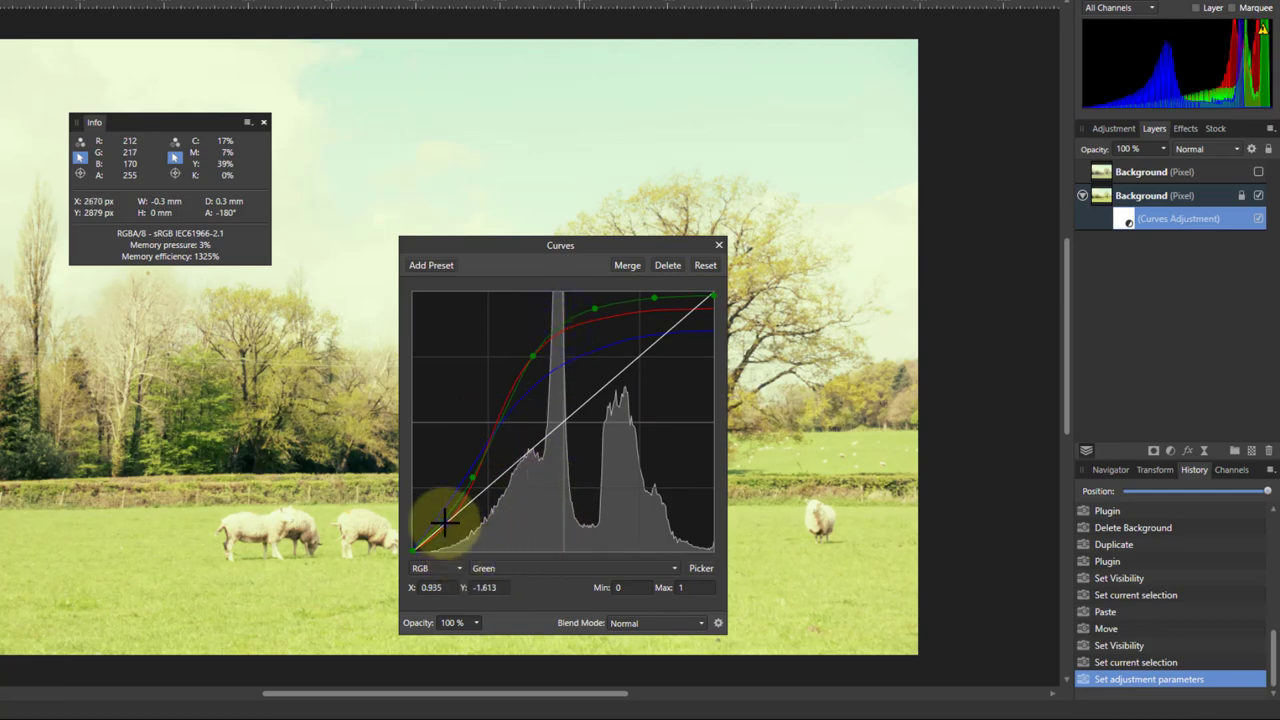
{"action": "left_click_drag", "start_coordinate": [442, 522], "coordinate": [478, 496]}
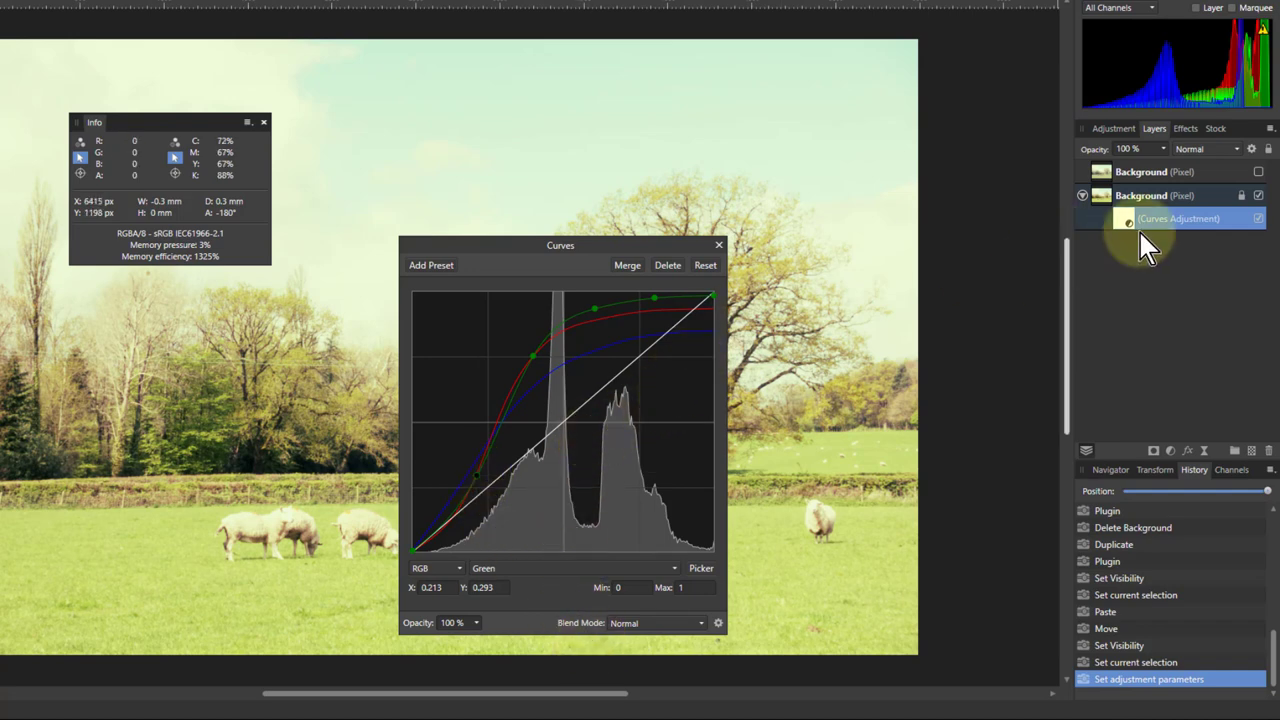
{"action": "left_click", "coordinate": [1258, 172]}
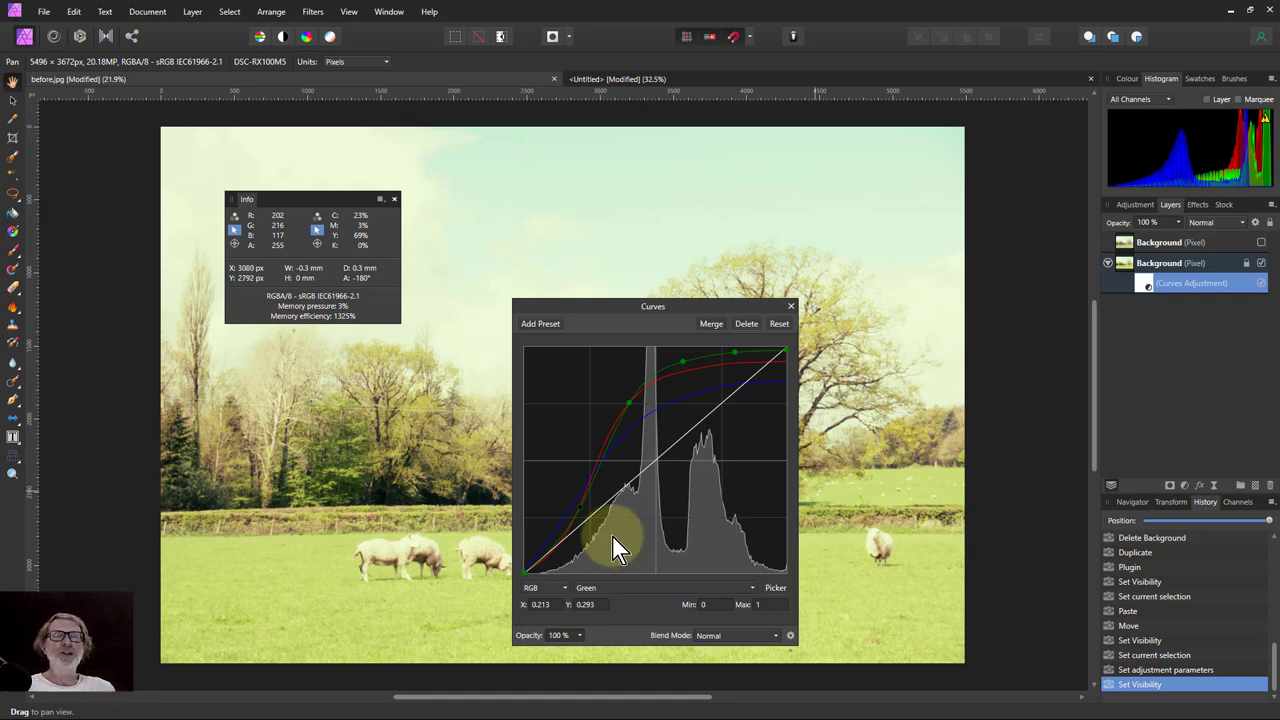
{"action": "mouse_move", "coordinate": [644, 548]}
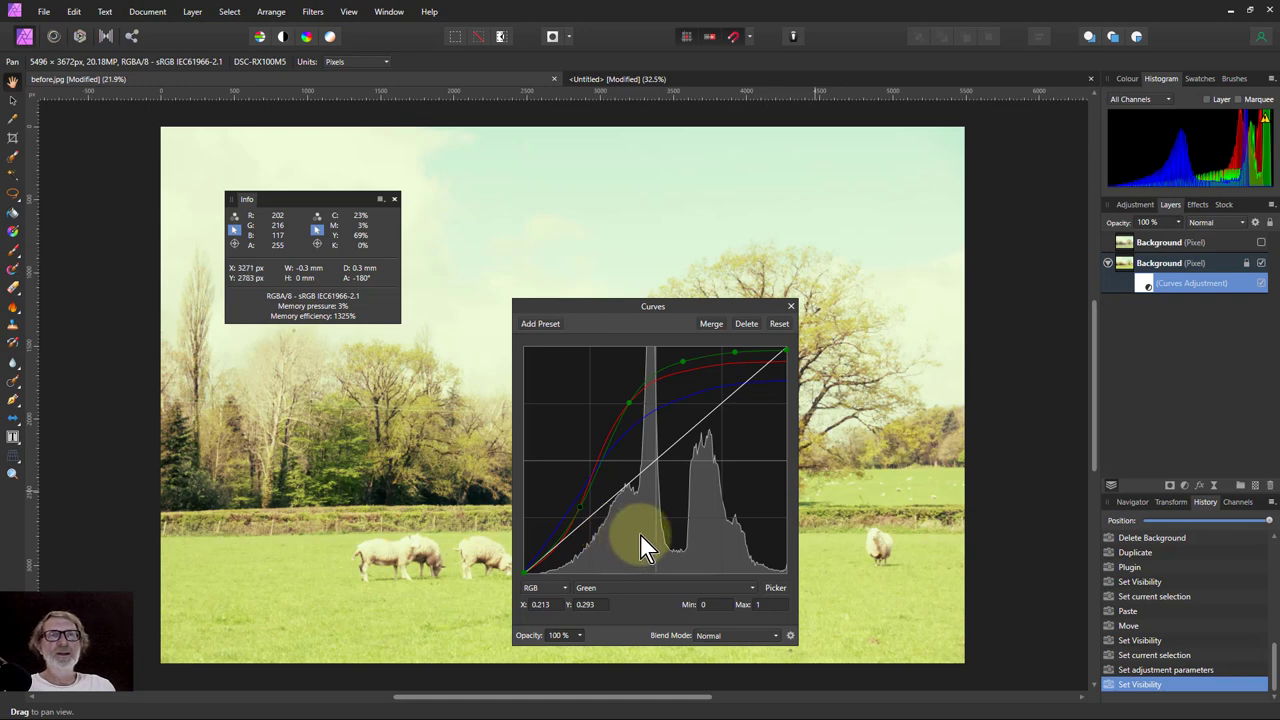